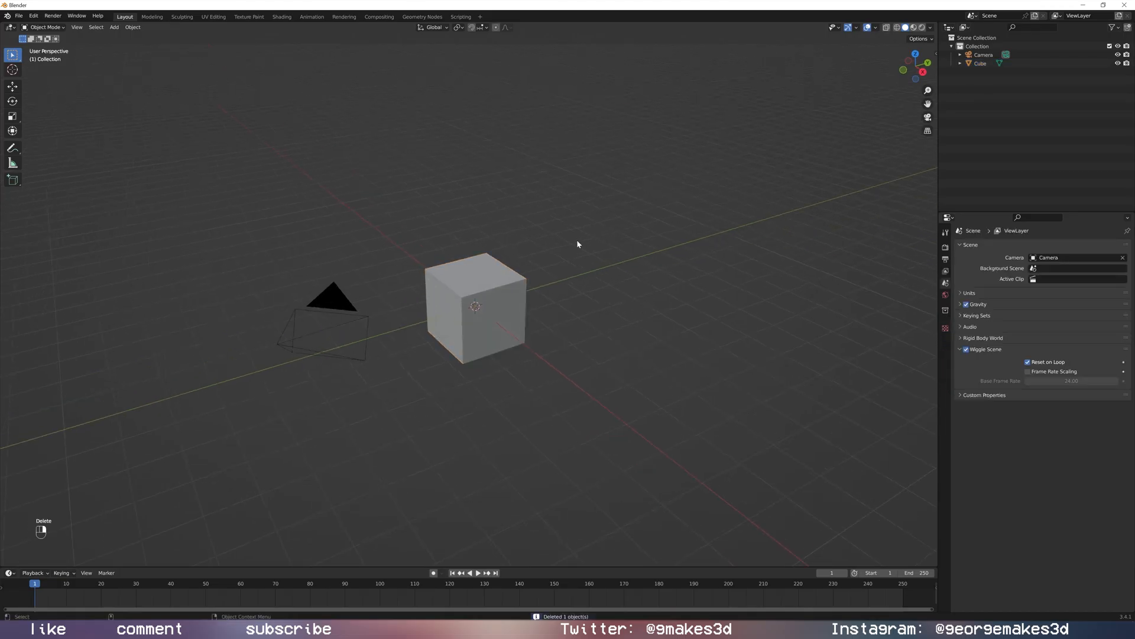
Split off a Geometry Node Editor below the viewport and create a cube node group named 'rain'.
{"action": "left_click", "coordinate": [474, 303]}
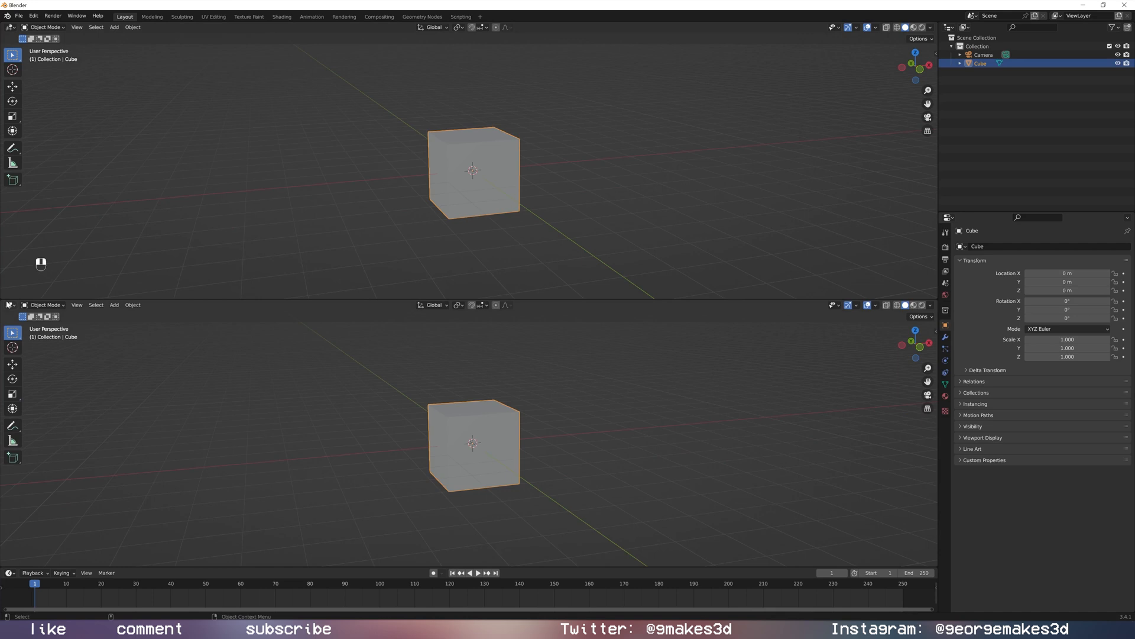
{"action": "left_click", "coordinate": [10, 304]}
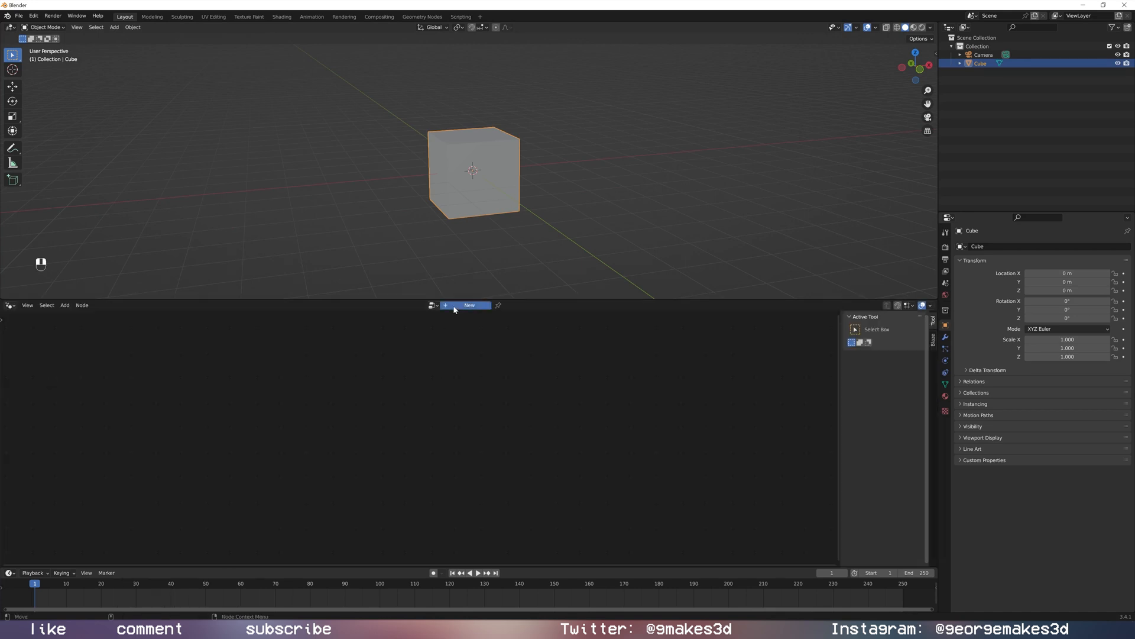
{"action": "left_click", "coordinate": [469, 306]}
{"action": "type", "text": "rain"}
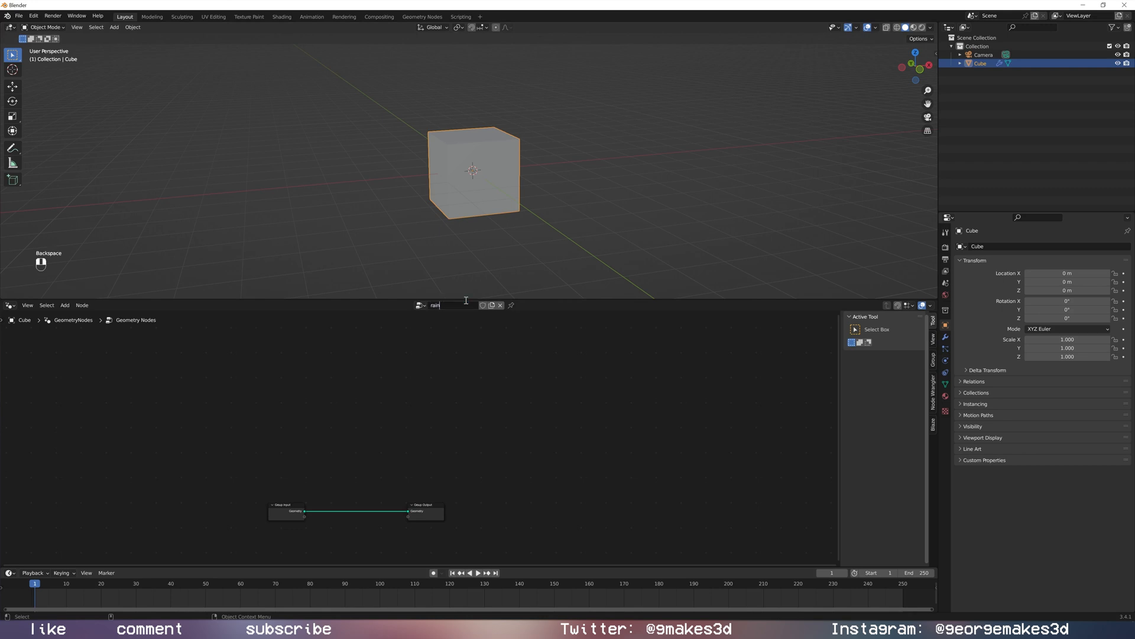
{"action": "key", "text": "Return"}
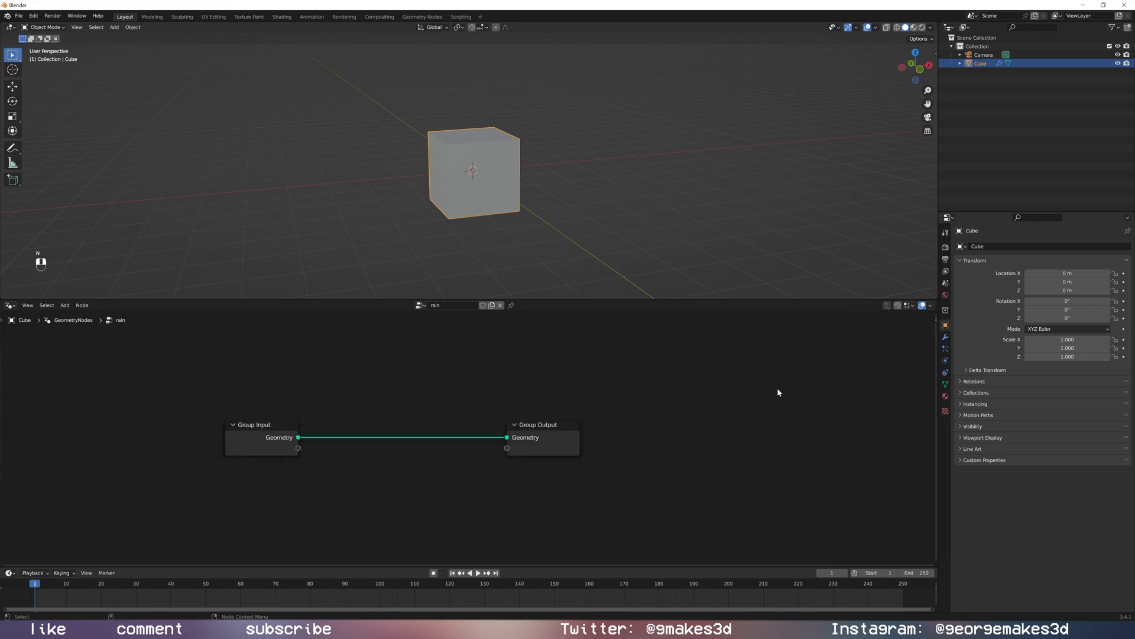
Add a Grid node to the rain tree, with Group Output moved right.
{"action": "key", "text": "shift+a"}
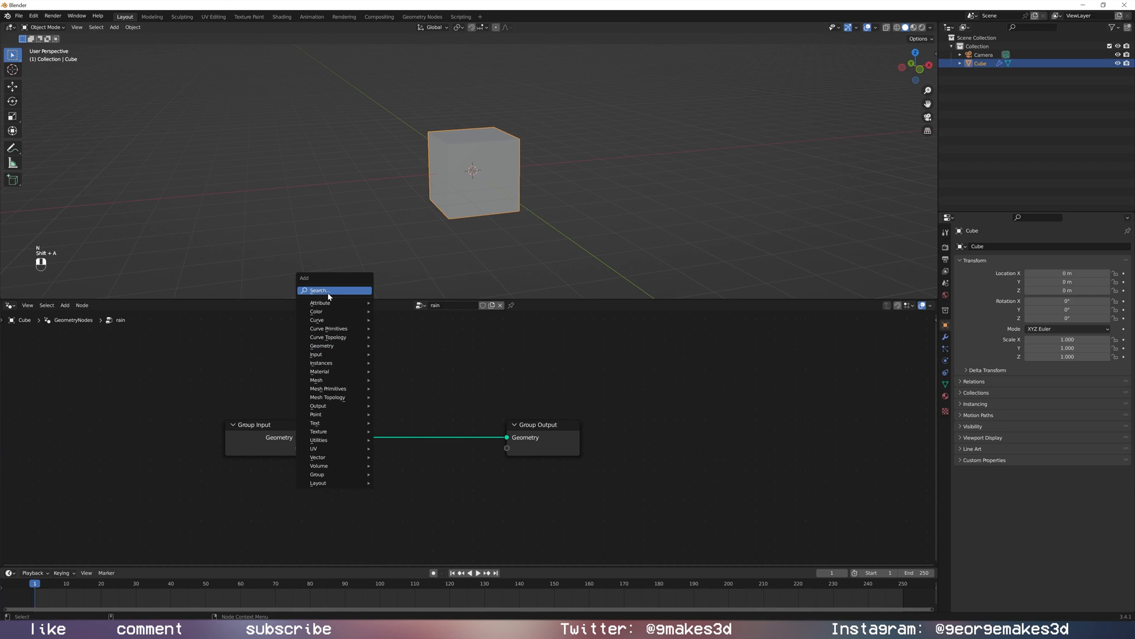
{"action": "type", "text": "gr"}
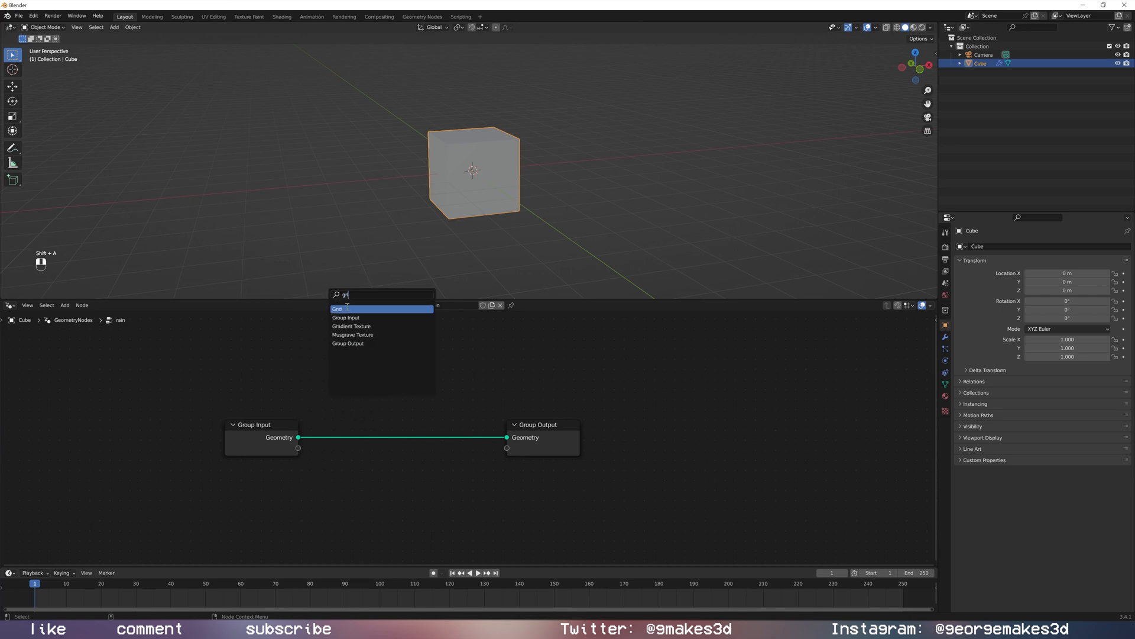
{"action": "left_click", "coordinate": [337, 309]}
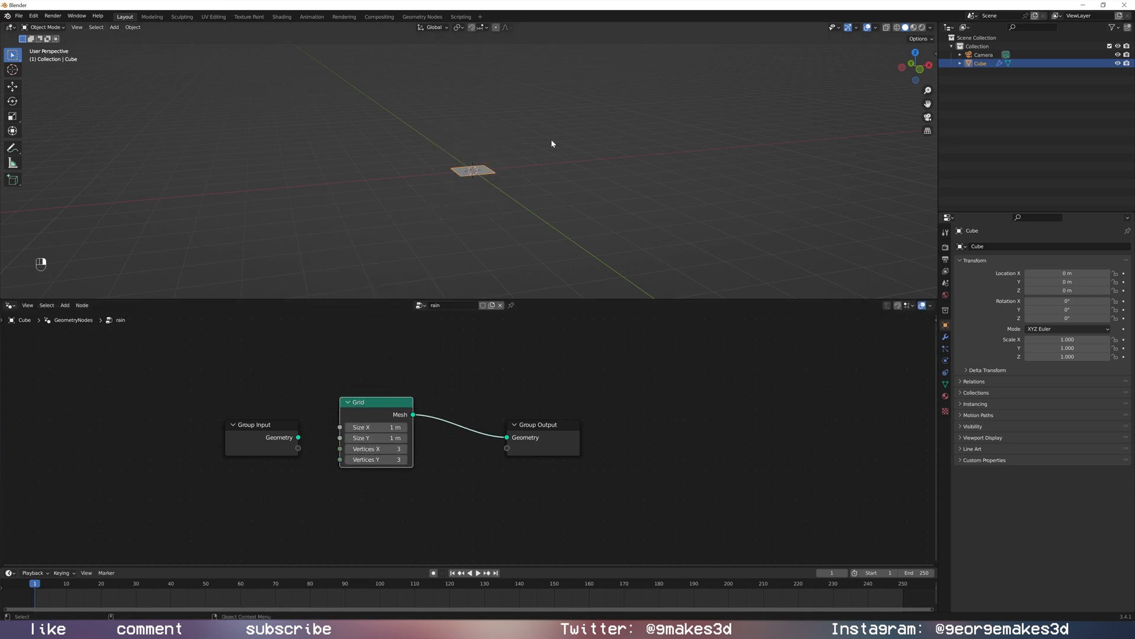
{"action": "left_click_drag", "start_coordinate": [540, 424], "coordinate": [687, 399]}
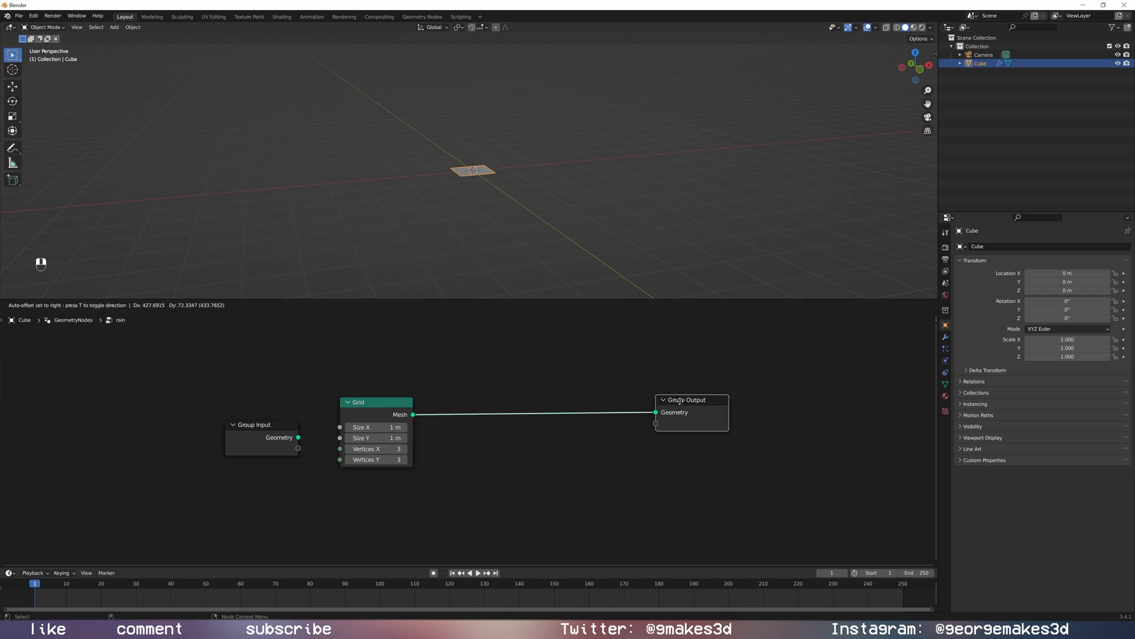
Insert a Transform node after the Grid with Rotation X set to 90.
{"action": "type", "text": "tr"}
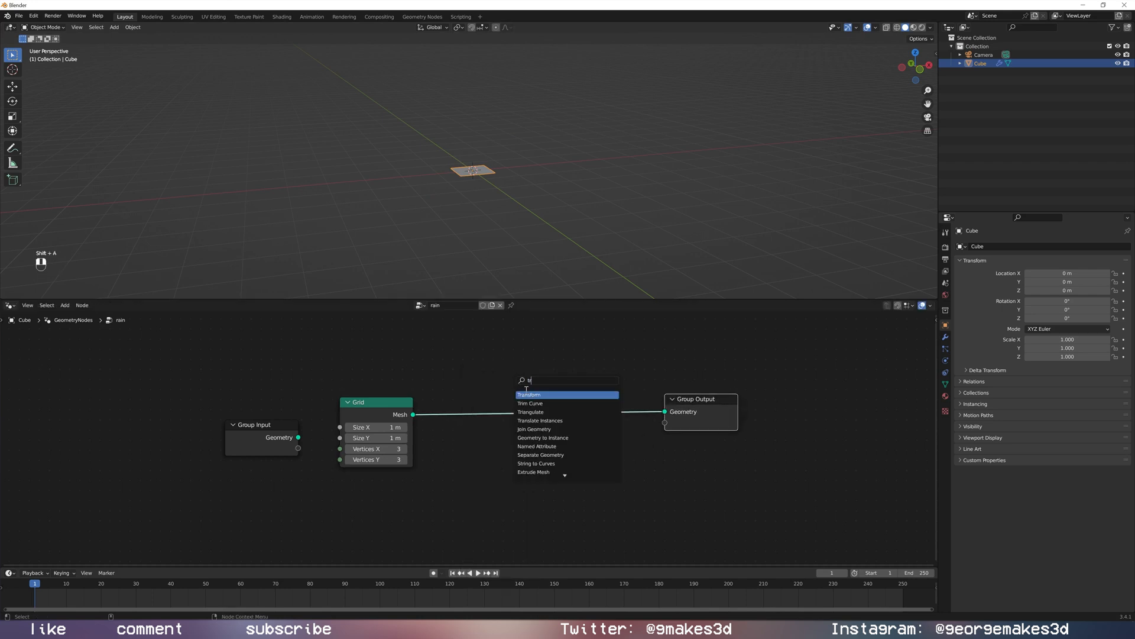
{"action": "left_click", "coordinate": [528, 394]}
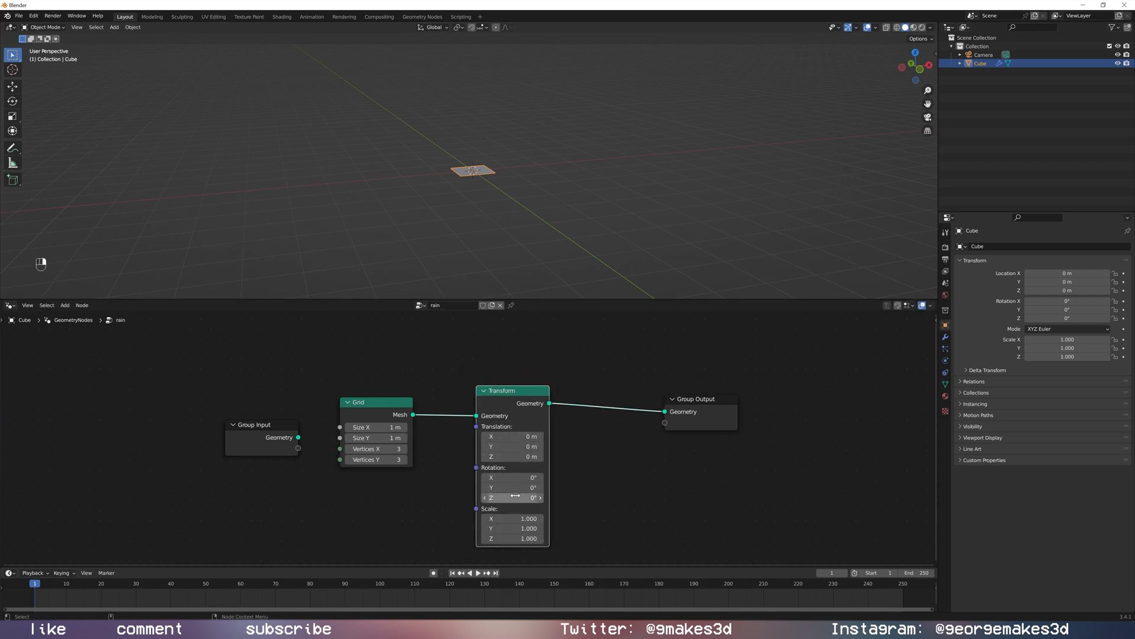
{"action": "double_click", "coordinate": [510, 477]}
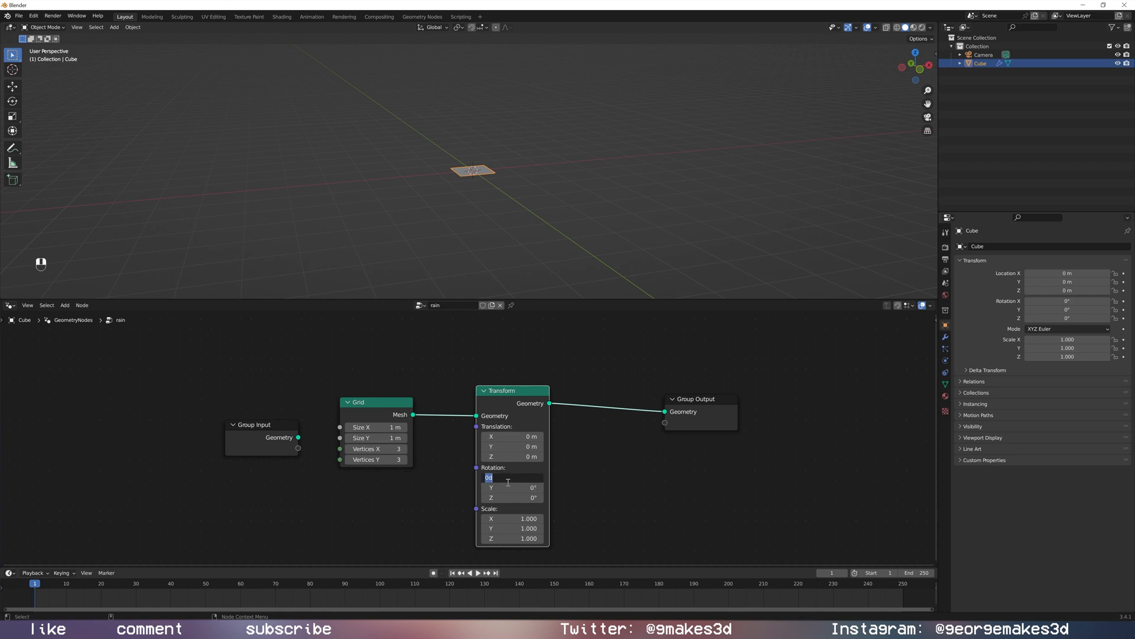
{"action": "type", "text": "90°"}
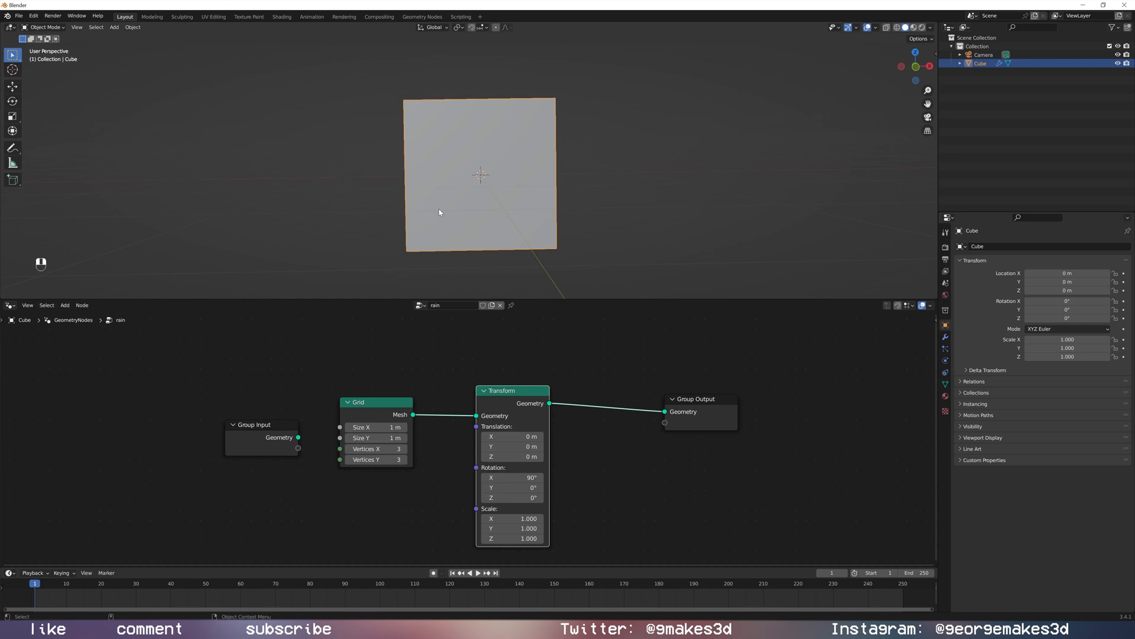
{"action": "mouse_move", "coordinate": [451, 271]}
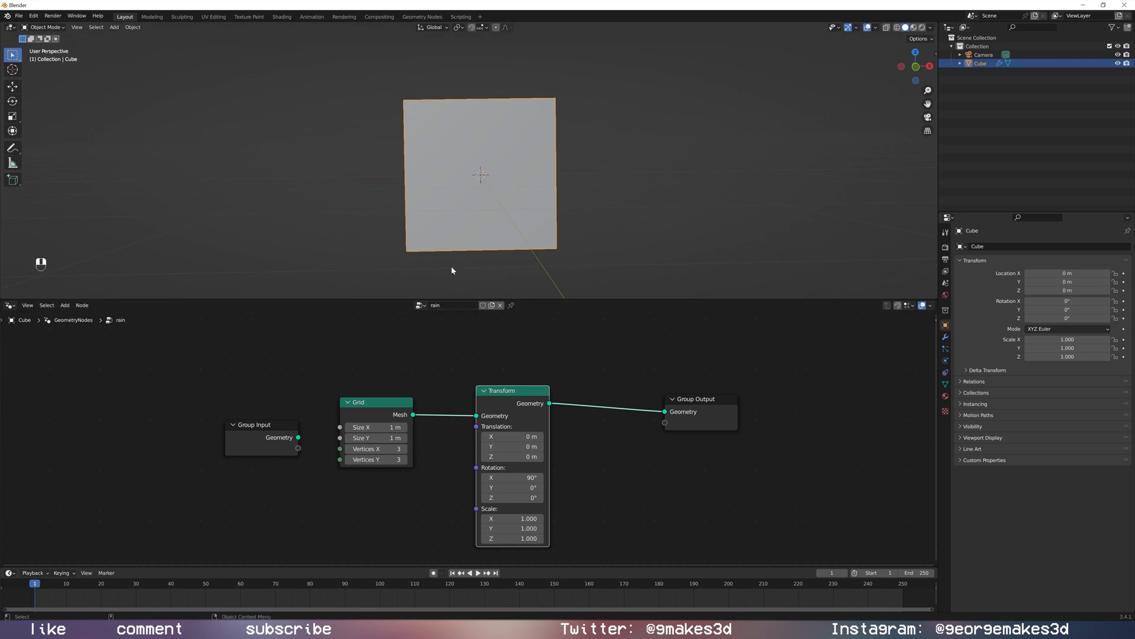
{"action": "mouse_move", "coordinate": [497, 156]}
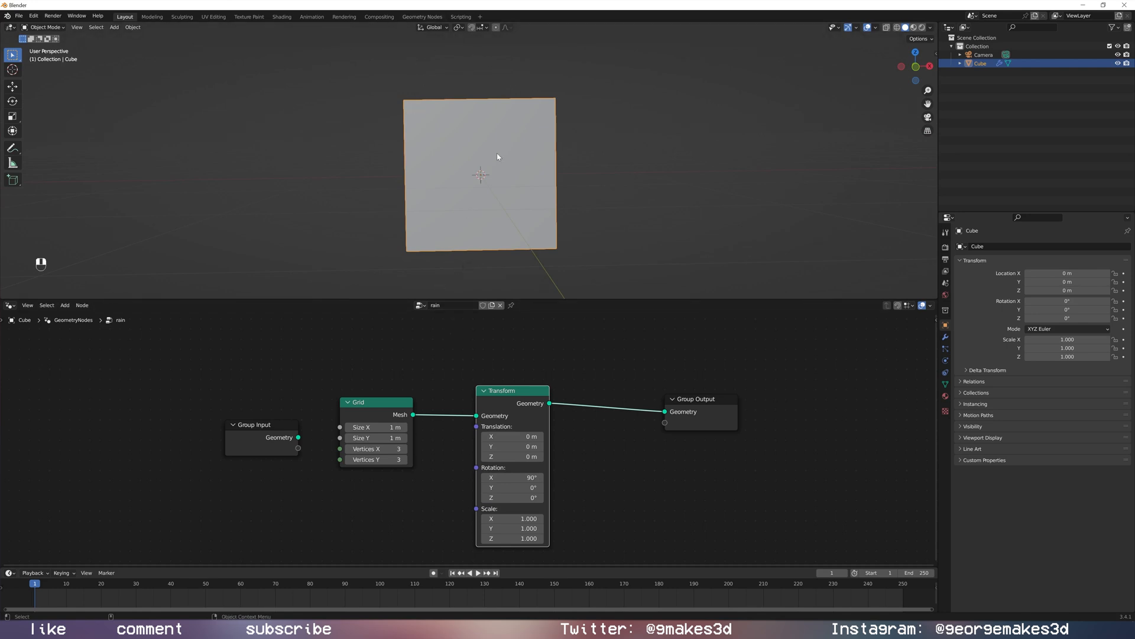
{"action": "mouse_move", "coordinate": [460, 278]}
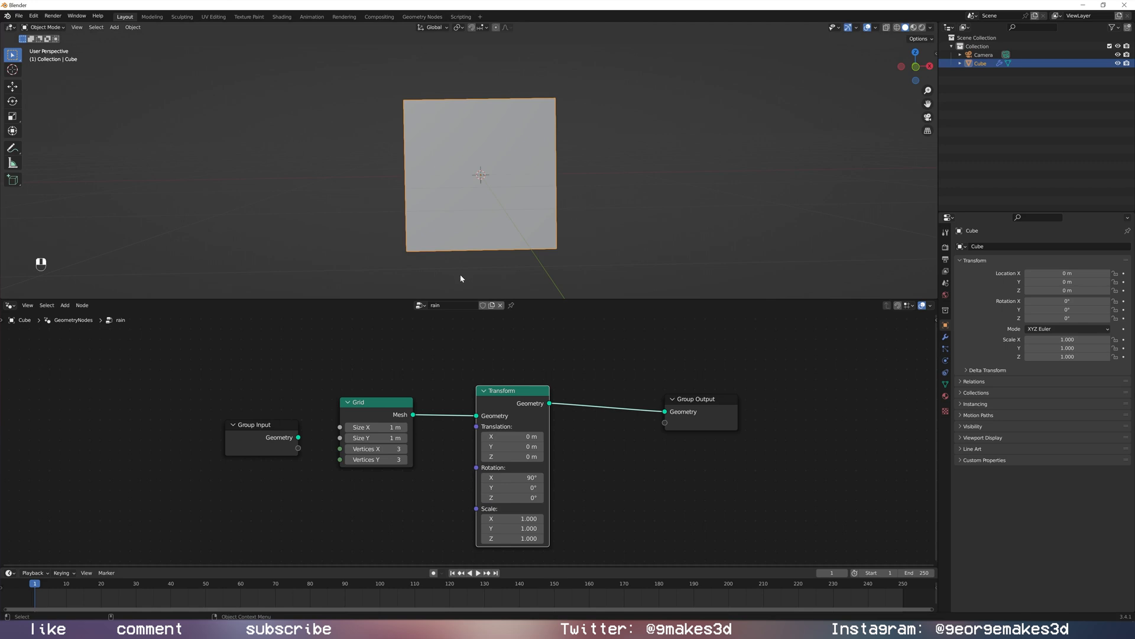
{"action": "mouse_move", "coordinate": [552, 264]}
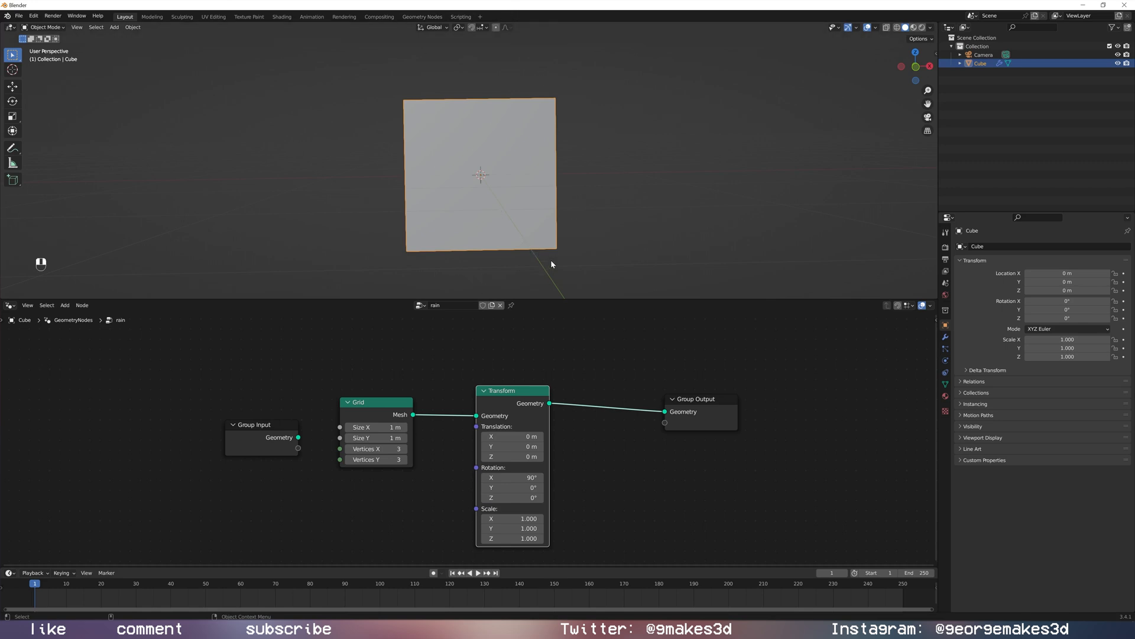
{"action": "mouse_move", "coordinate": [591, 118]}
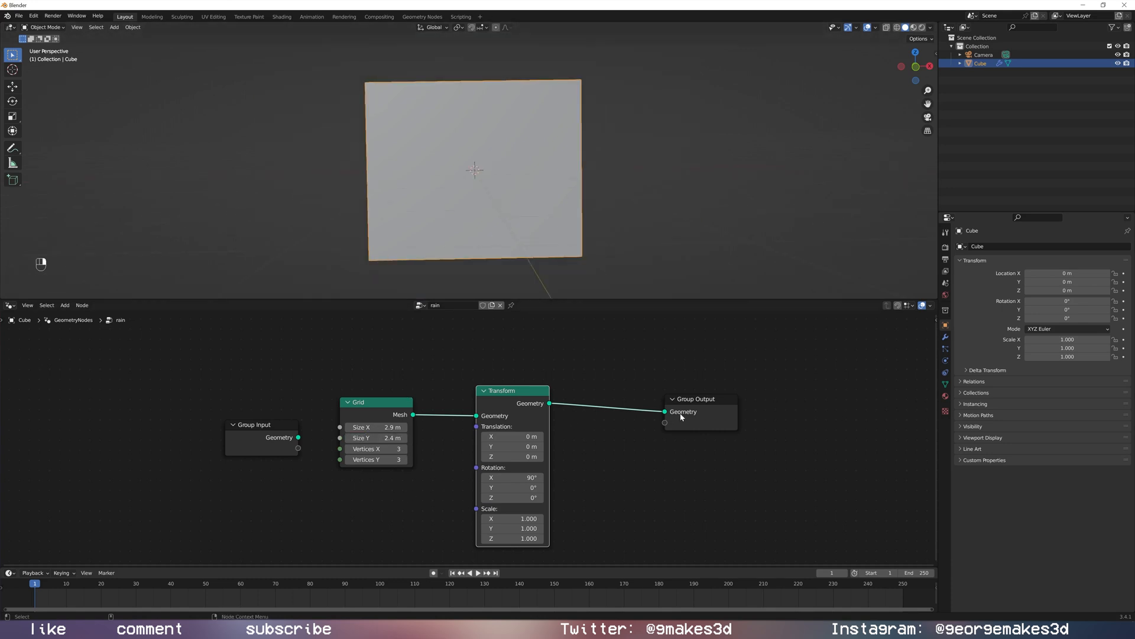
Insert a Mesh to Curve node between Transform and Group Output.
{"action": "key", "text": "shift+a"}
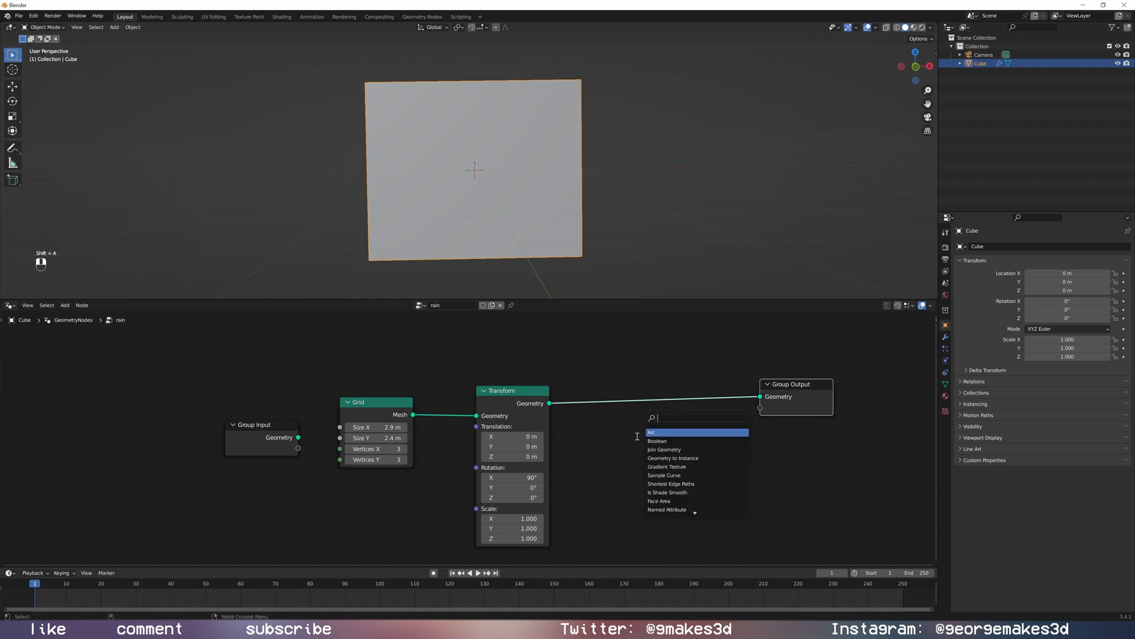
{"action": "type", "text": "mes"}
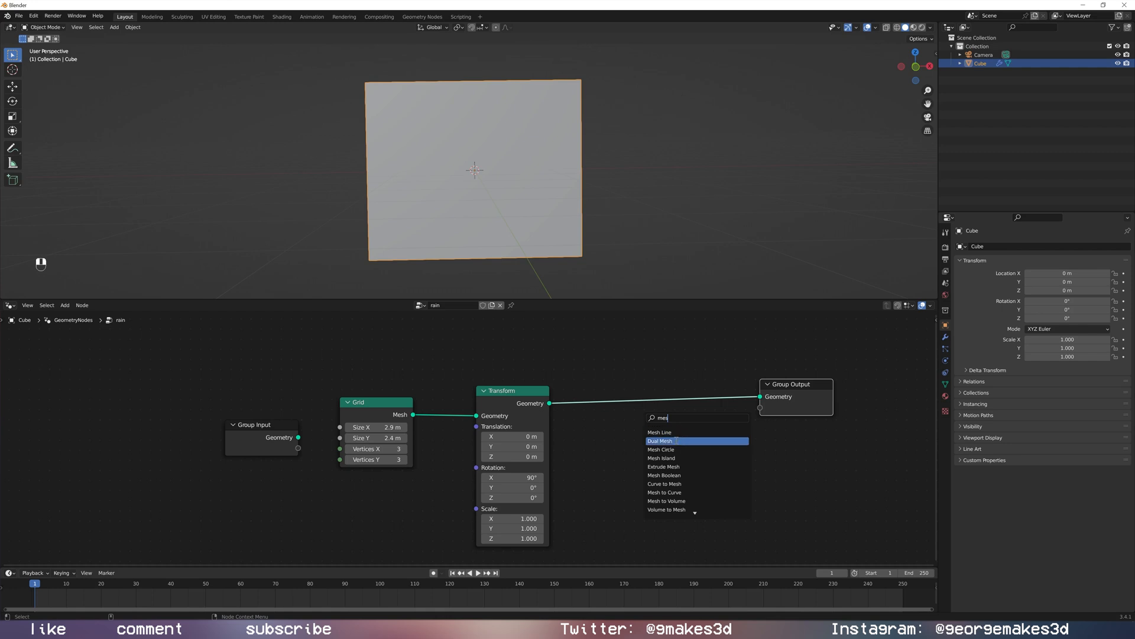
{"action": "mouse_move", "coordinate": [681, 484]}
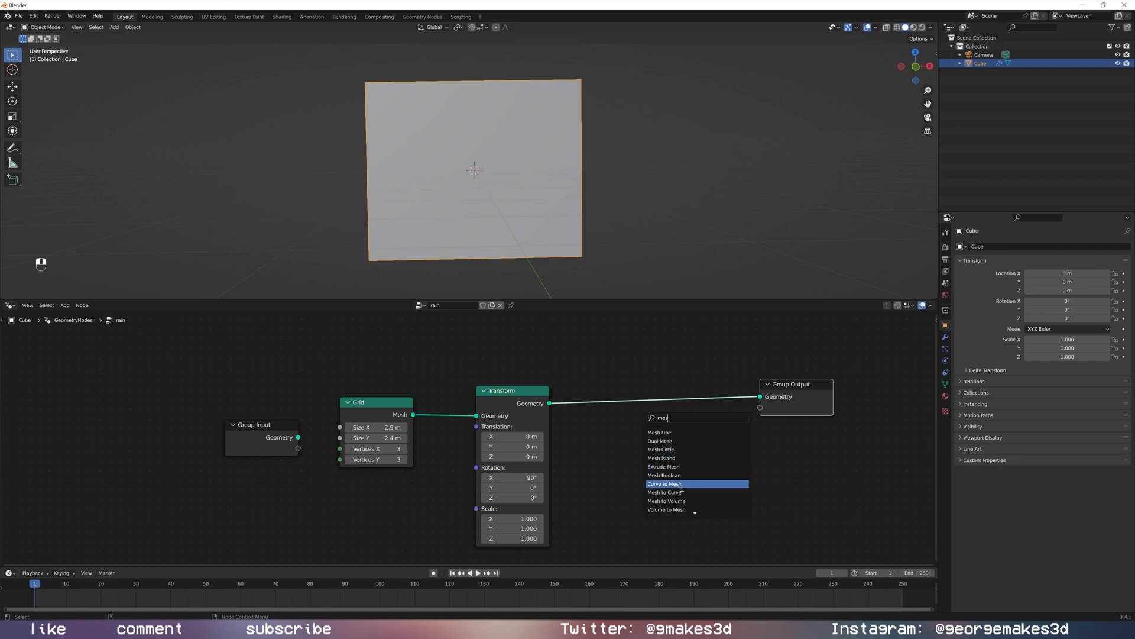
{"action": "left_click", "coordinate": [665, 492]}
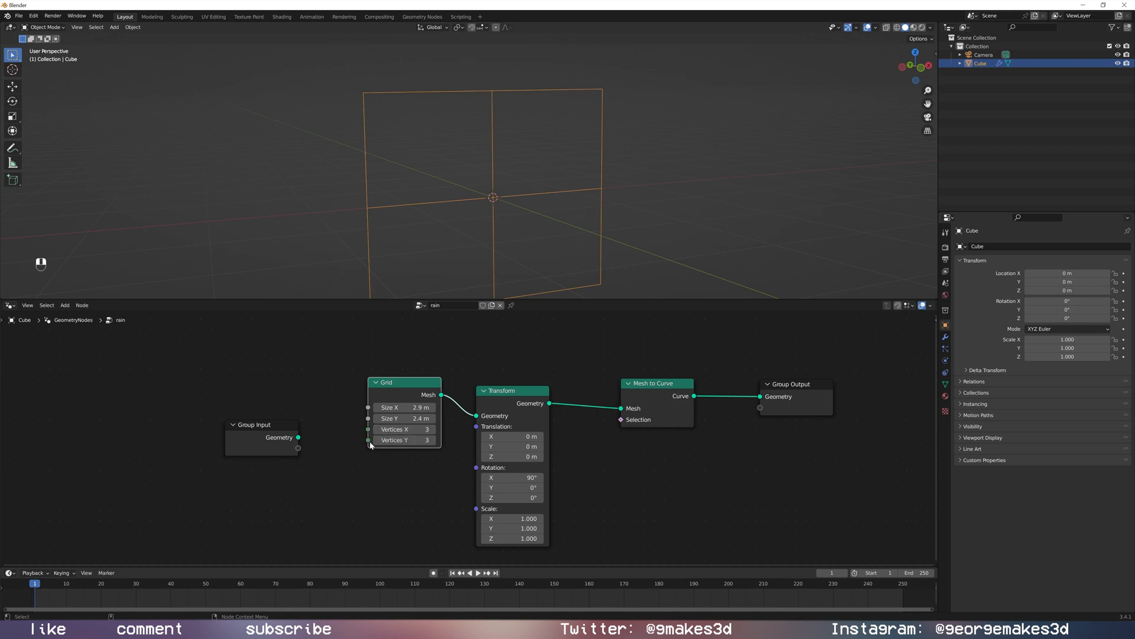
Set the Grid to 2 Y vertices and drag X vertices up to 113.
{"action": "left_click", "coordinate": [426, 439]}
{"action": "type", "text": "2"}
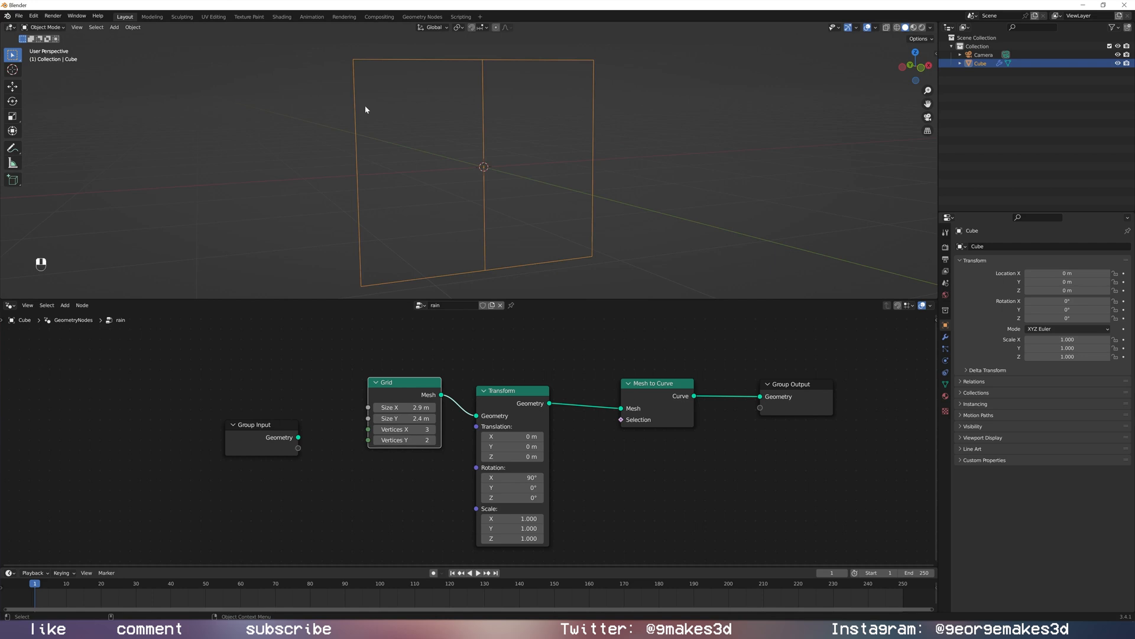
{"action": "mouse_move", "coordinate": [393, 216]}
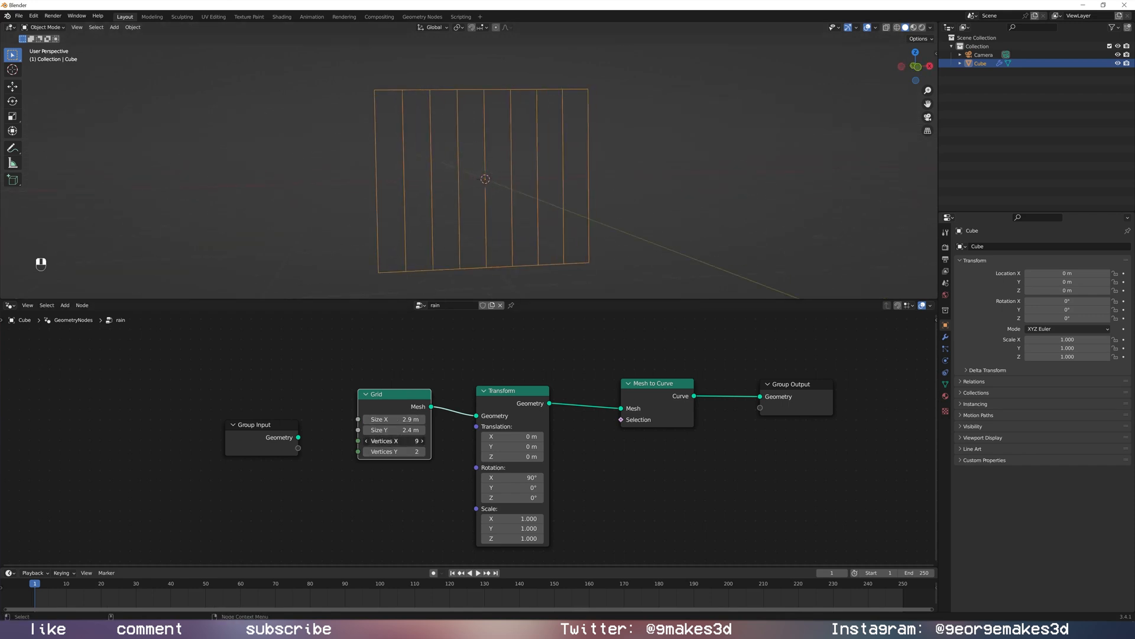
{"action": "left_click_drag", "start_coordinate": [394, 440], "coordinate": [435, 440]}
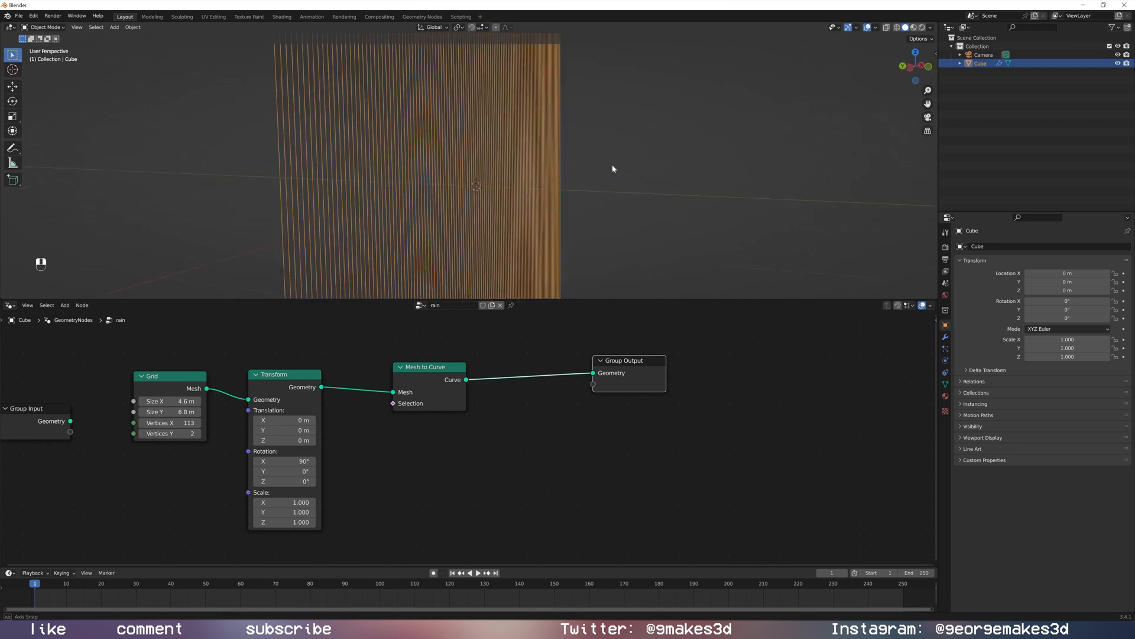
Add a Trim Curve node after Mesh to Curve and a Noise Texture driving its start.
{"action": "key", "text": "shift+a"}
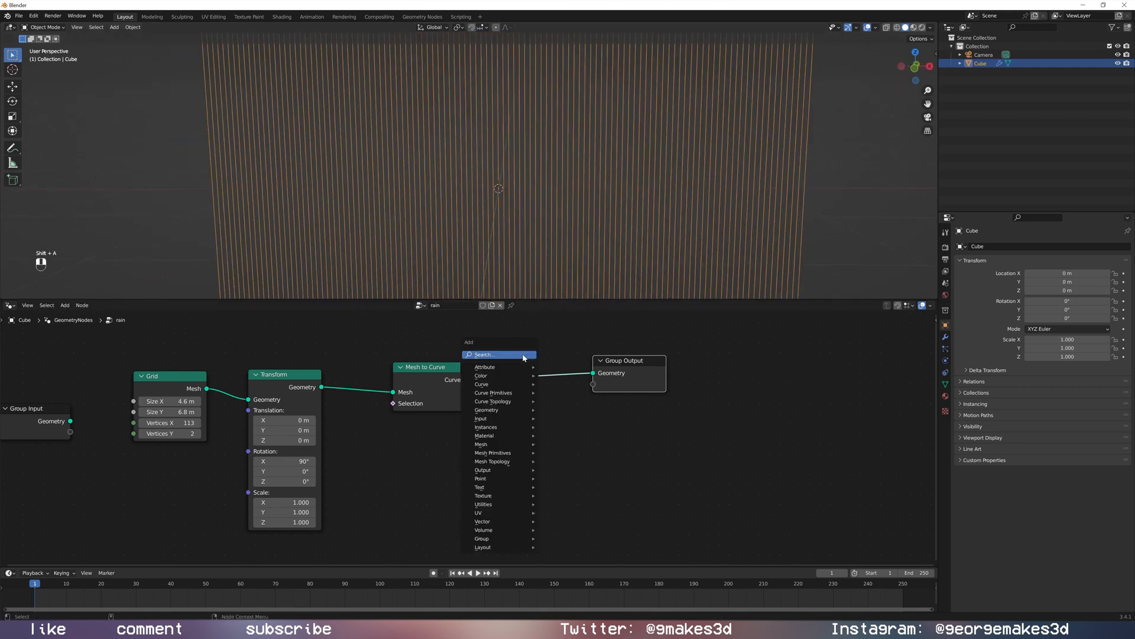
{"action": "type", "text": "tr"}
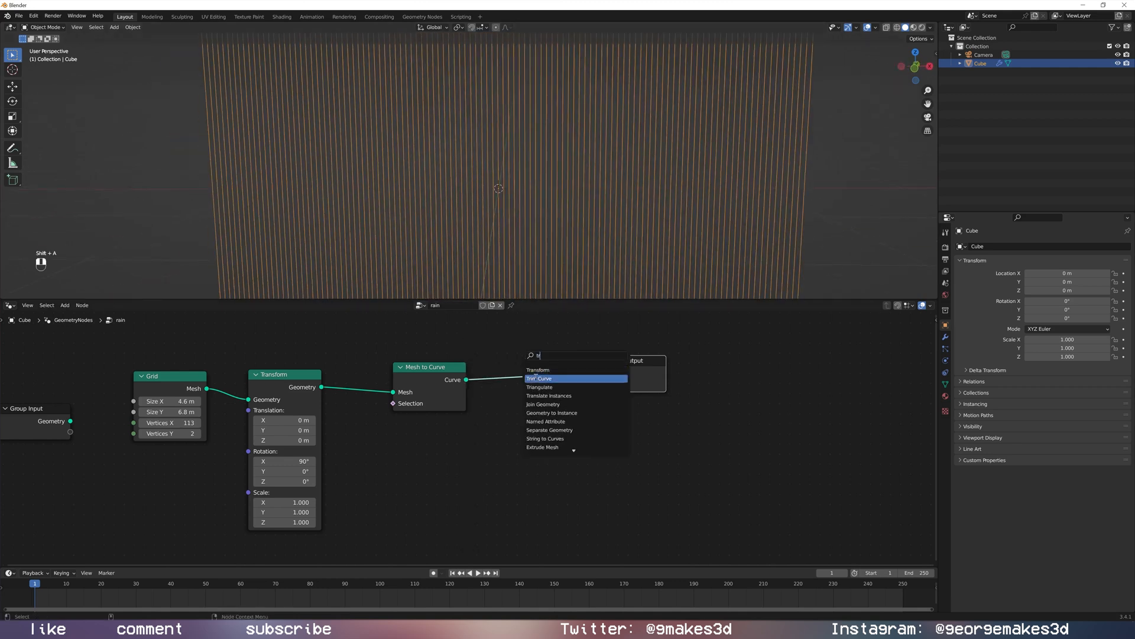
{"action": "left_click", "coordinate": [539, 377]}
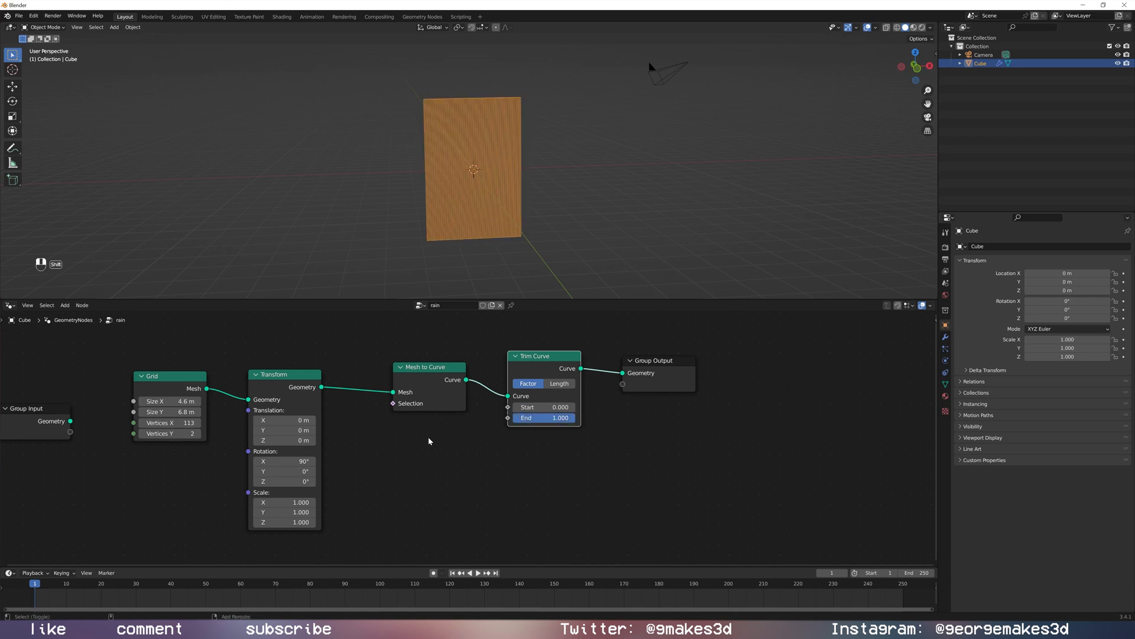
{"action": "key", "text": "shift+a"}
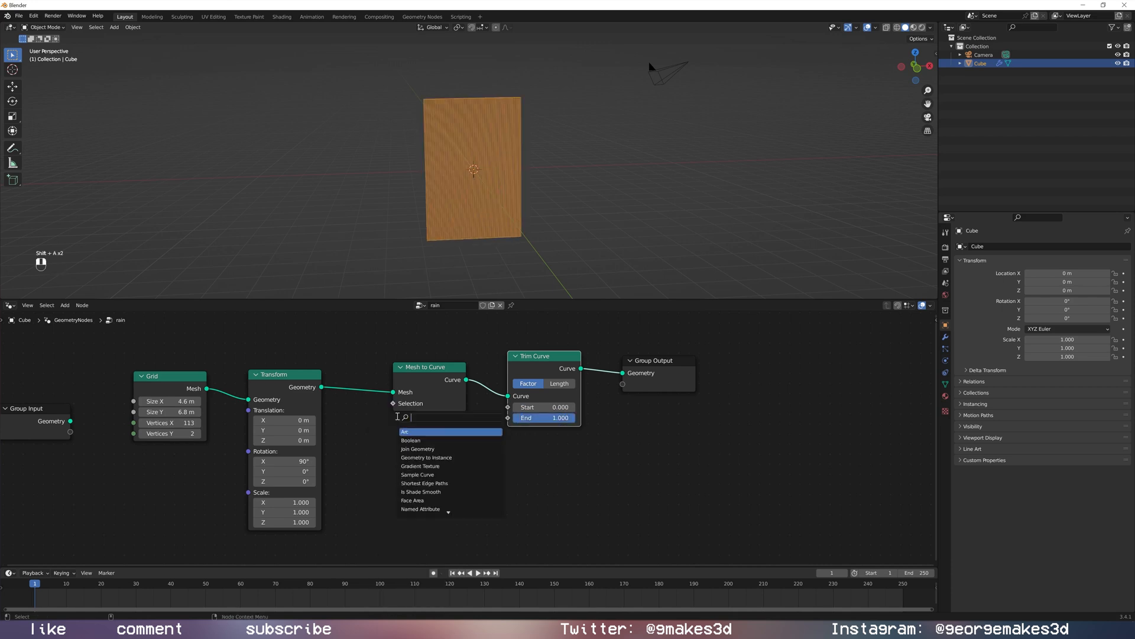
{"action": "type", "text": "noi"}
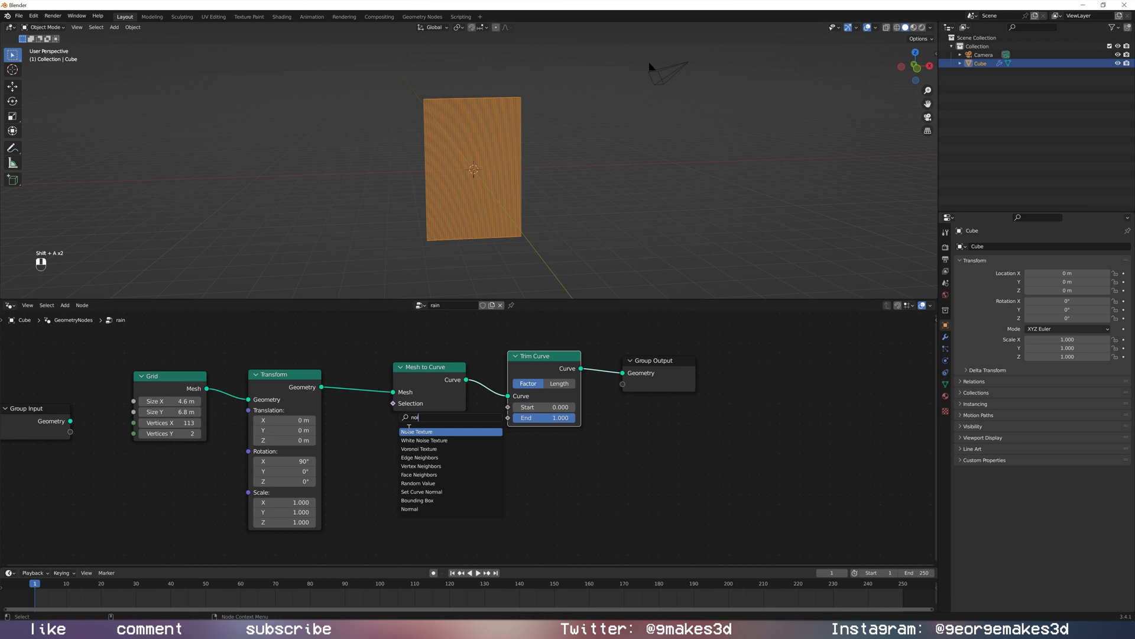
{"action": "left_click", "coordinate": [416, 432]}
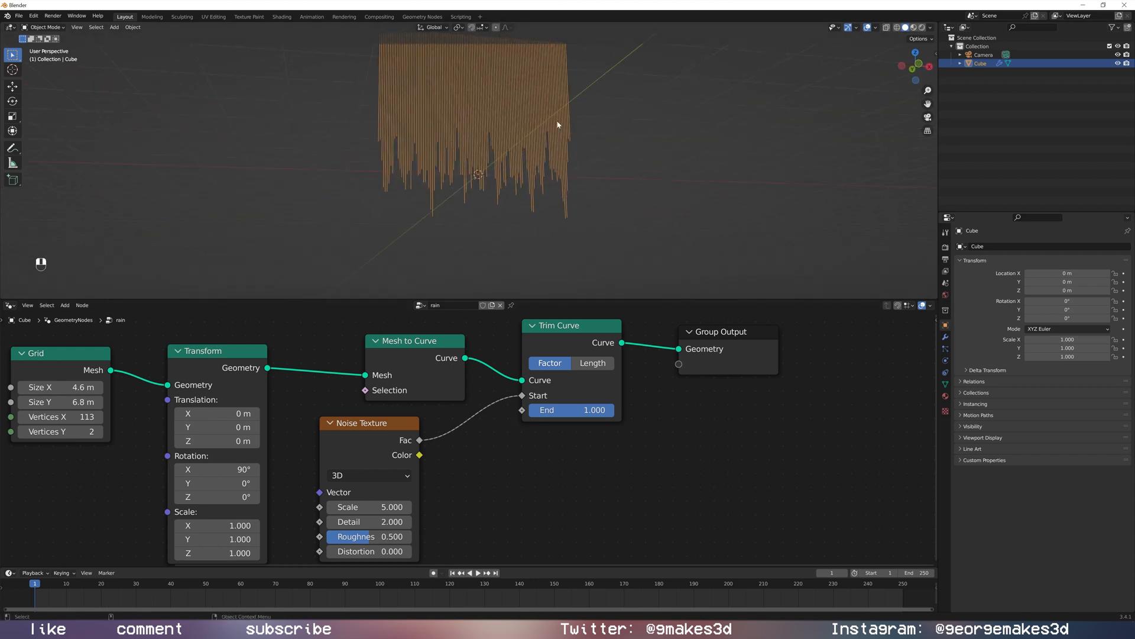
Add a Math Add node combining noise Fac with 0.2 to drive Trim Curve End.
{"action": "left_click_drag", "start_coordinate": [593, 409], "coordinate": [594, 409]}
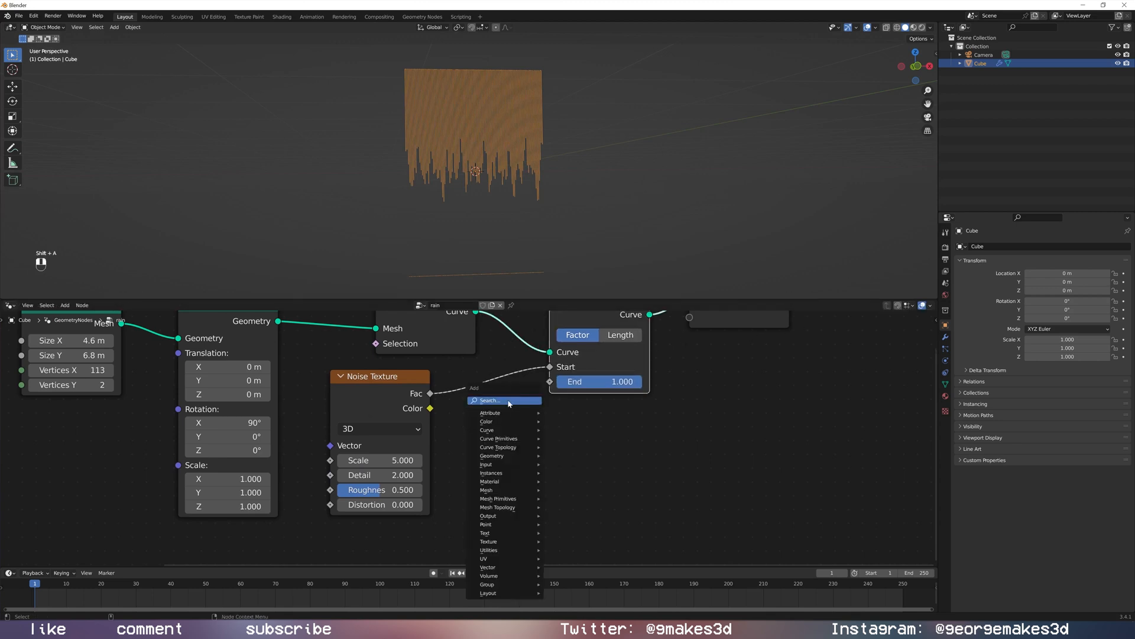
{"action": "type", "text": "ma"}
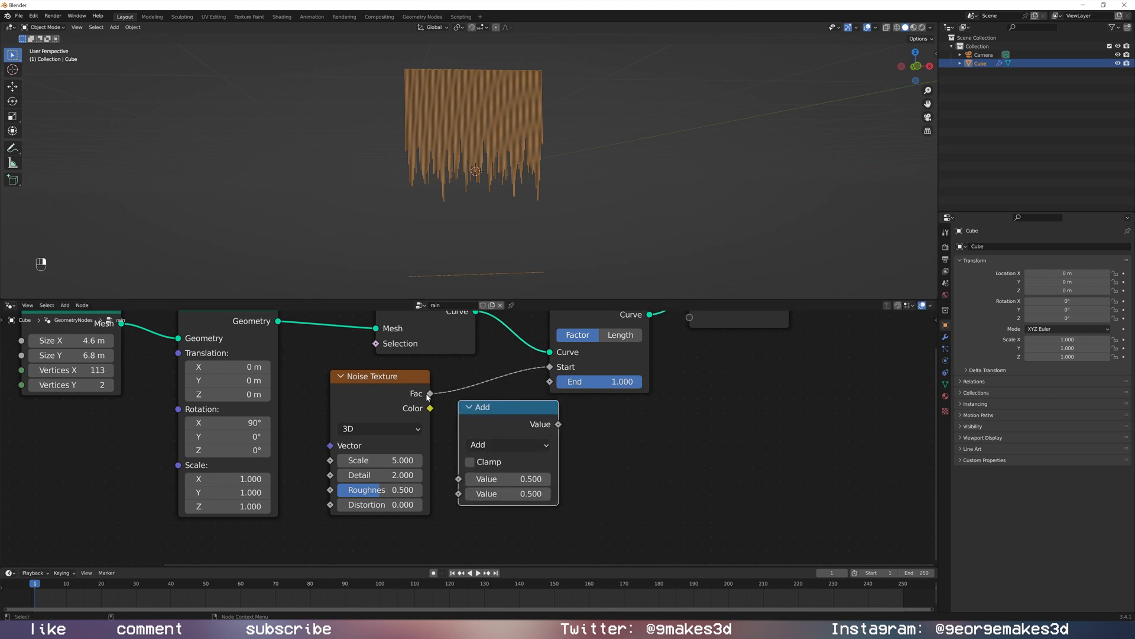
{"action": "left_click", "coordinate": [507, 444]}
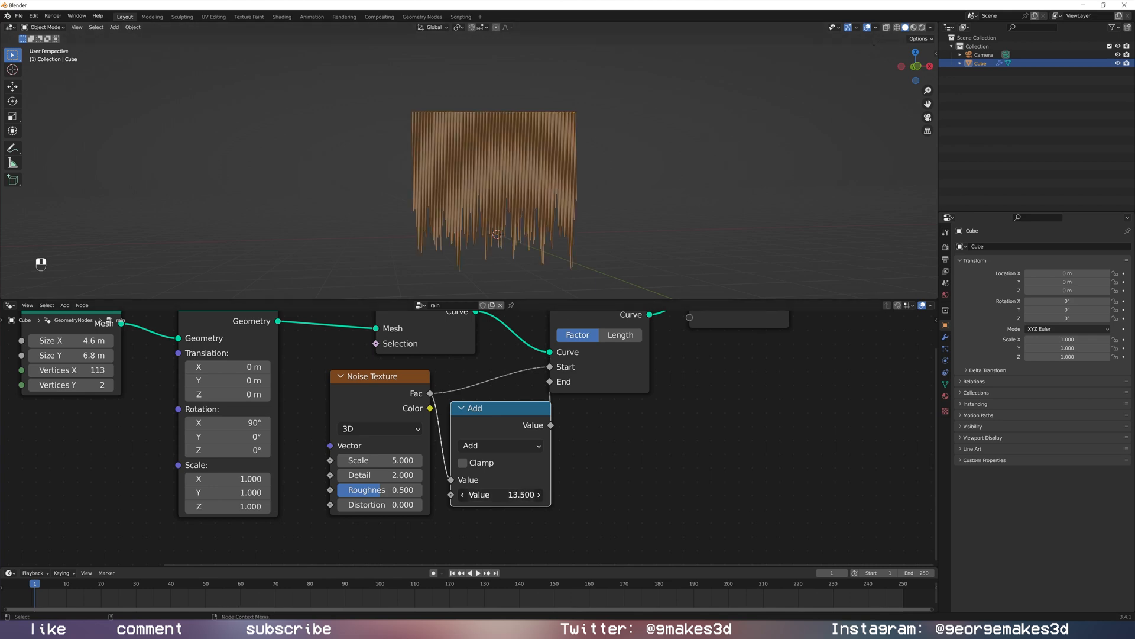
{"action": "left_click_drag", "start_coordinate": [516, 494], "coordinate": [471, 493]}
{"action": "type", "text": ".3"}
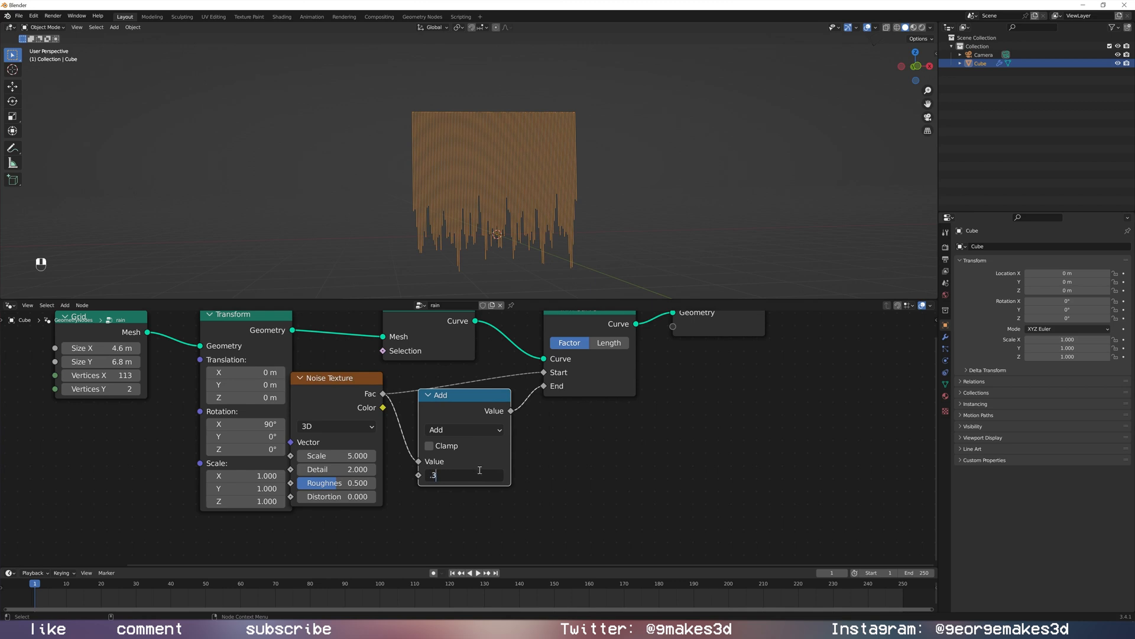
{"action": "type", "text": "0.200"}
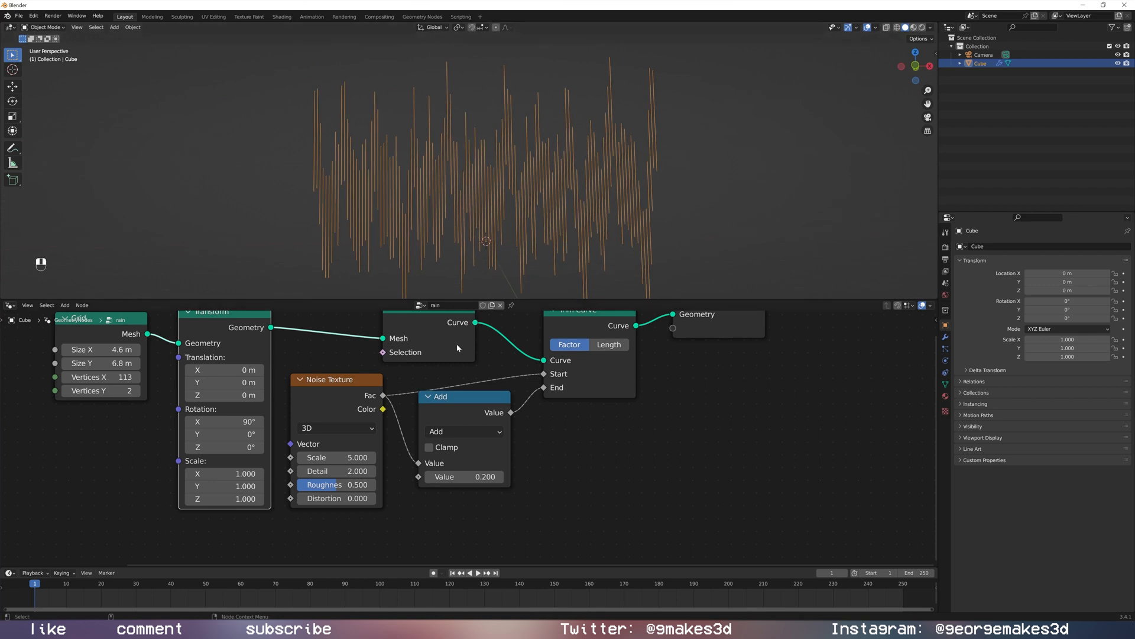
Add a Random Value node with max 0.05 into the Add node's second input.
{"action": "left_click_drag", "start_coordinate": [442, 396], "coordinate": [450, 405]}
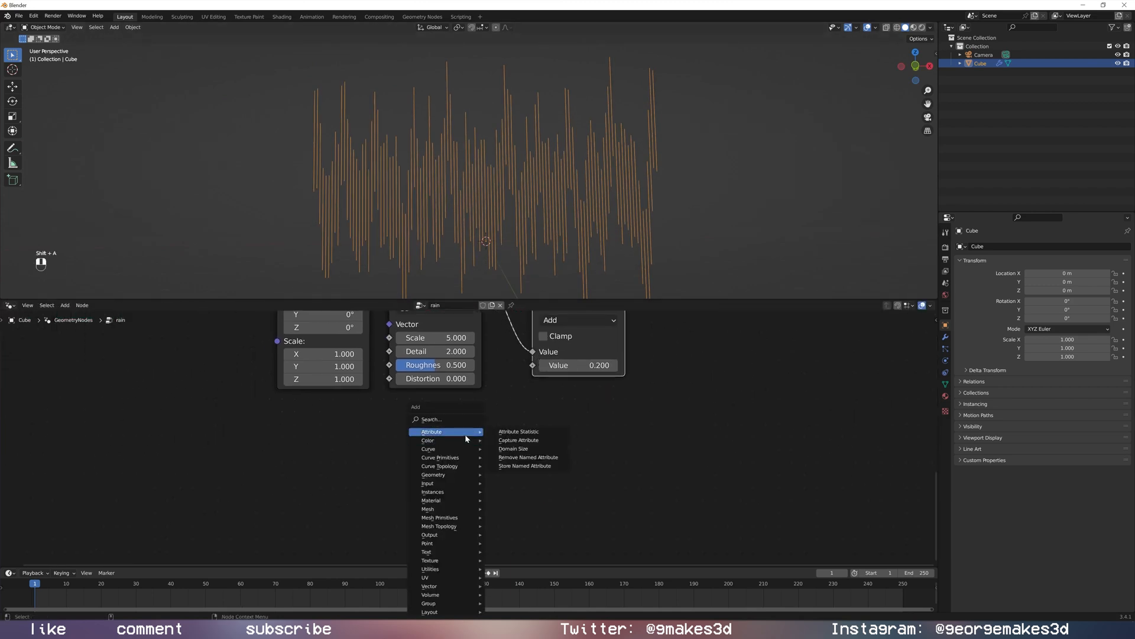
{"action": "type", "text": "ra"}
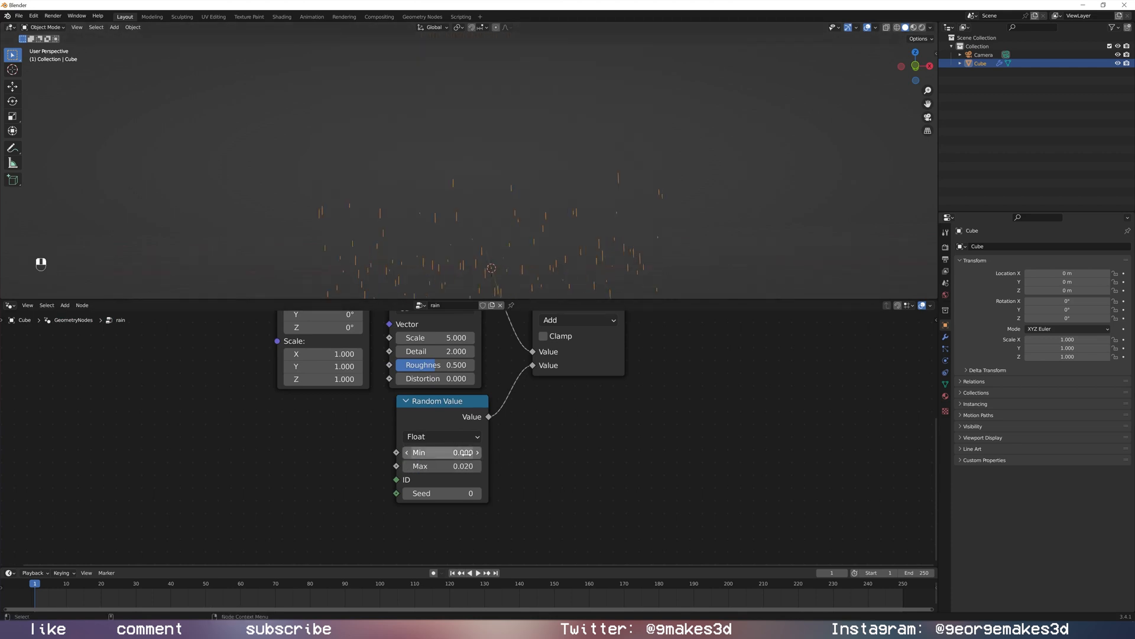
{"action": "double_click", "coordinate": [442, 466]}
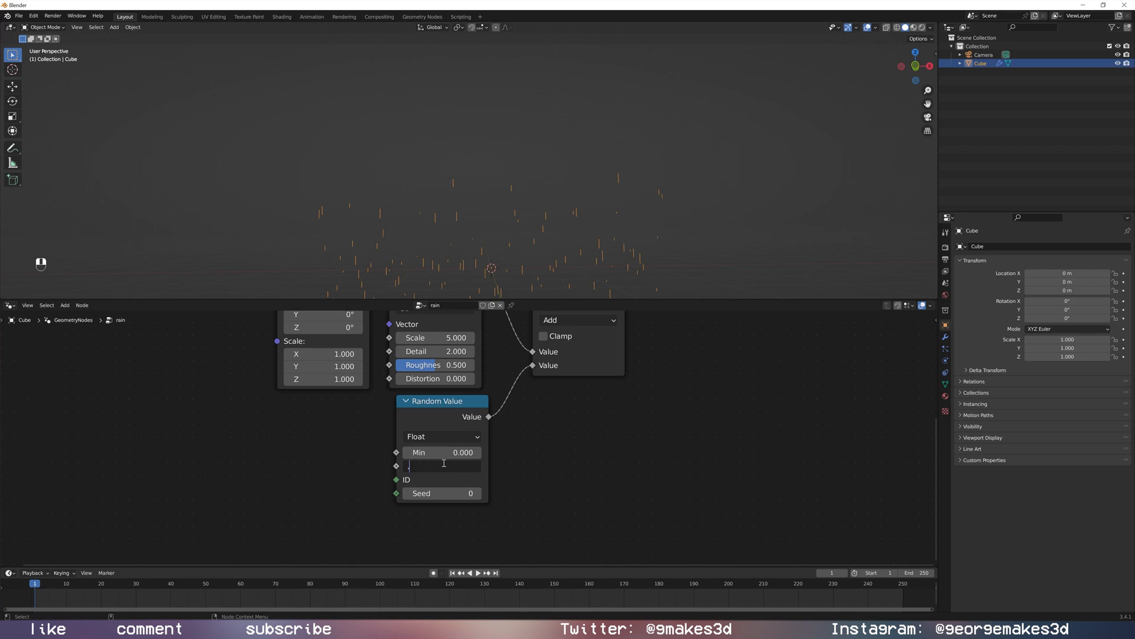
{"action": "type", "text": "0.050"}
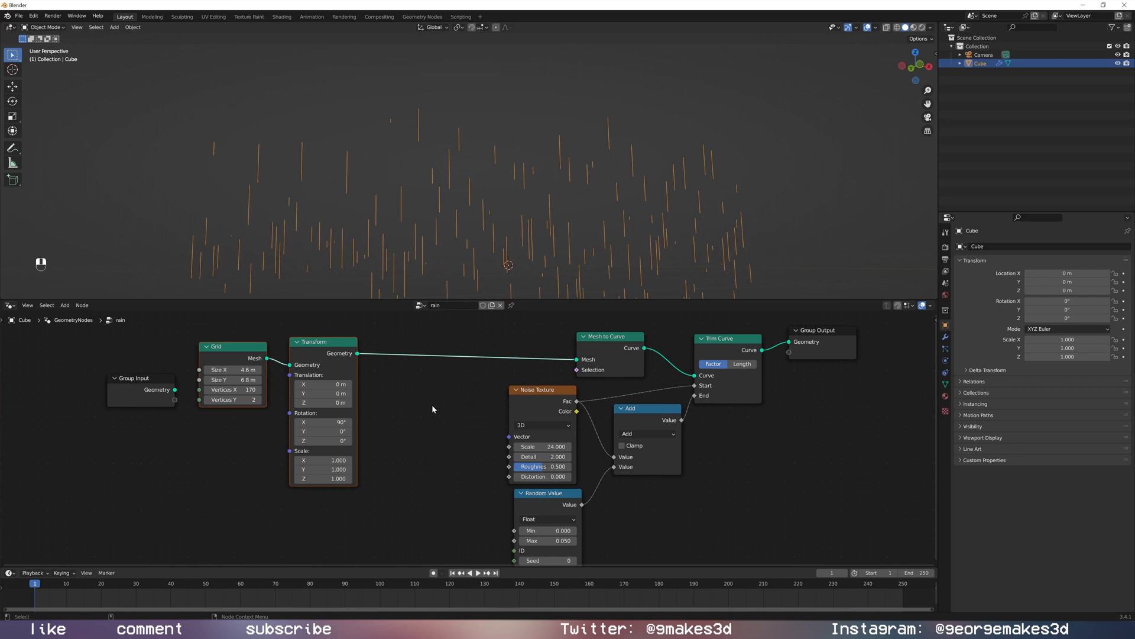
Switch the Noise Texture to 4D and add a Scene Time node for its W.
{"action": "left_click", "coordinate": [541, 425]}
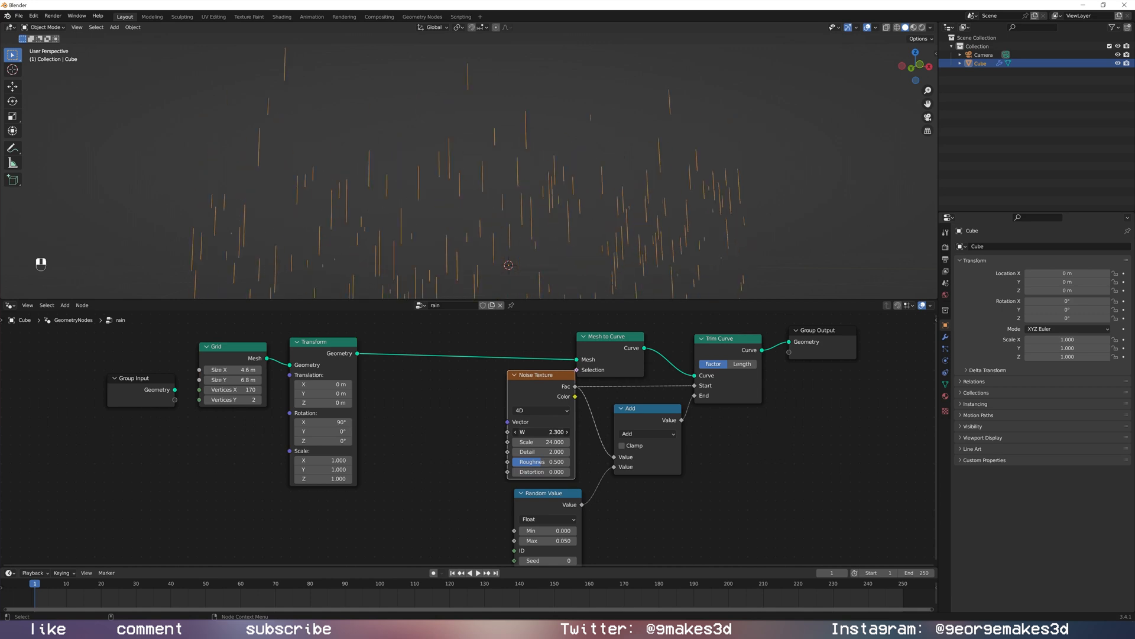
{"action": "left_click_drag", "start_coordinate": [539, 432], "coordinate": [572, 431]}
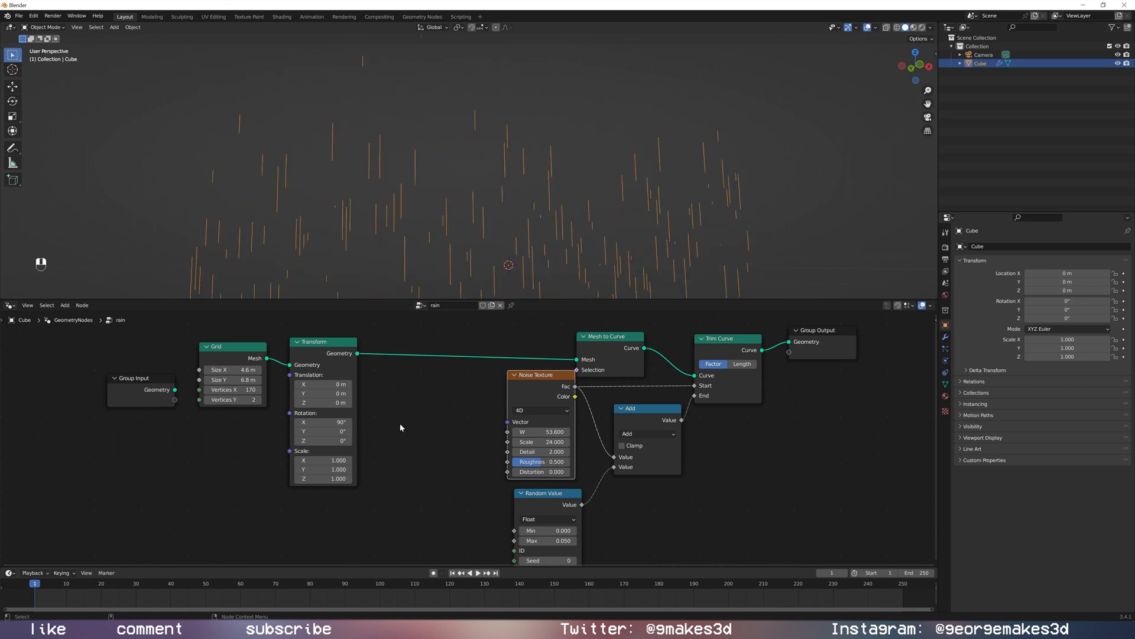
{"action": "key", "text": "shift+a"}
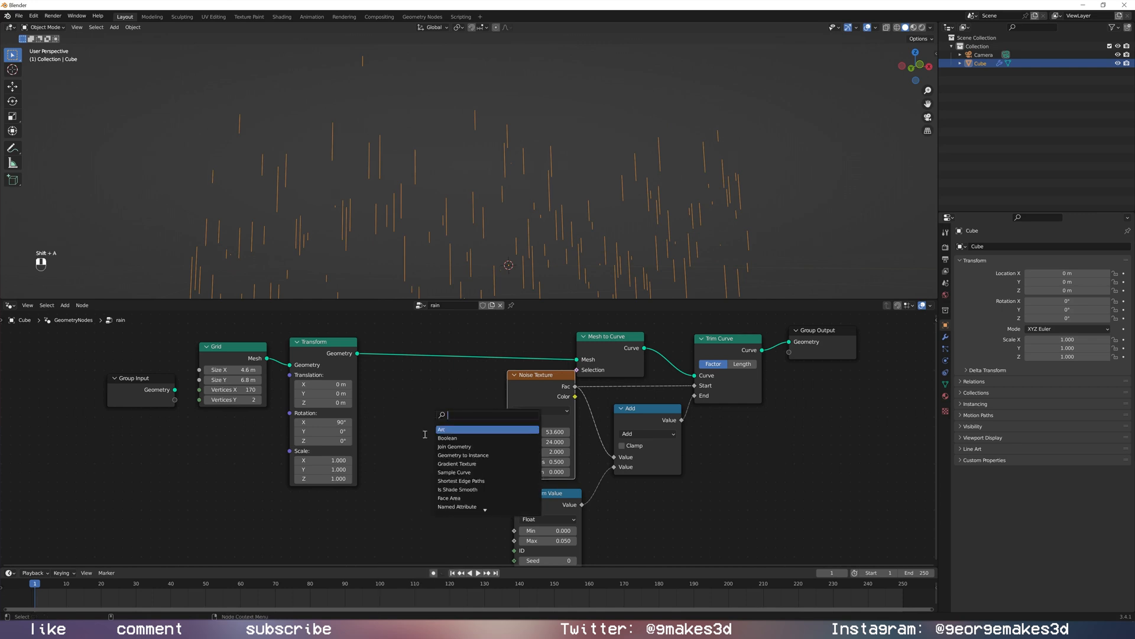
{"action": "left_click", "coordinate": [442, 431]}
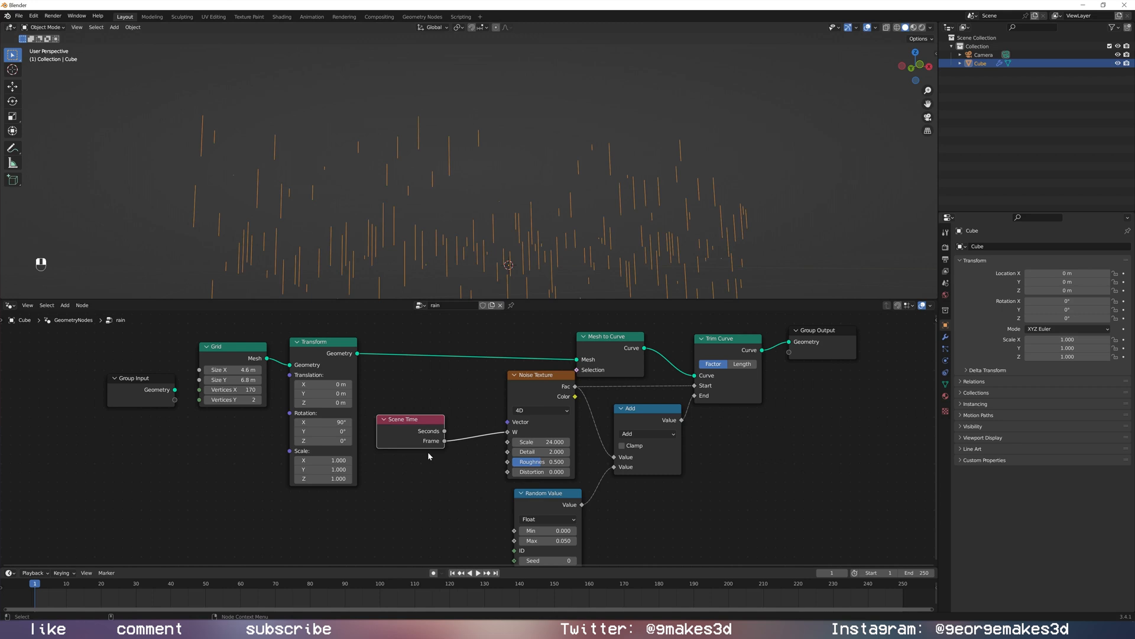
Preview the rain animation, then raise the noise Detail and Roughness.
{"action": "key", "text": "space"}
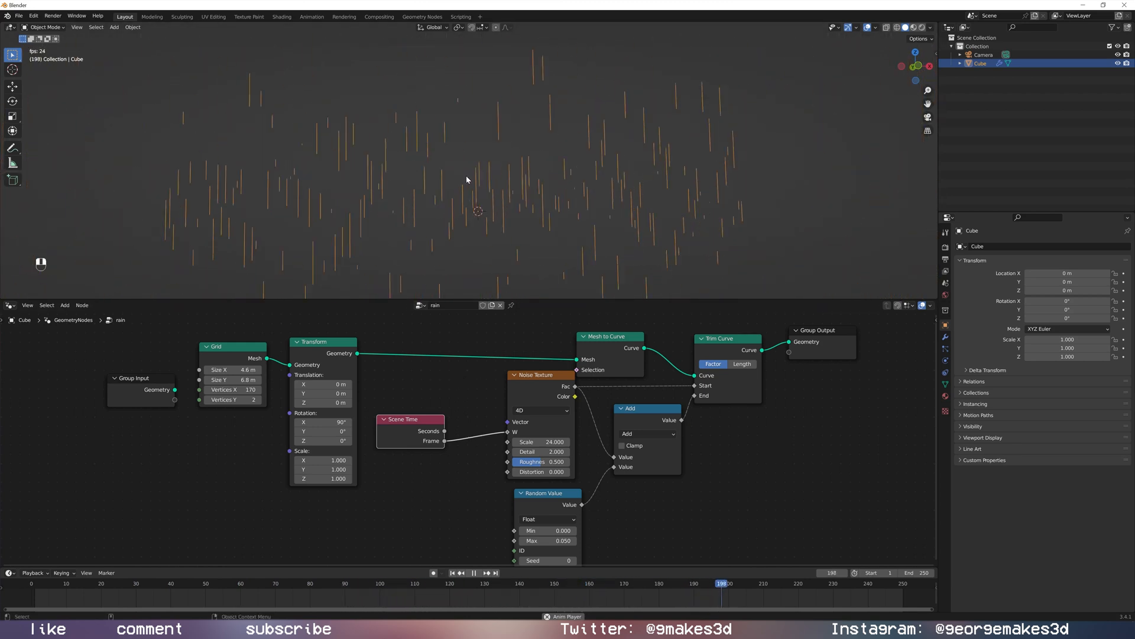
{"action": "key", "text": "space"}
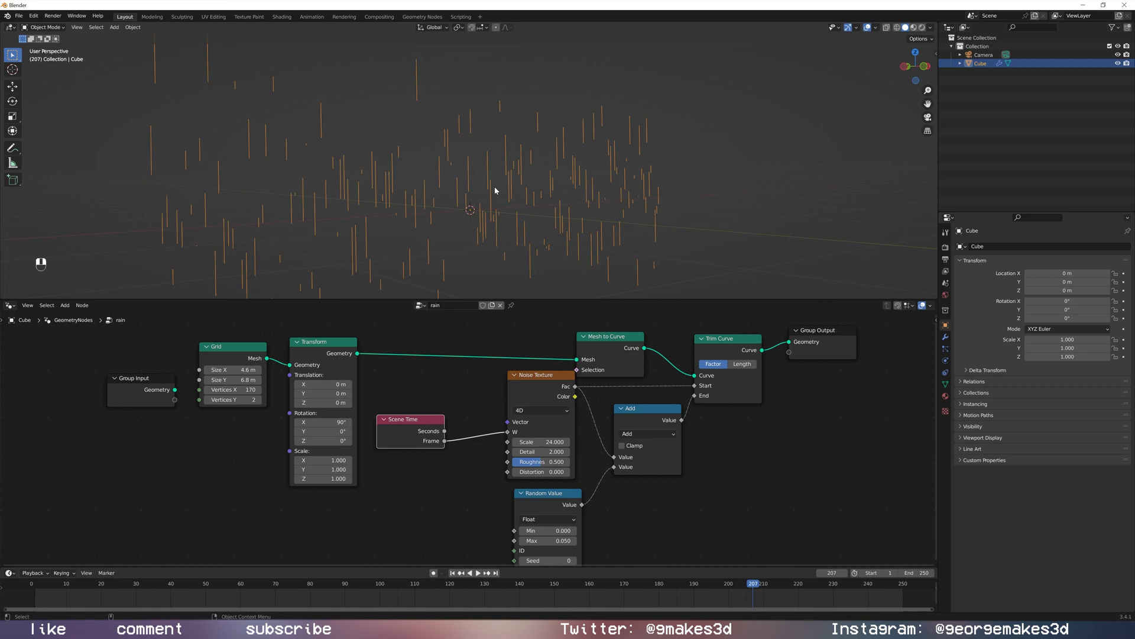
{"action": "mouse_move", "coordinate": [512, 213]}
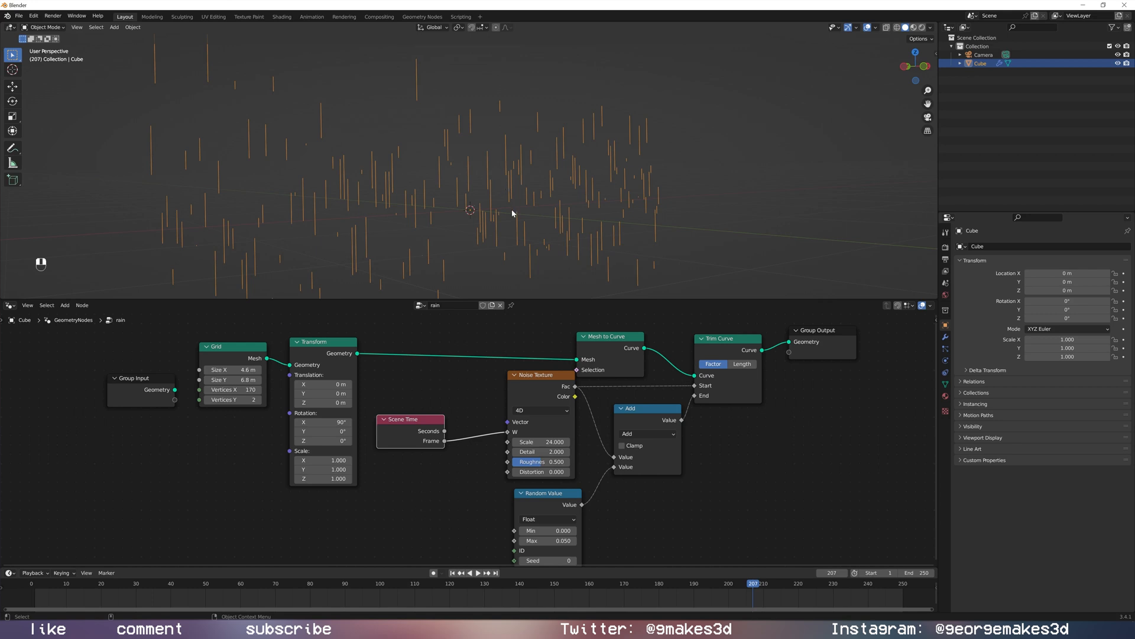
{"action": "left_click_drag", "start_coordinate": [401, 418], "coordinate": [397, 410]}
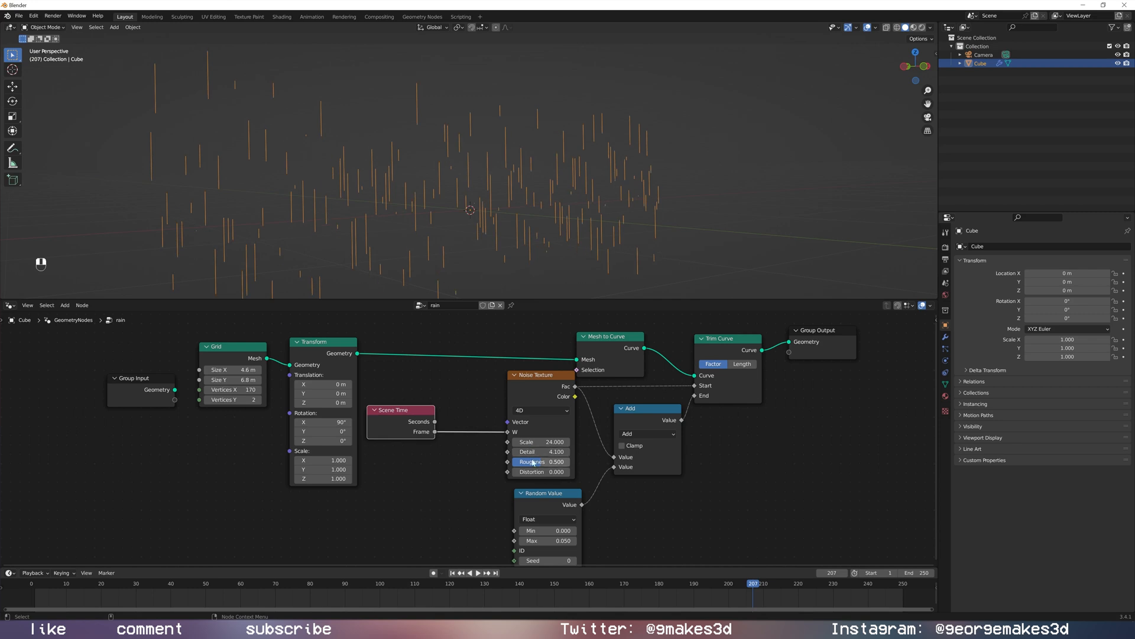
{"action": "left_click_drag", "start_coordinate": [532, 462], "coordinate": [540, 461]}
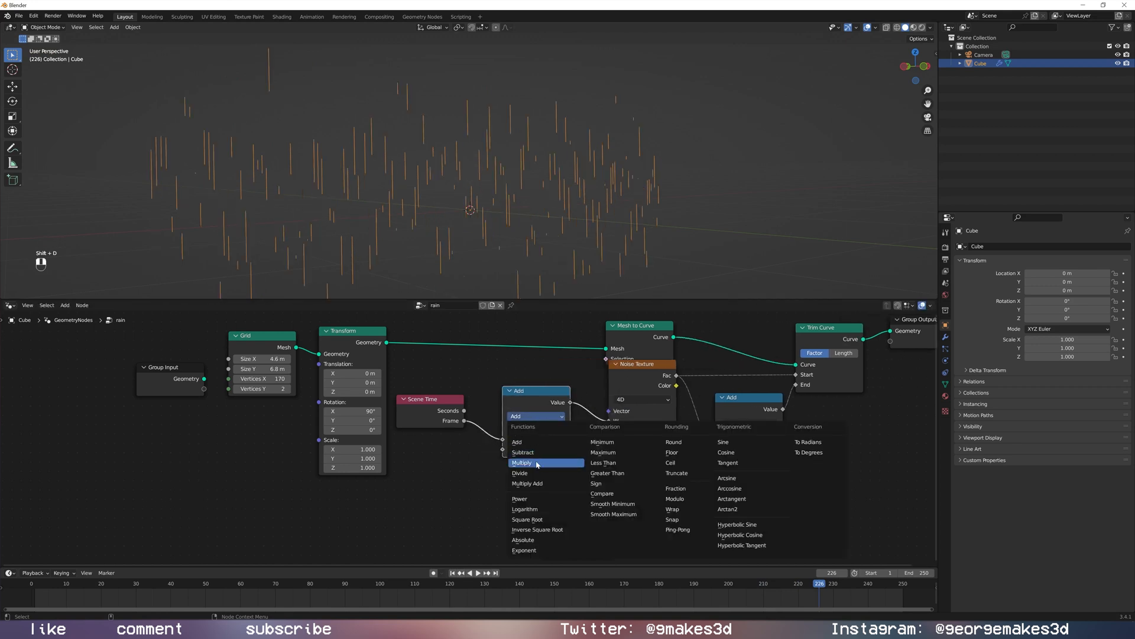
Set the duplicated Math node to Divide and play back to check the slower rain.
{"action": "left_click", "coordinate": [519, 473]}
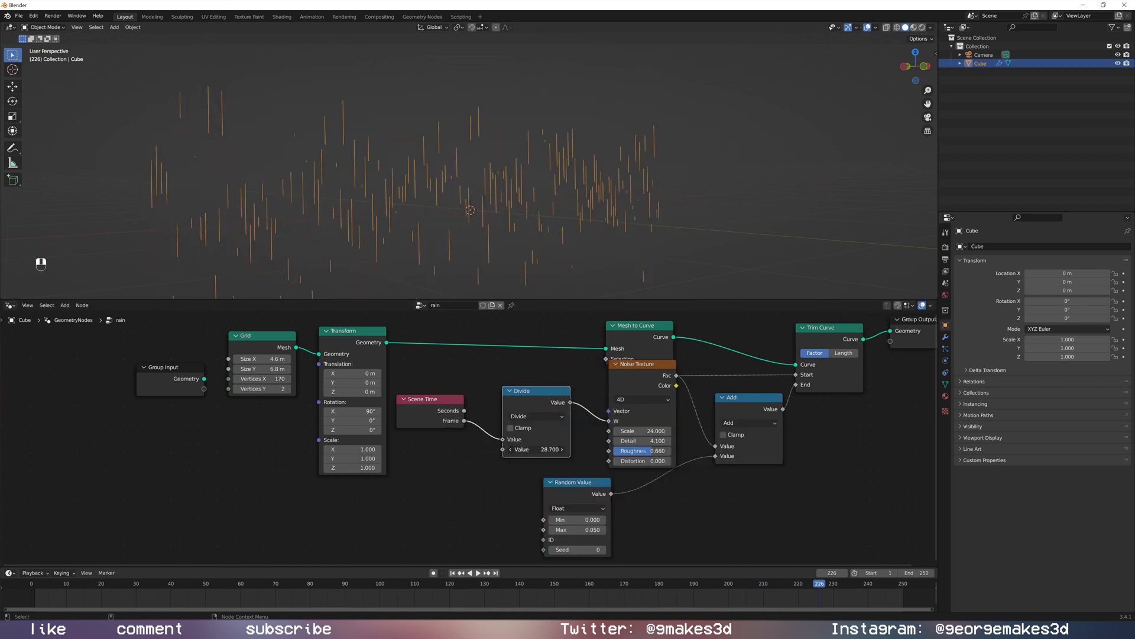
{"action": "key", "text": "space"}
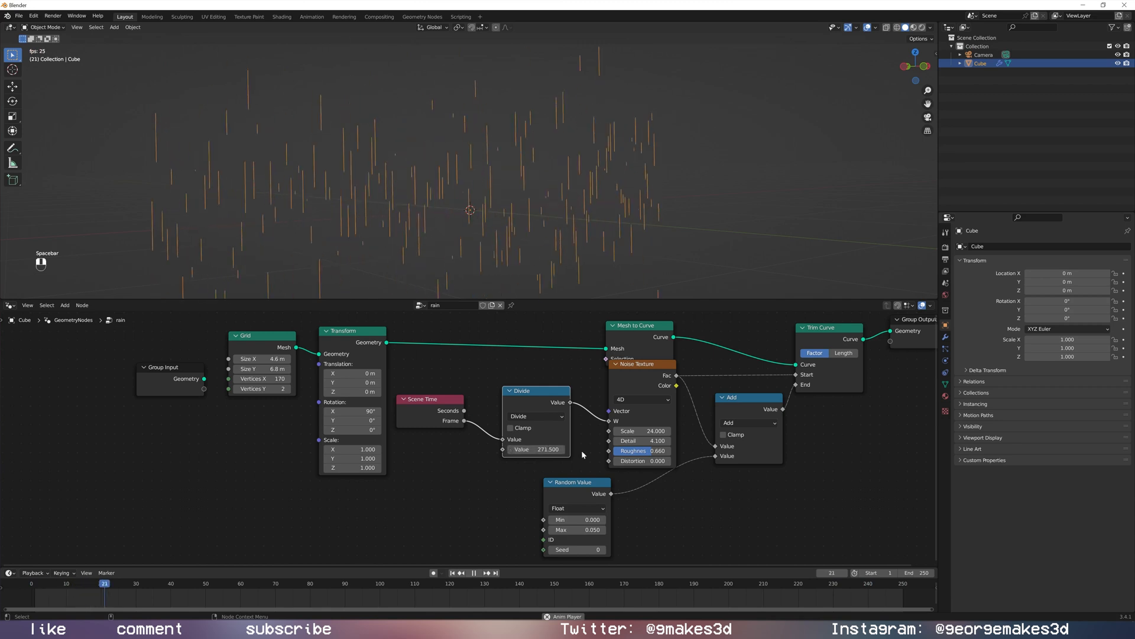
{"action": "key", "text": "space"}
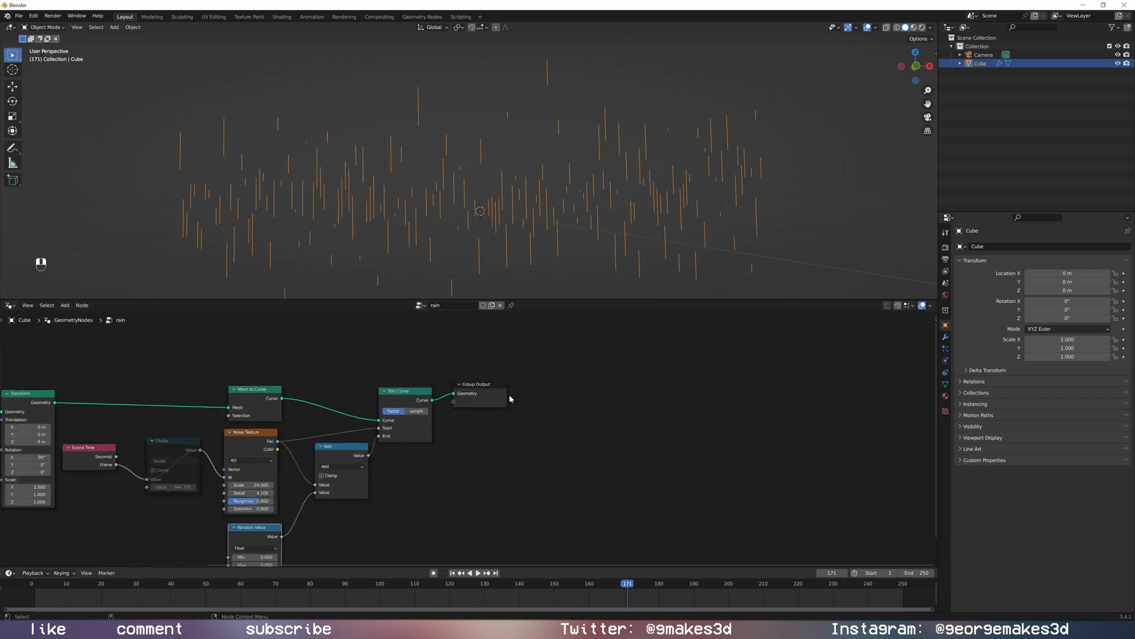
Move Group Output right and add a Curve to Mesh node before it.
{"action": "left_click_drag", "start_coordinate": [477, 383], "coordinate": [764, 389]}
{"action": "type", "text": "curve to me"}
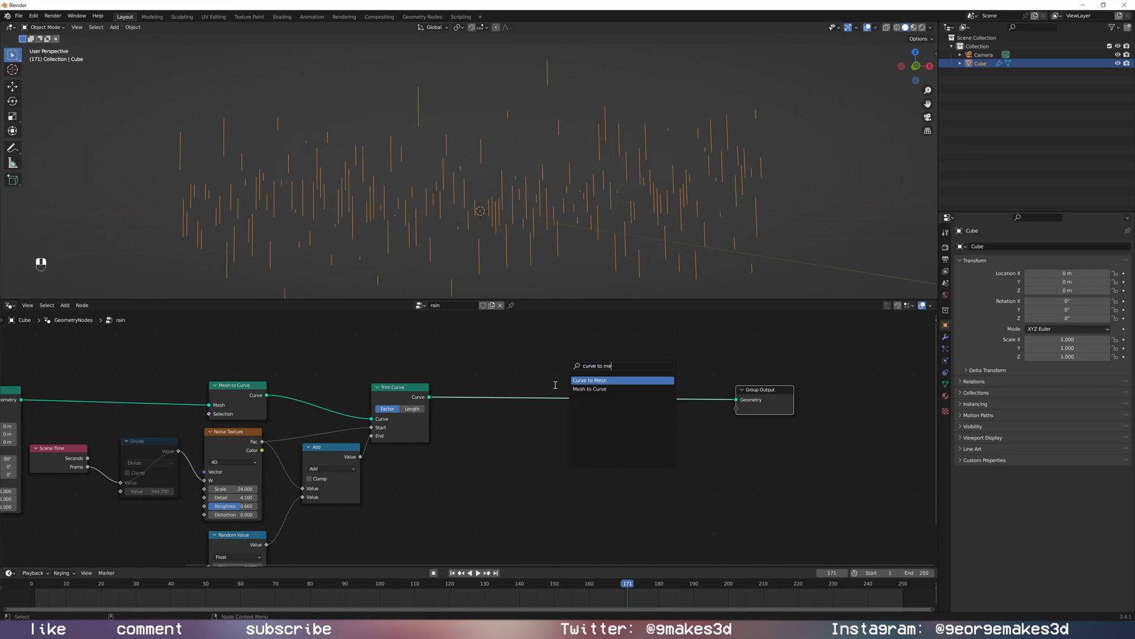
{"action": "left_click", "coordinate": [589, 379]}
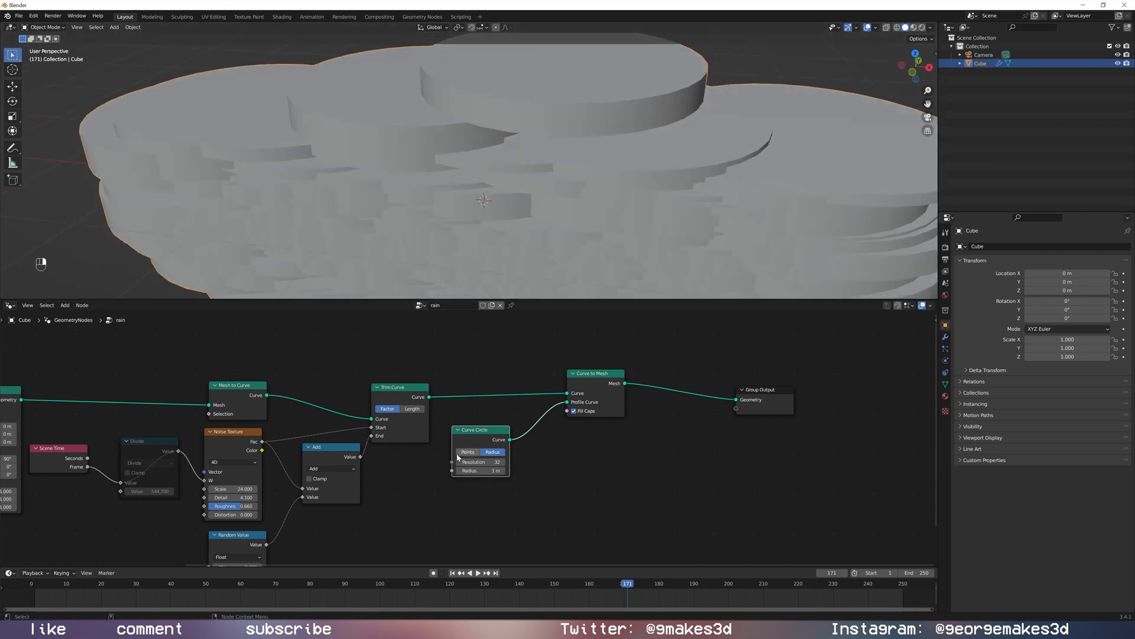
Insert a Set Curve Radius node with a random 0–0.003 radius and preview the streaks.
{"action": "key", "text": "shift+a"}
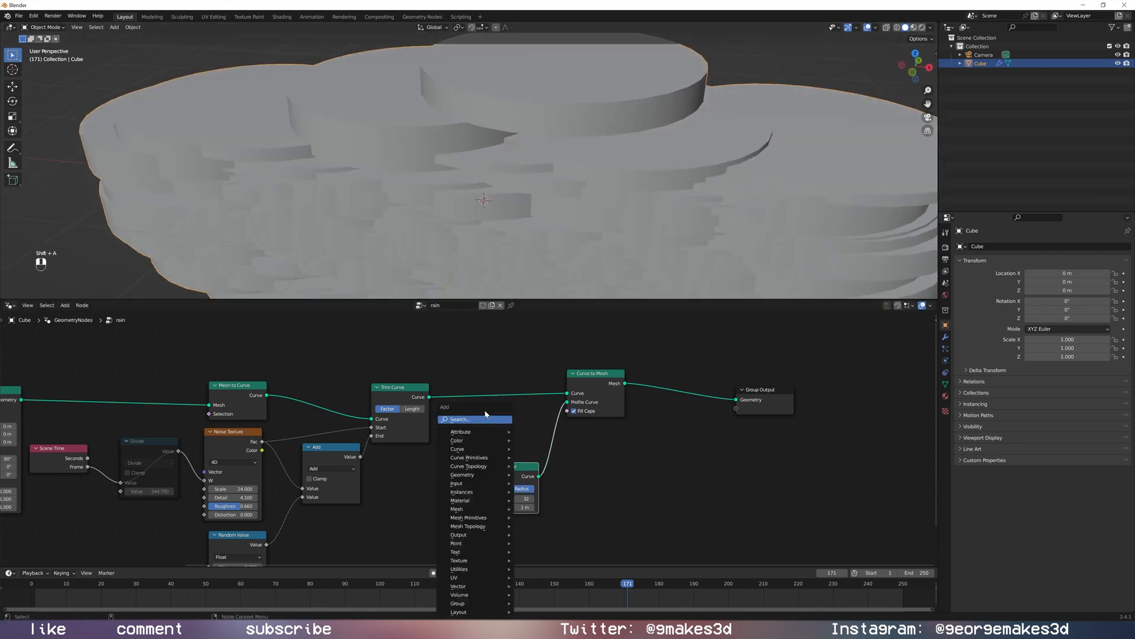
{"action": "type", "text": "set"}
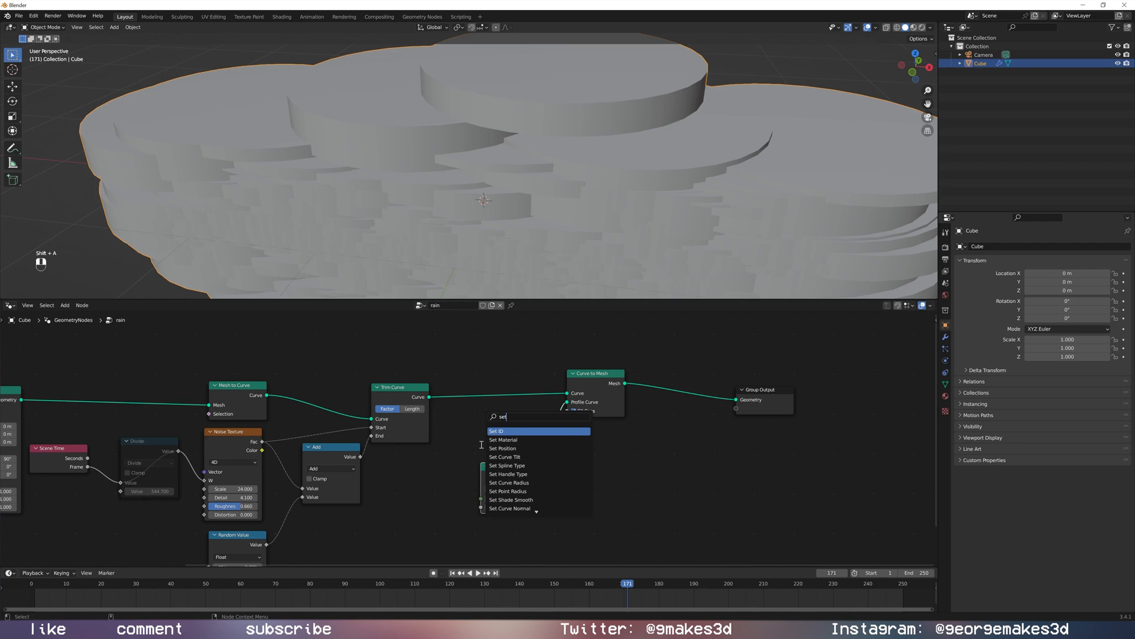
{"action": "type", "text": "cu"}
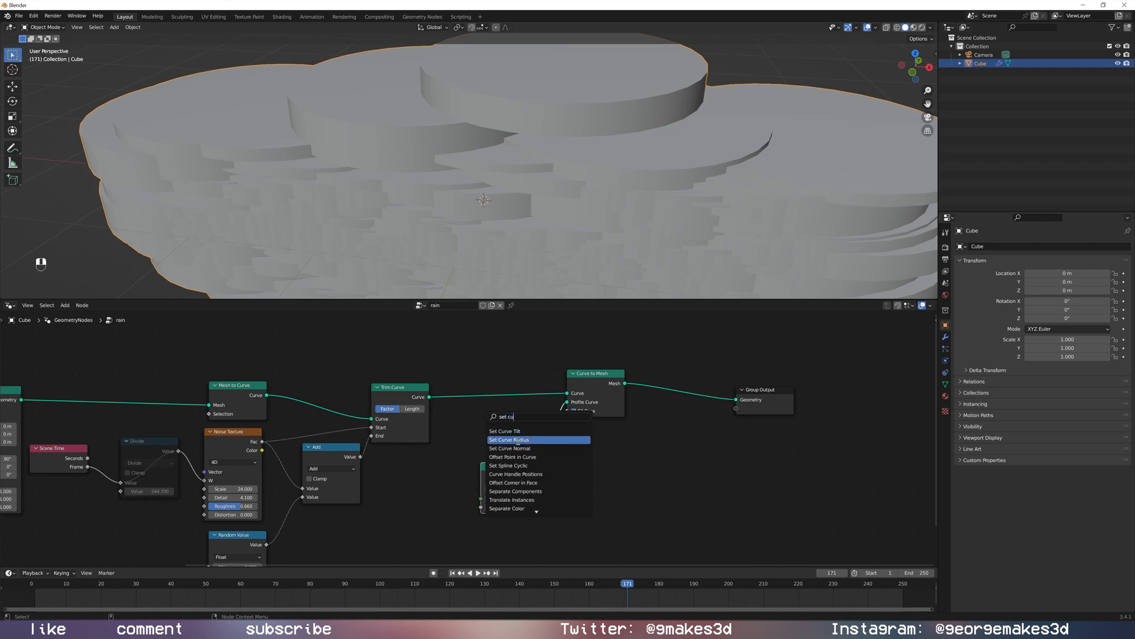
{"action": "left_click", "coordinate": [509, 440]}
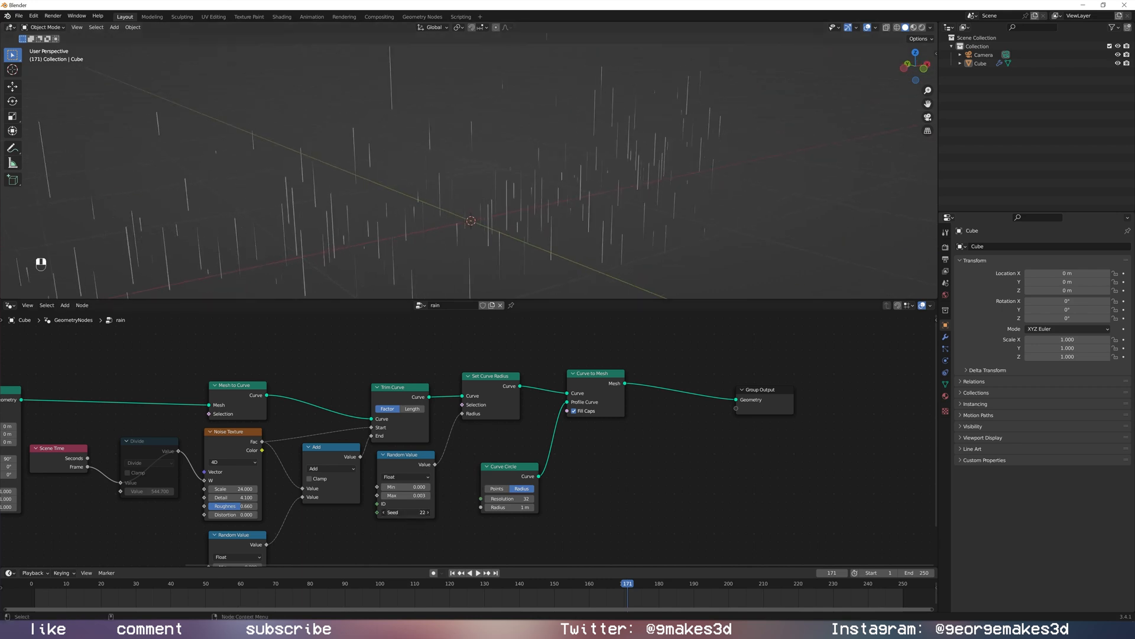
{"action": "key", "text": "ctrl+z"}
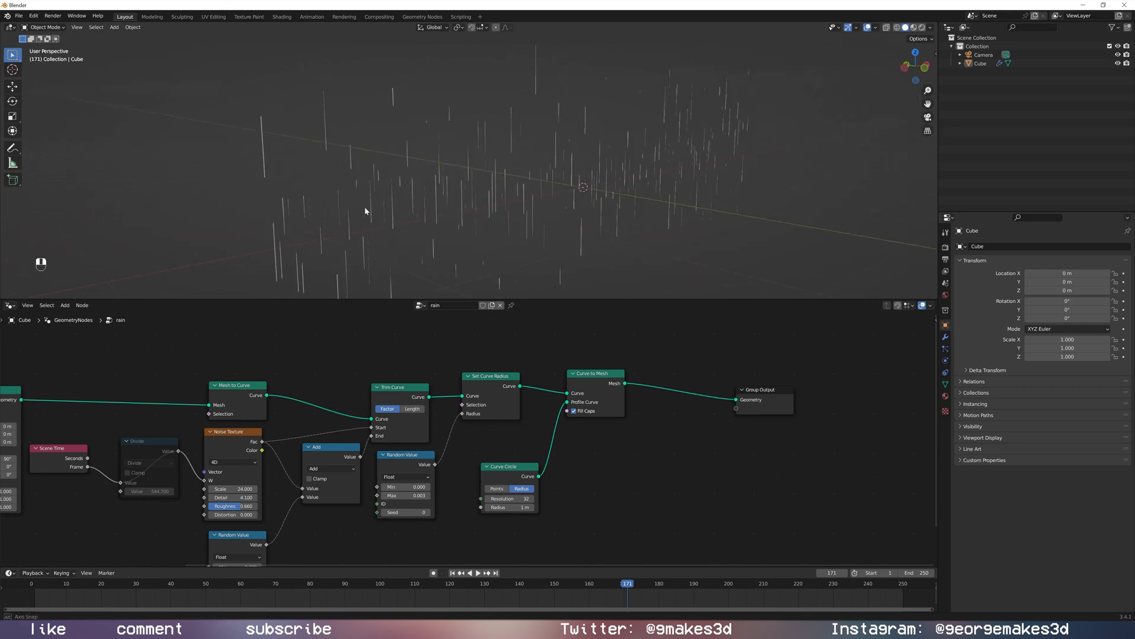
{"action": "key", "text": "space"}
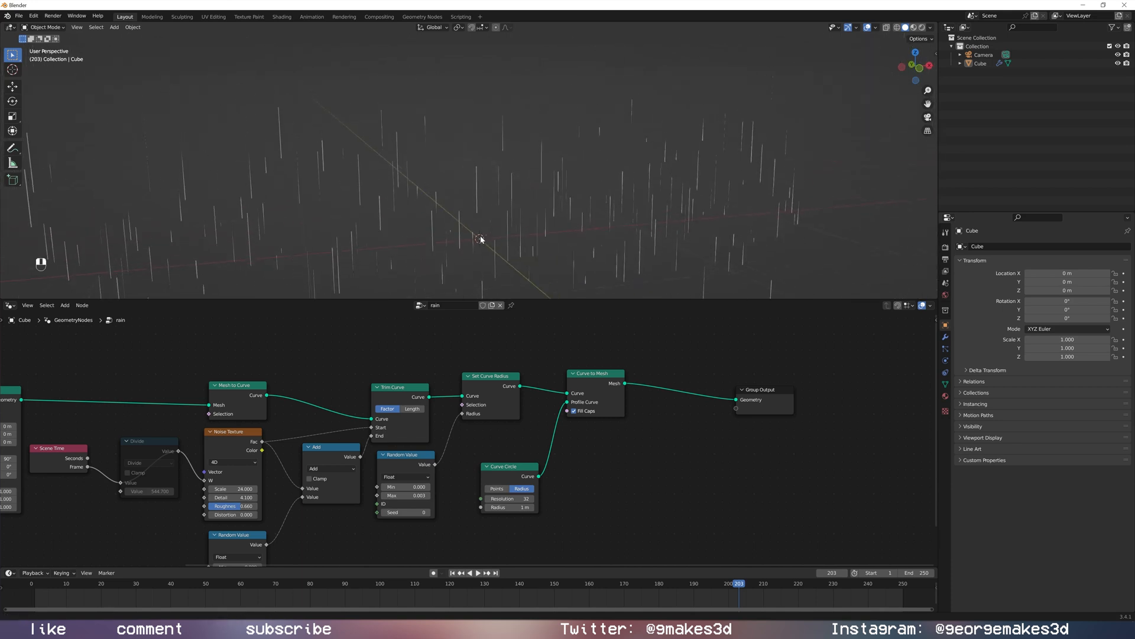
{"action": "key", "text": "space"}
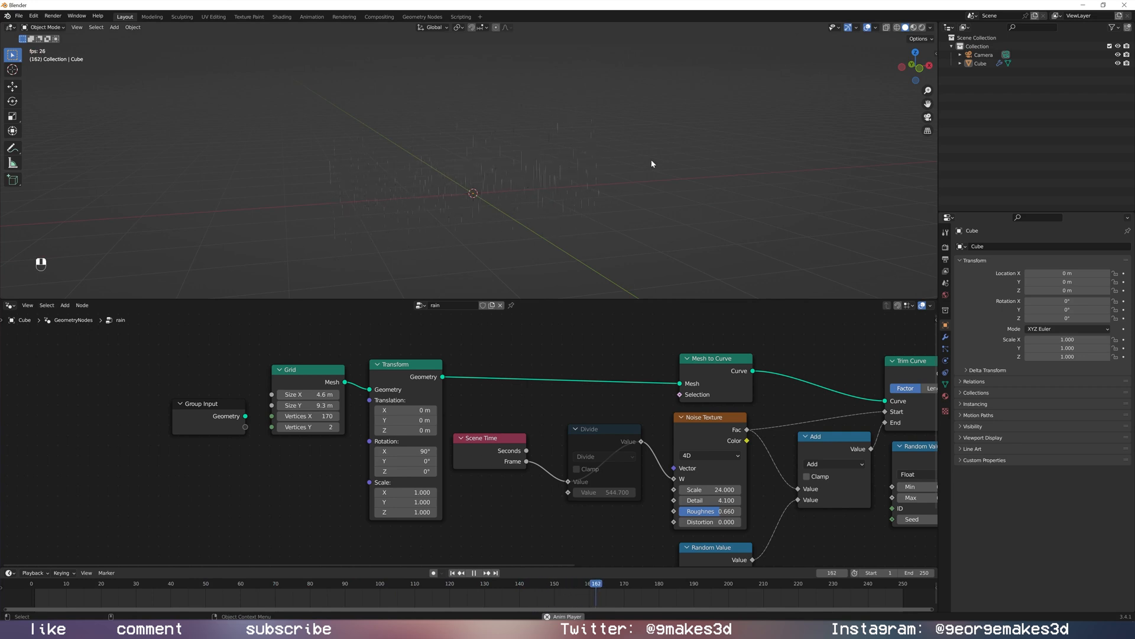
Stop playback after previewing the rain over the 9.3 m deep grid.
{"action": "key", "text": "space"}
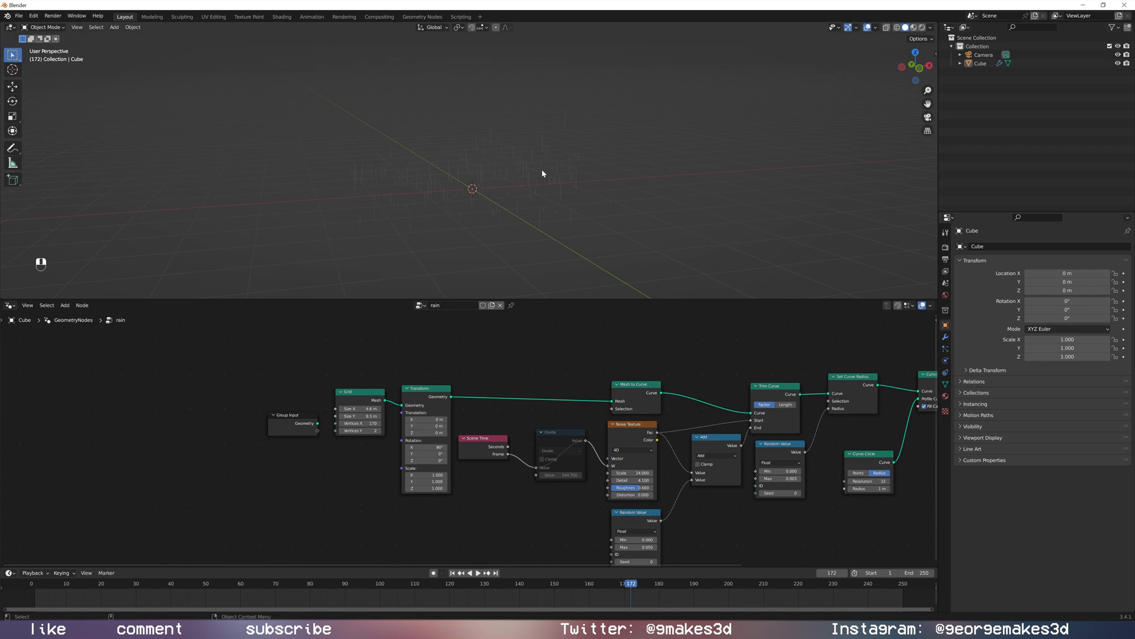
{"action": "mouse_move", "coordinate": [710, 418]}
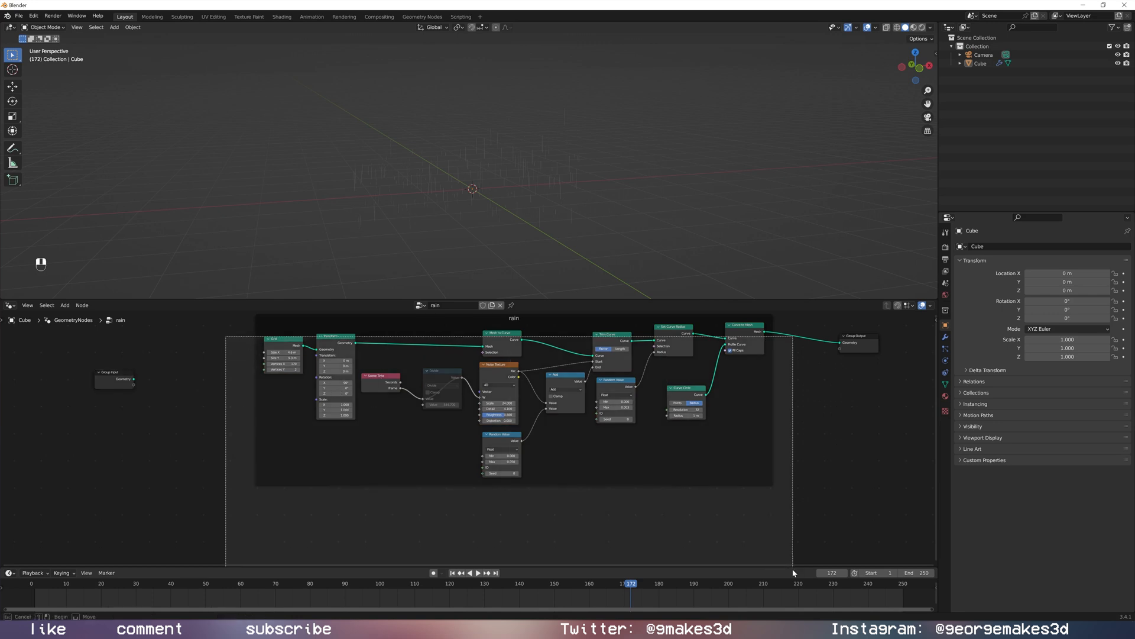
Duplicate the rain node frame and place the copy below the original.
{"action": "key", "text": "shift+d"}
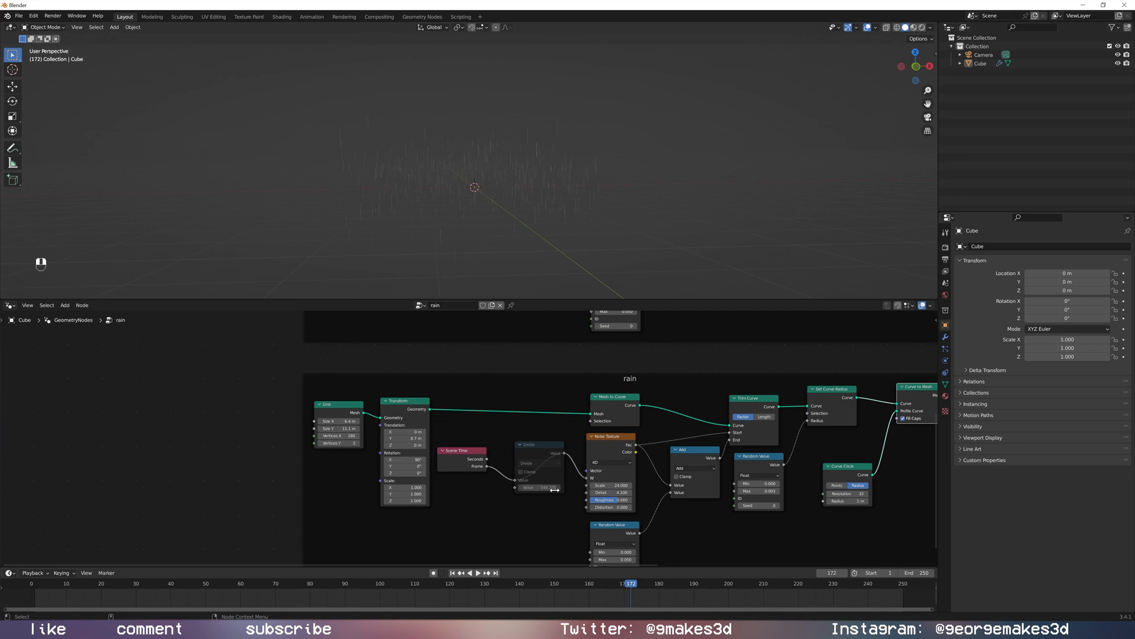
Preview the rain, then set the copy's time node to Add with noise Scale 28.
{"action": "key", "text": "space"}
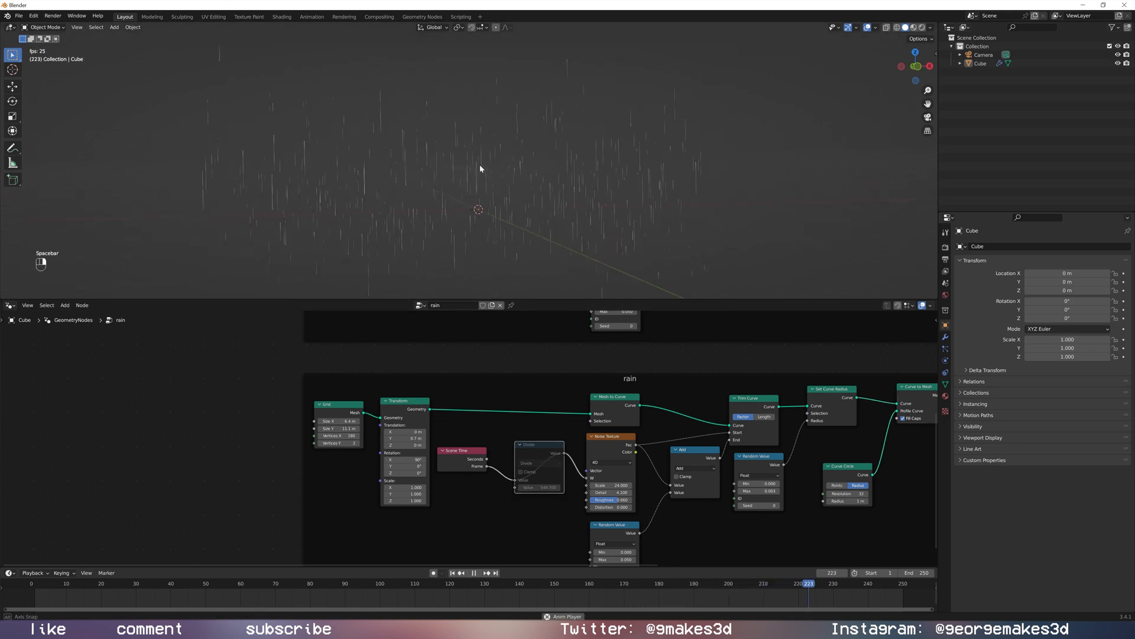
{"action": "key", "text": "space"}
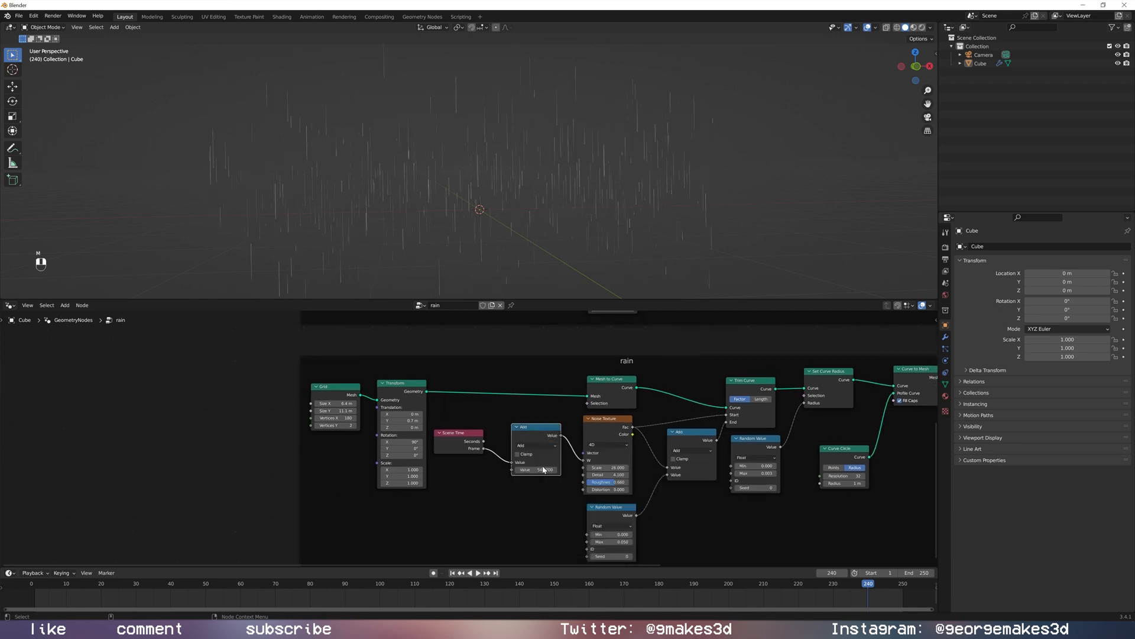
{"action": "left_click", "coordinate": [536, 469]}
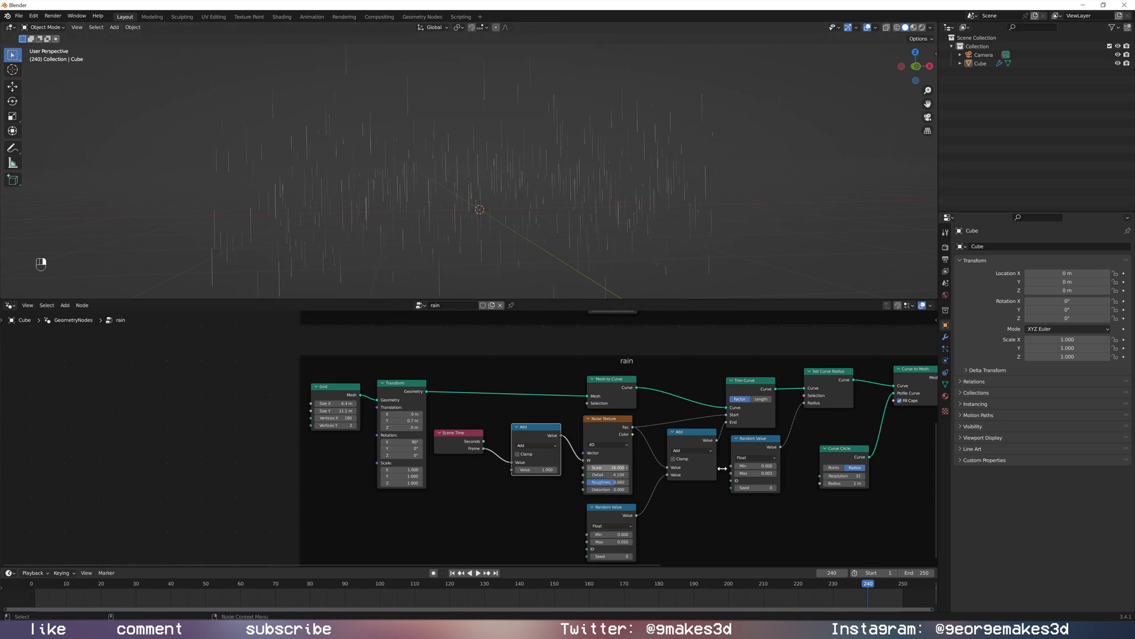
{"action": "scroll", "scroll_direction": "down", "scroll_amount": 3}
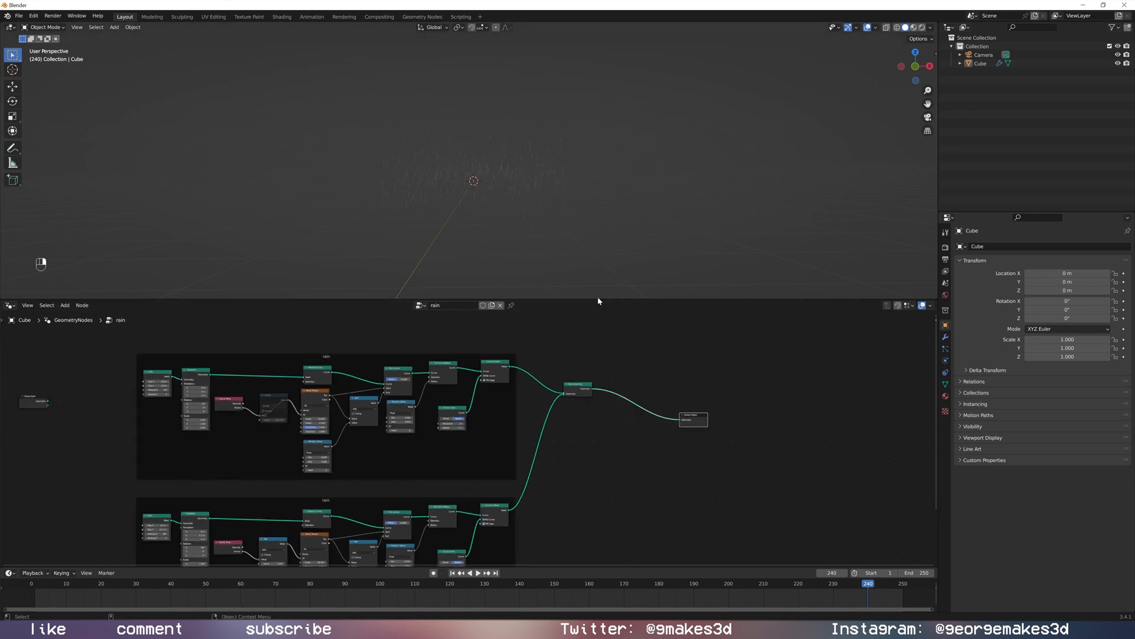
{"action": "mouse_move", "coordinate": [521, 199]}
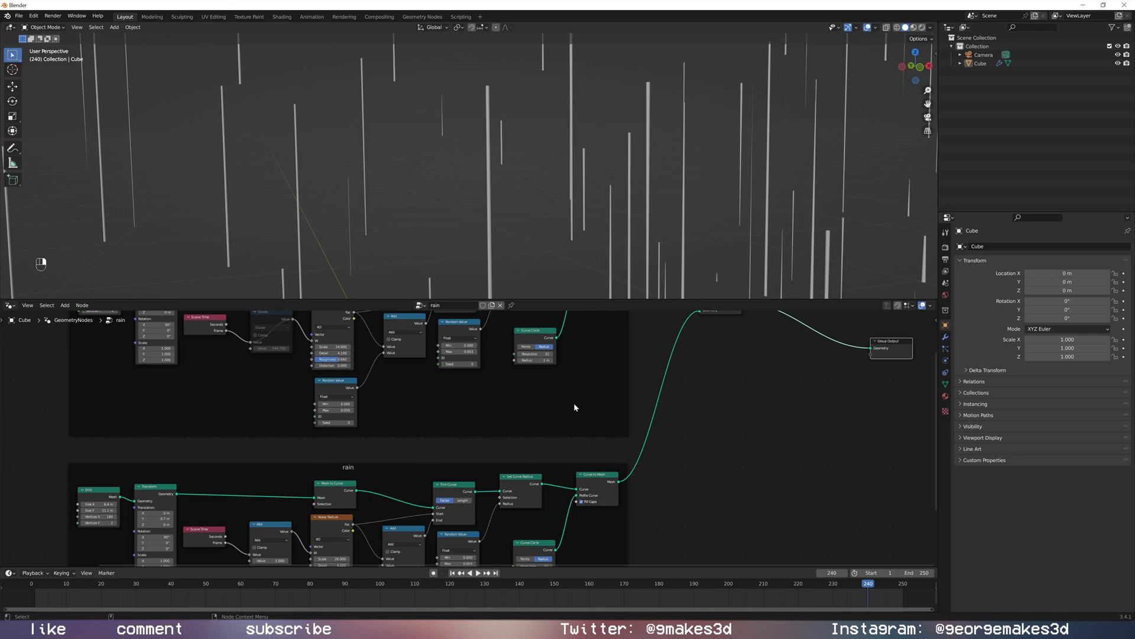
{"action": "mouse_move", "coordinate": [540, 396]}
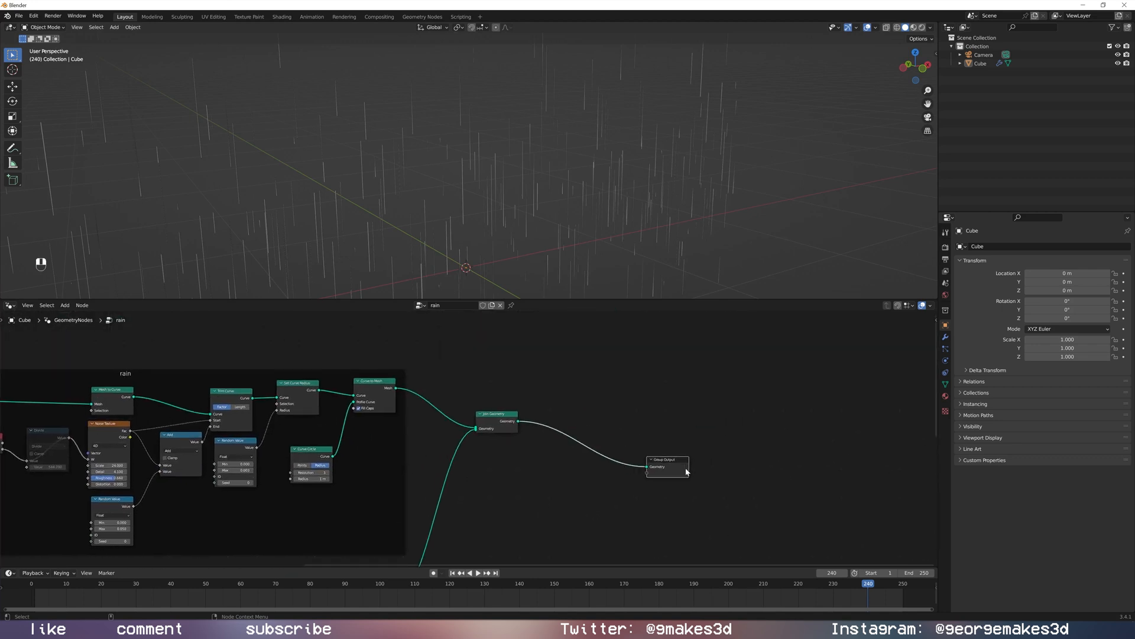
Add Subdivision Surface and Set Shade Smooth nodes after Join Geometry.
{"action": "key", "text": "shift+a"}
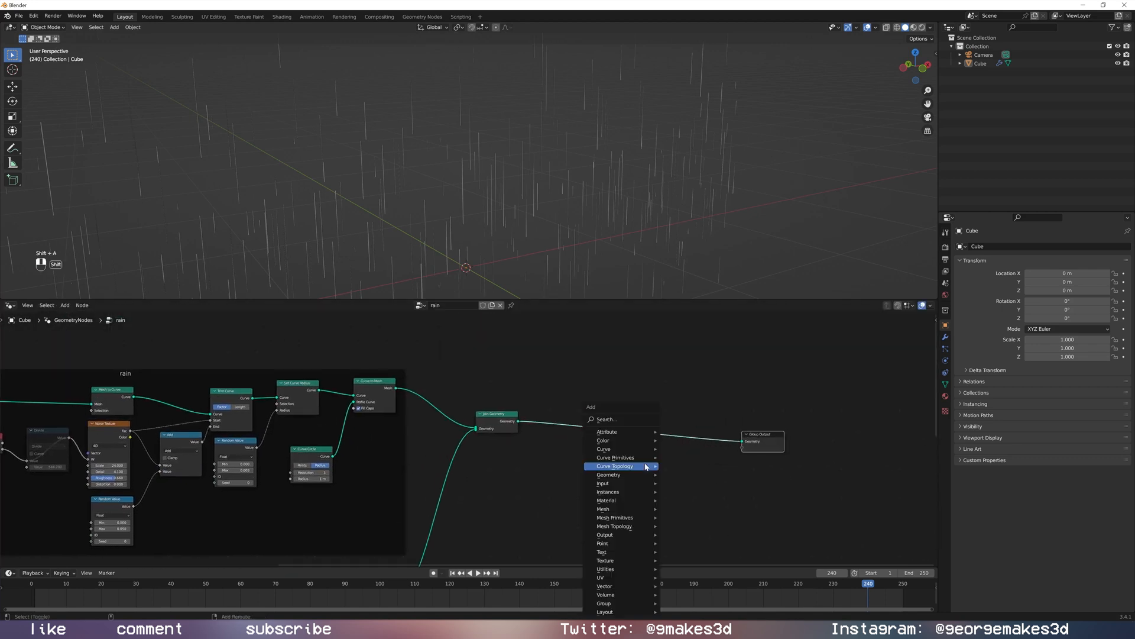
{"action": "left_click", "coordinate": [607, 475]}
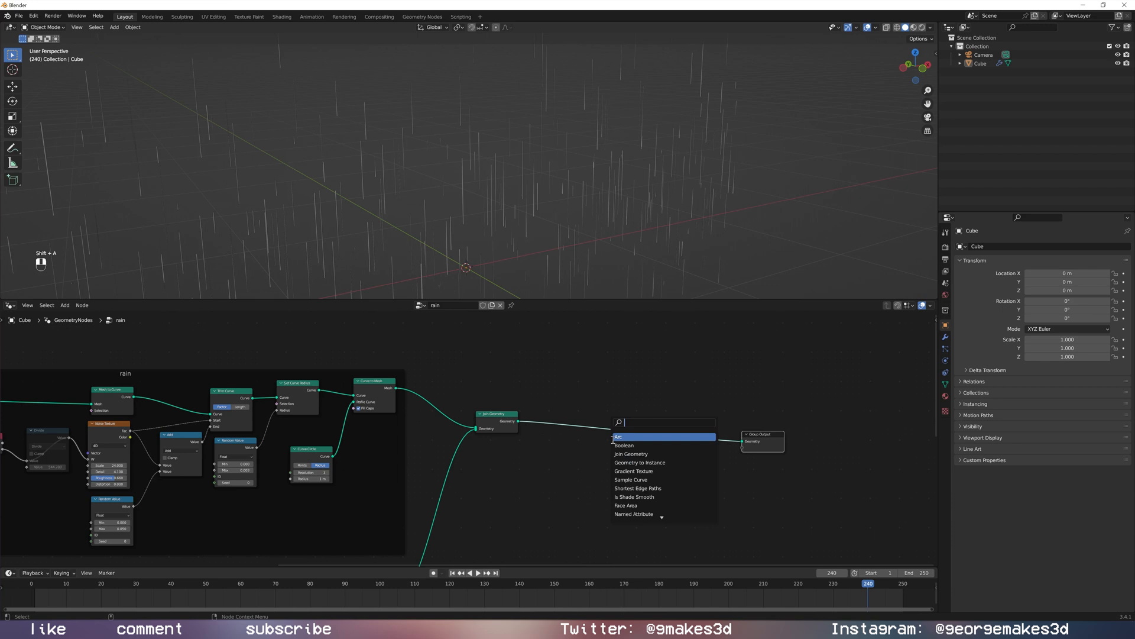
{"action": "type", "text": "sub"}
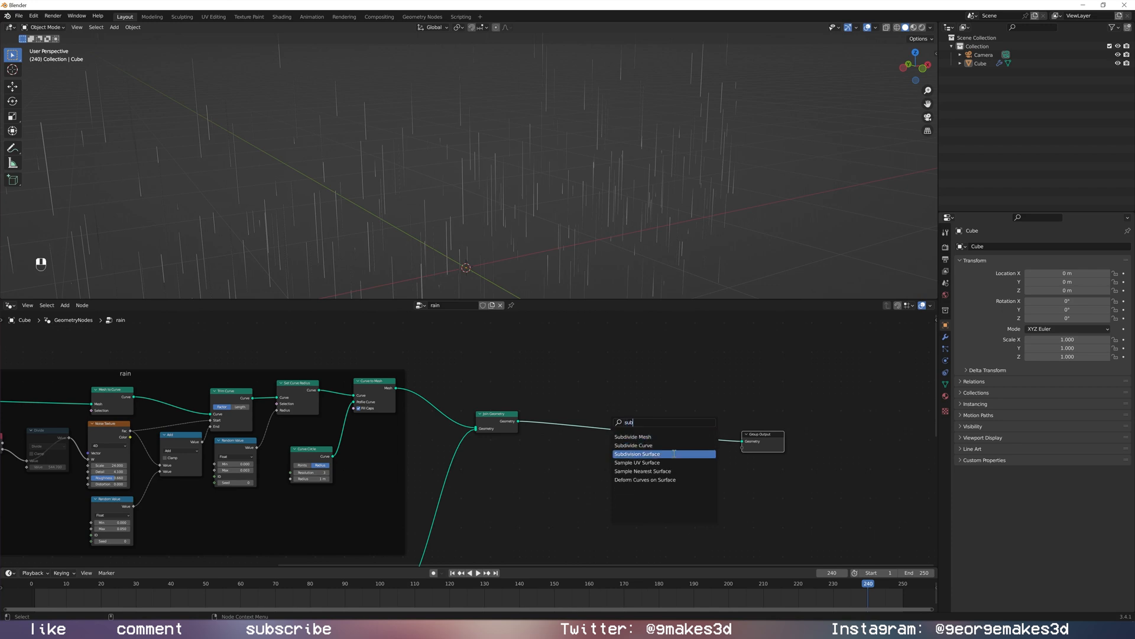
{"action": "left_click", "coordinate": [638, 454]}
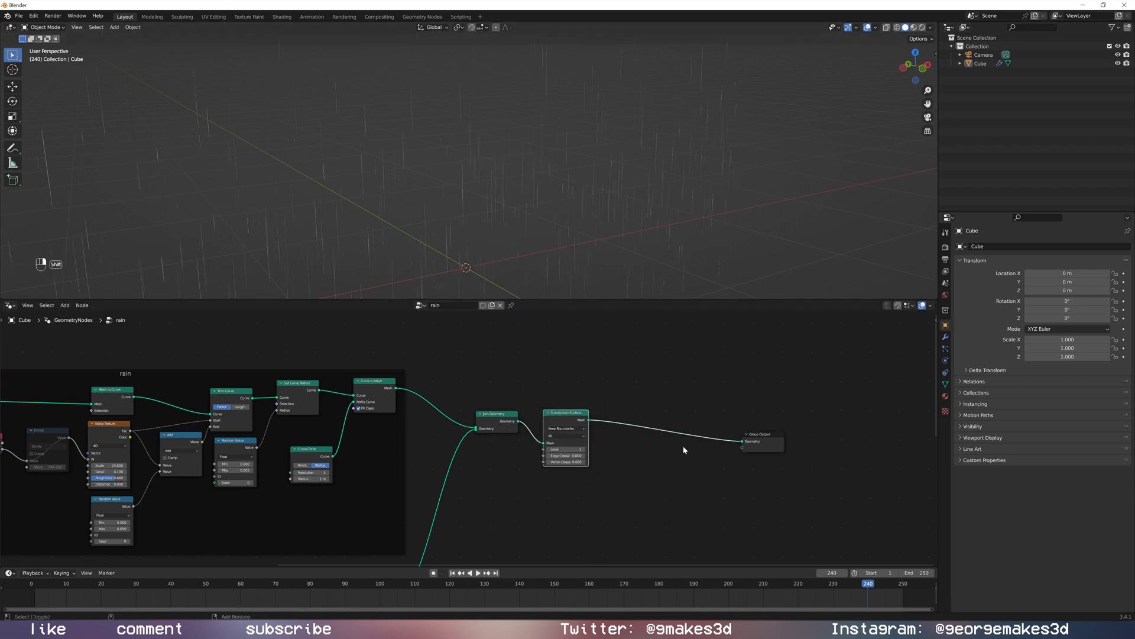
{"action": "type", "text": "set"}
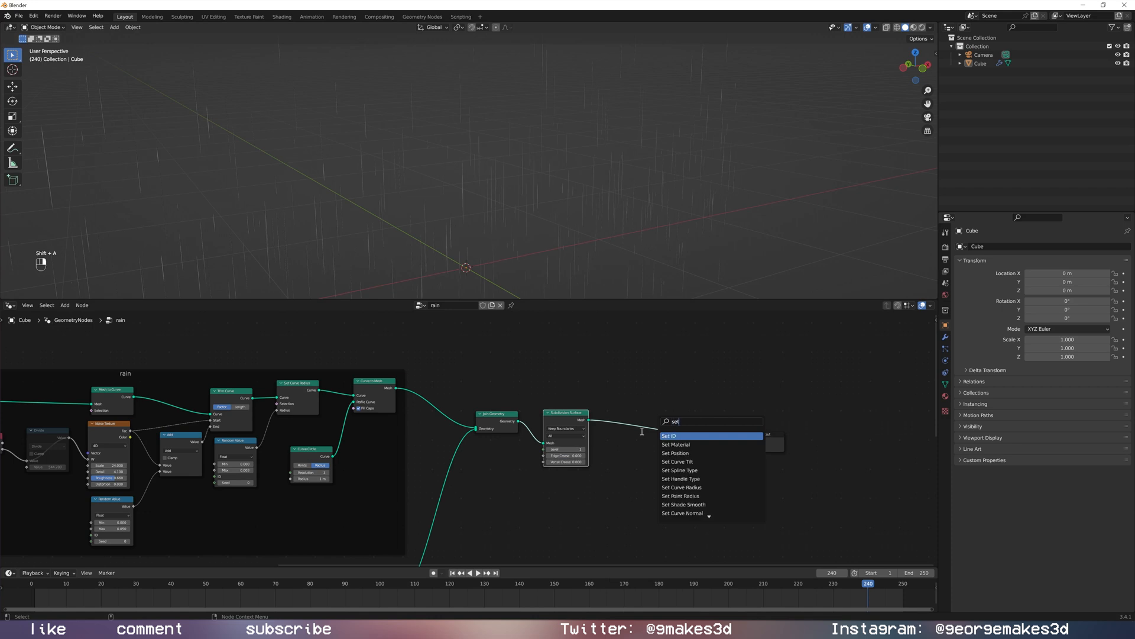
{"action": "left_click", "coordinate": [682, 504]}
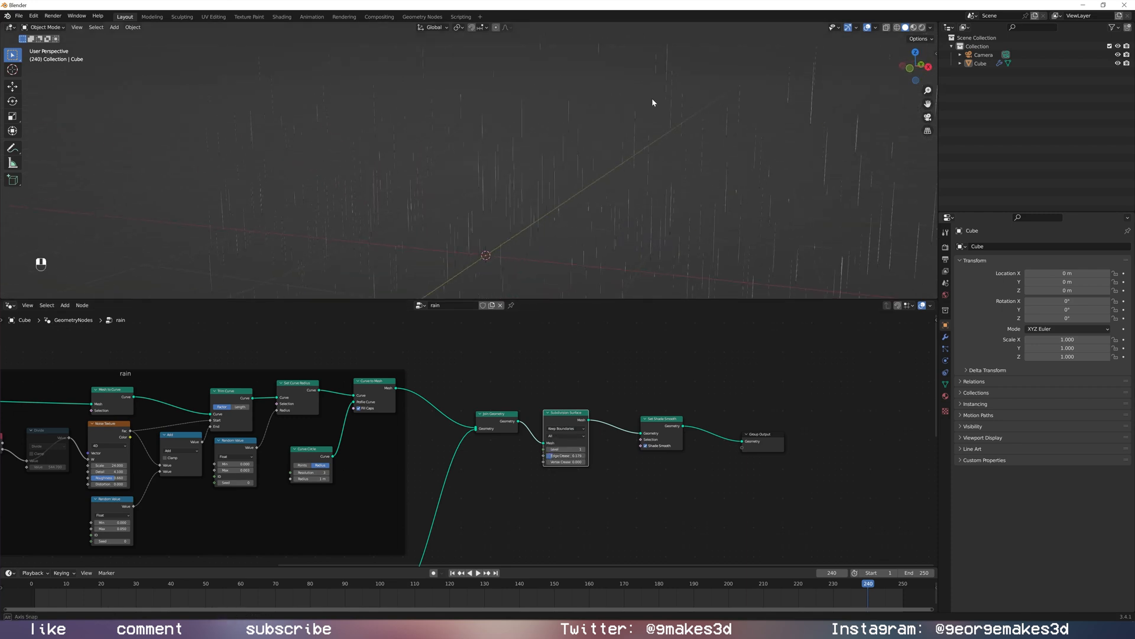
Add a Set Material node before Group Output and preview the rain playback.
{"action": "key", "text": "shift+a"}
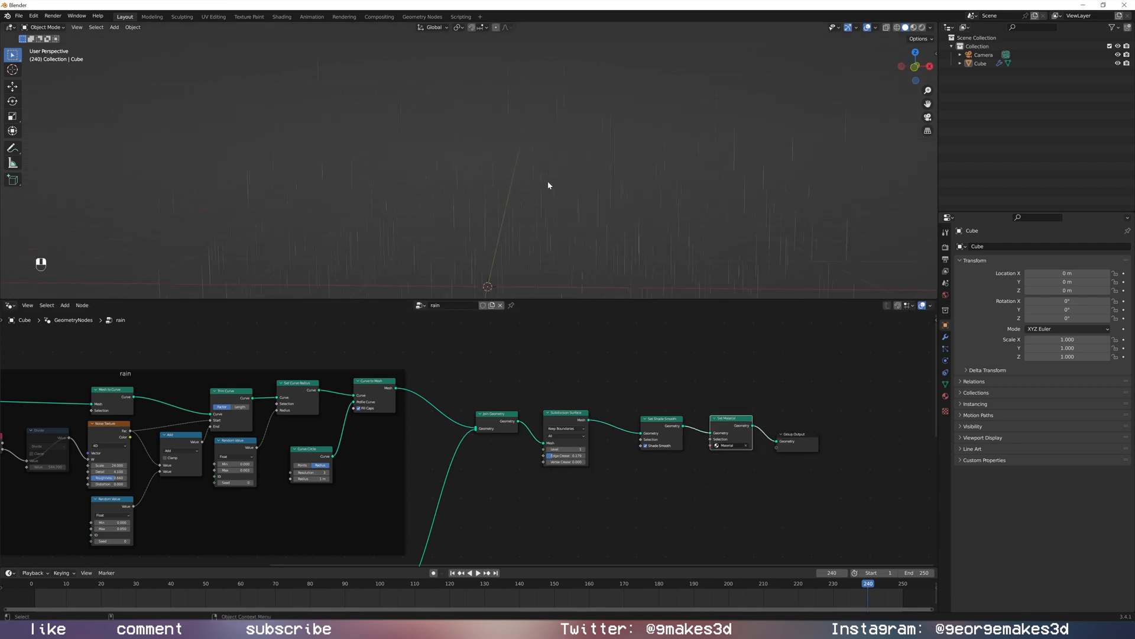
{"action": "key", "text": "space"}
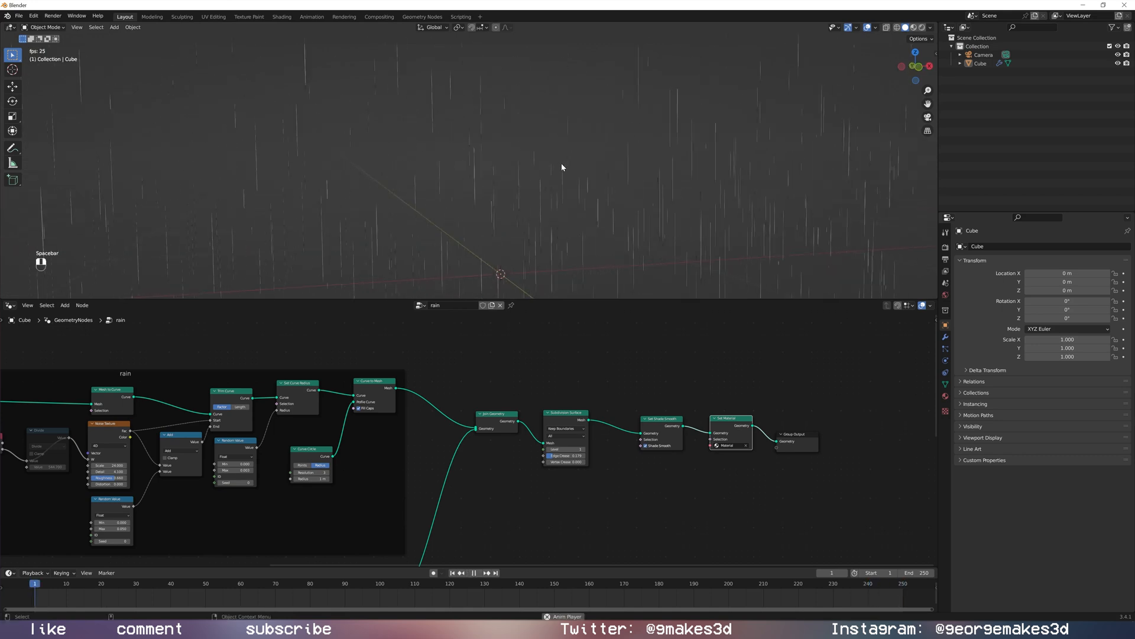
{"action": "key", "text": "space"}
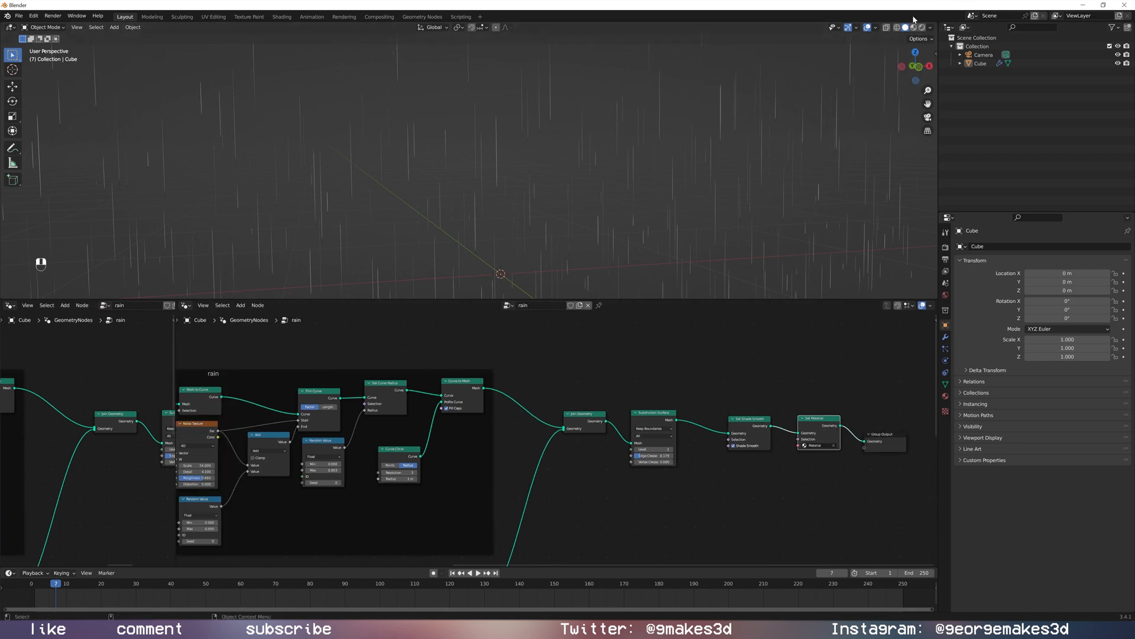
Show the Shader Editor and make the Principled BSDF light blue and transmissive.
{"action": "left_click", "coordinate": [184, 305]}
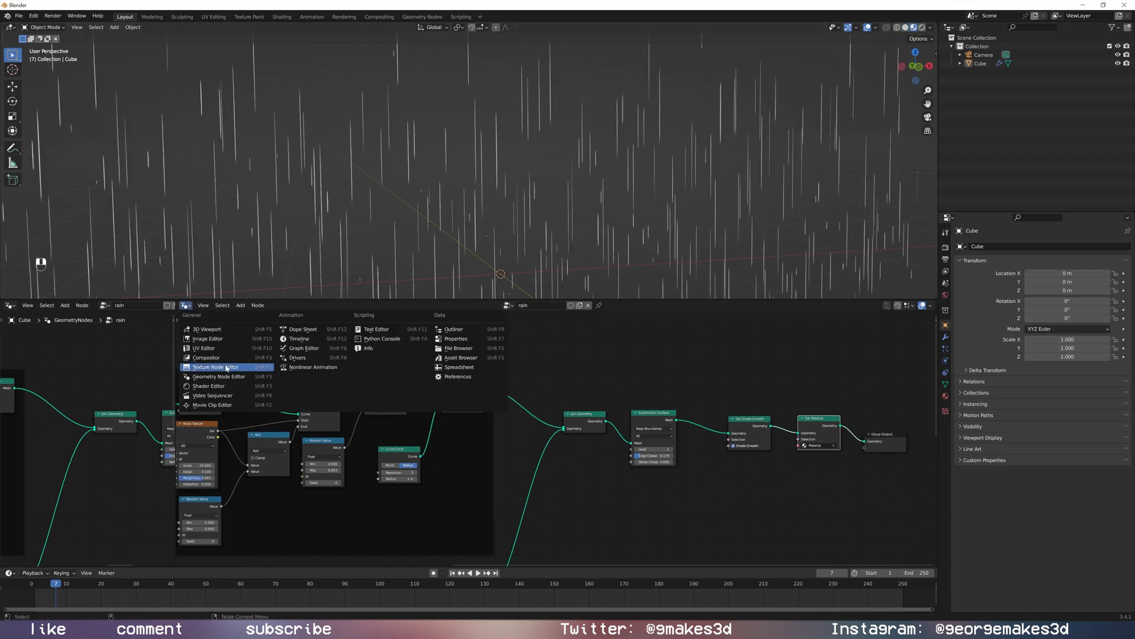
{"action": "mouse_move", "coordinate": [217, 376]}
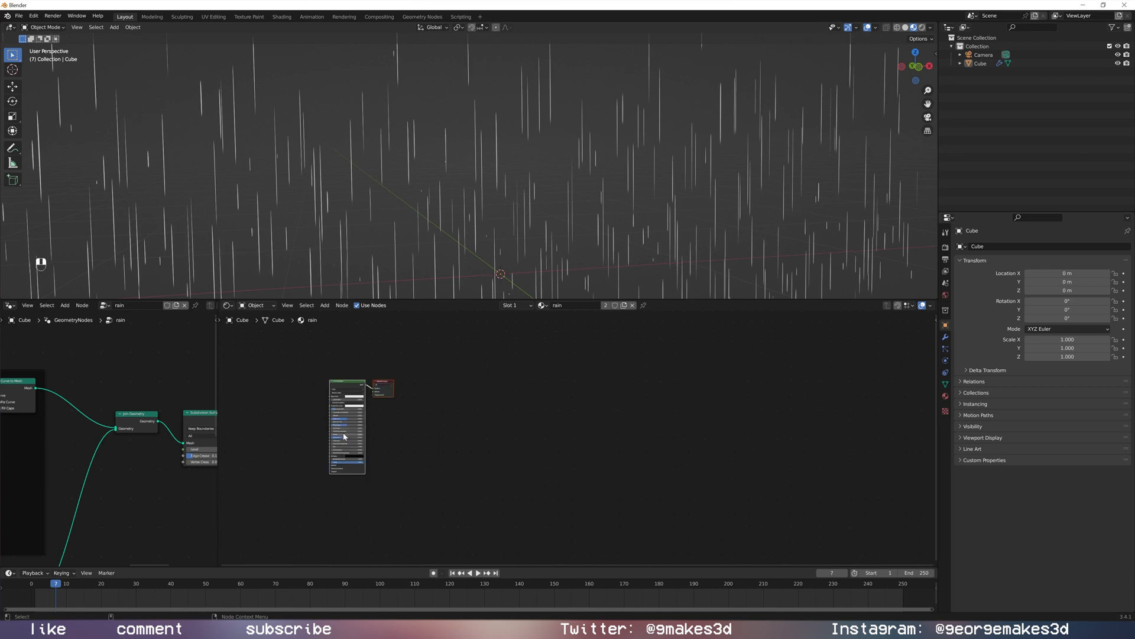
{"action": "left_click_drag", "start_coordinate": [346, 427], "coordinate": [675, 423]}
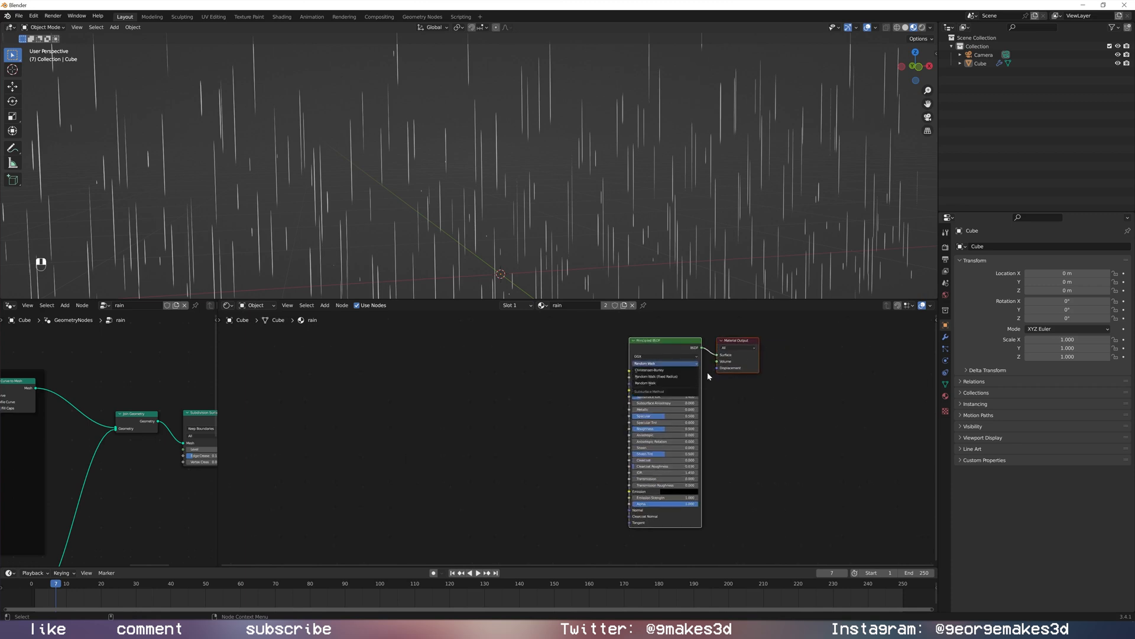
{"action": "left_click", "coordinate": [661, 370]}
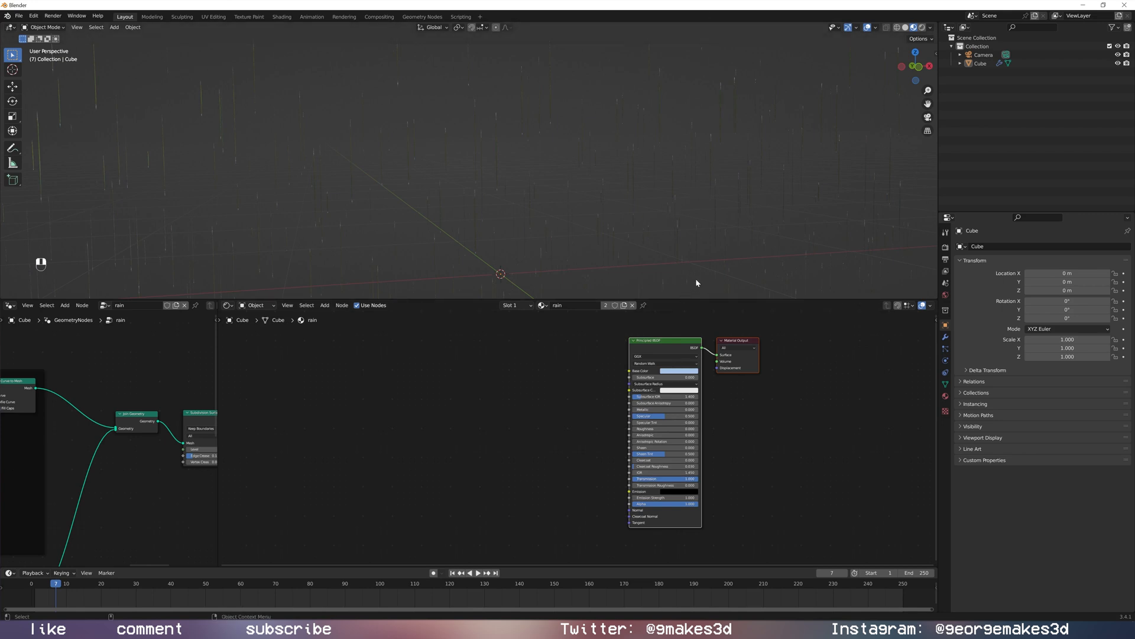
{"action": "mouse_move", "coordinate": [606, 281]}
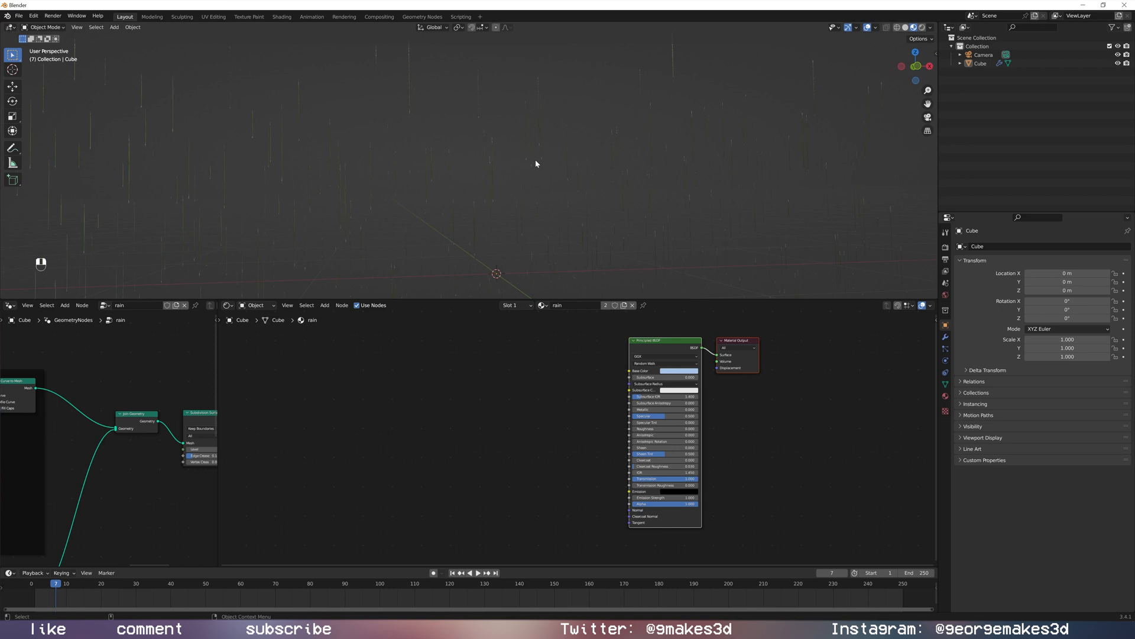
{"action": "key", "text": "space"}
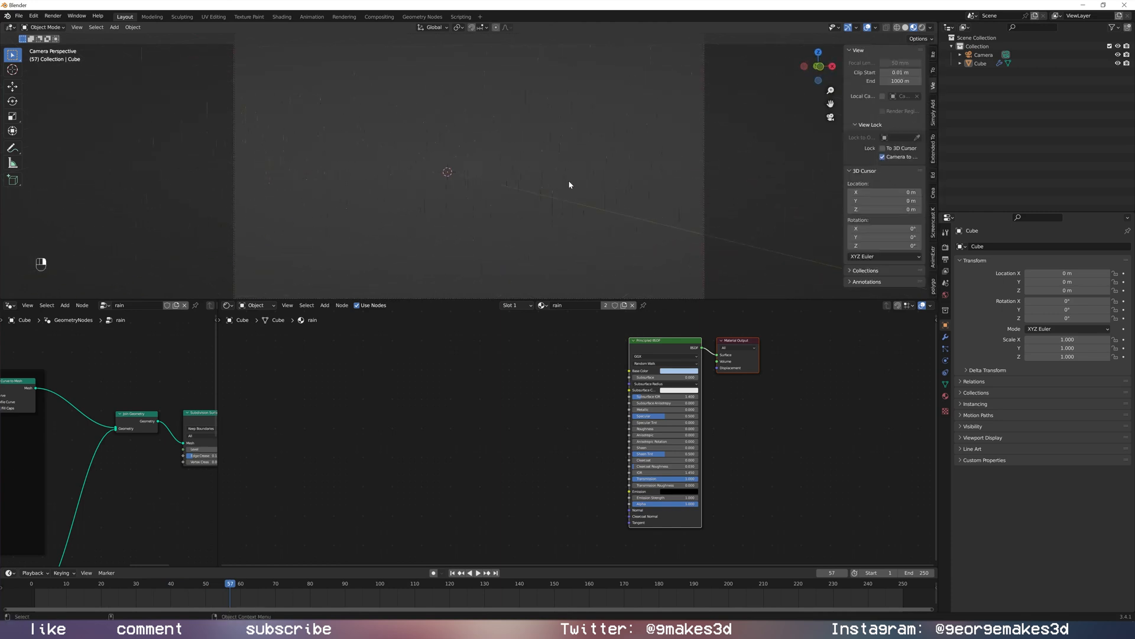
Uncheck Lock Camera to View in the sidebar's View tab.
{"action": "left_click", "coordinate": [883, 157]}
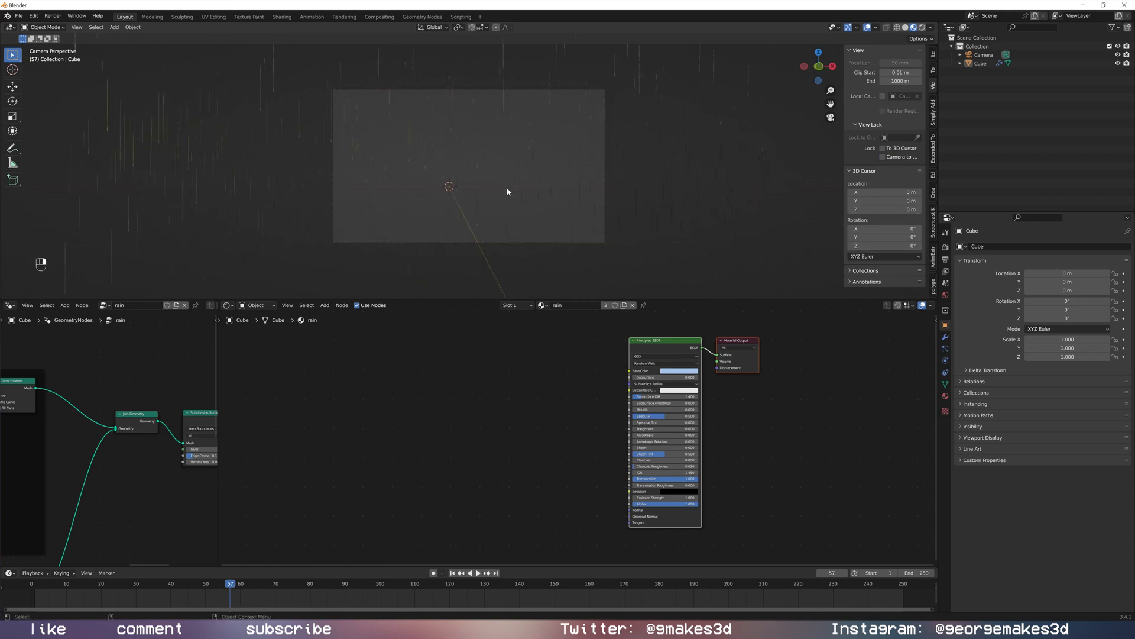
{"action": "key", "text": "shift+a"}
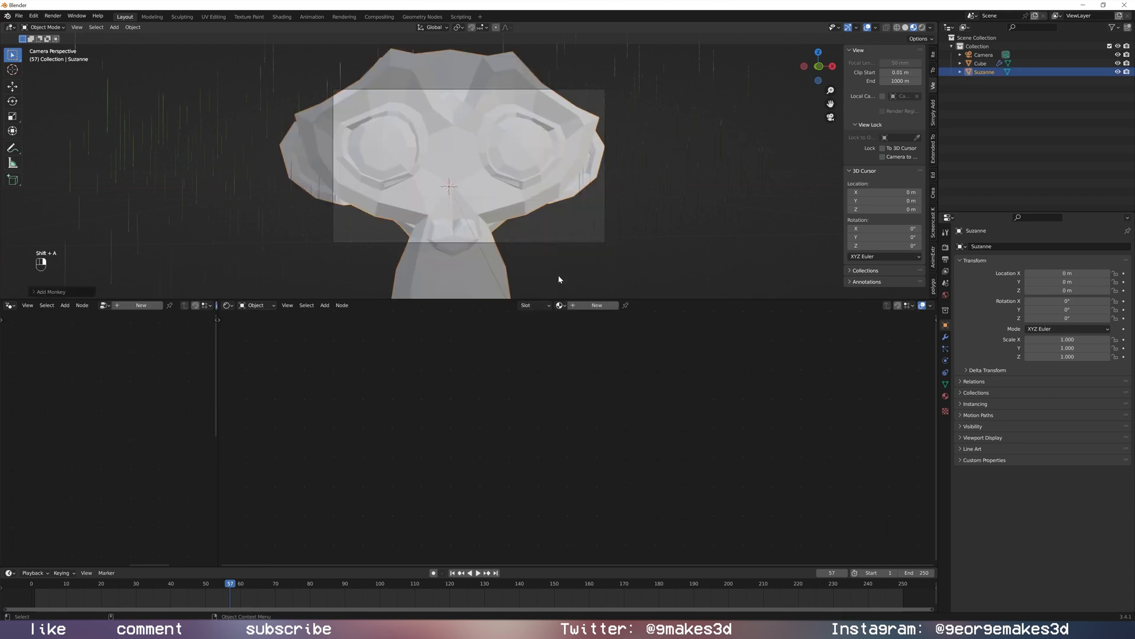
Move Suzanne about 8.3 m back along Y, tilt it 13.7° on Z, then select the camera.
{"action": "key", "text": "g"}
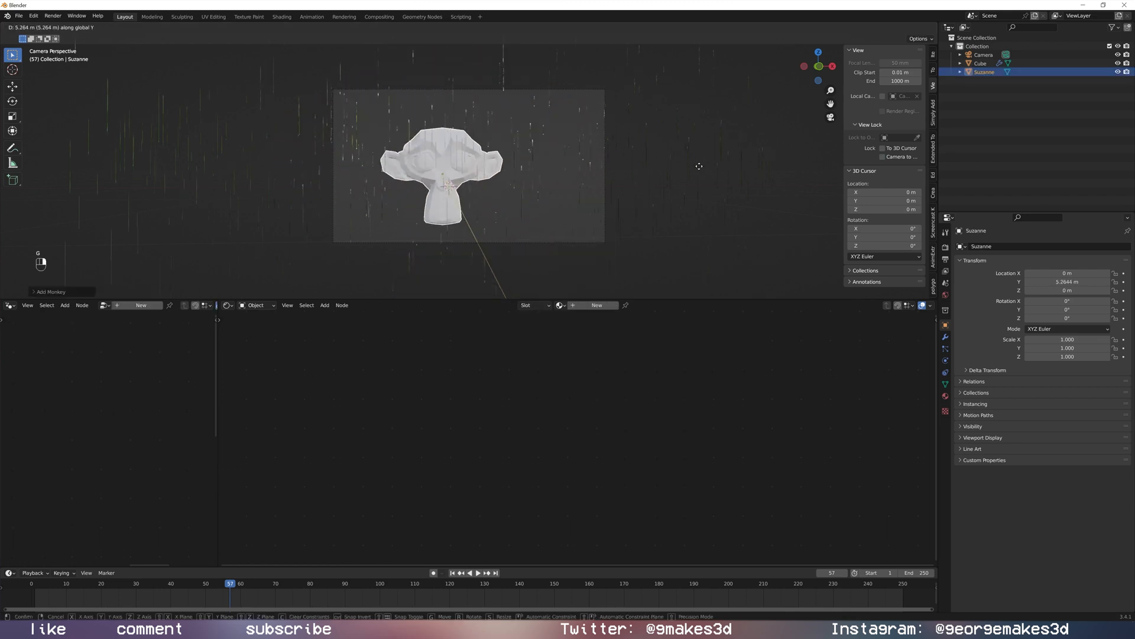
{"action": "left_click", "coordinate": [630, 197]}
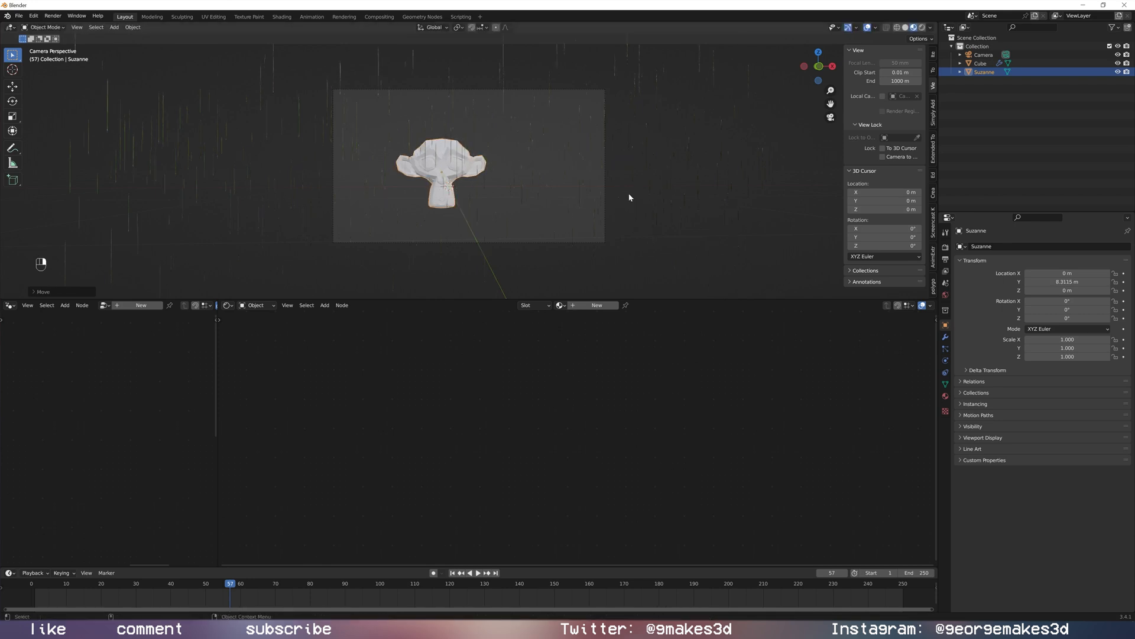
{"action": "key", "text": "r"}
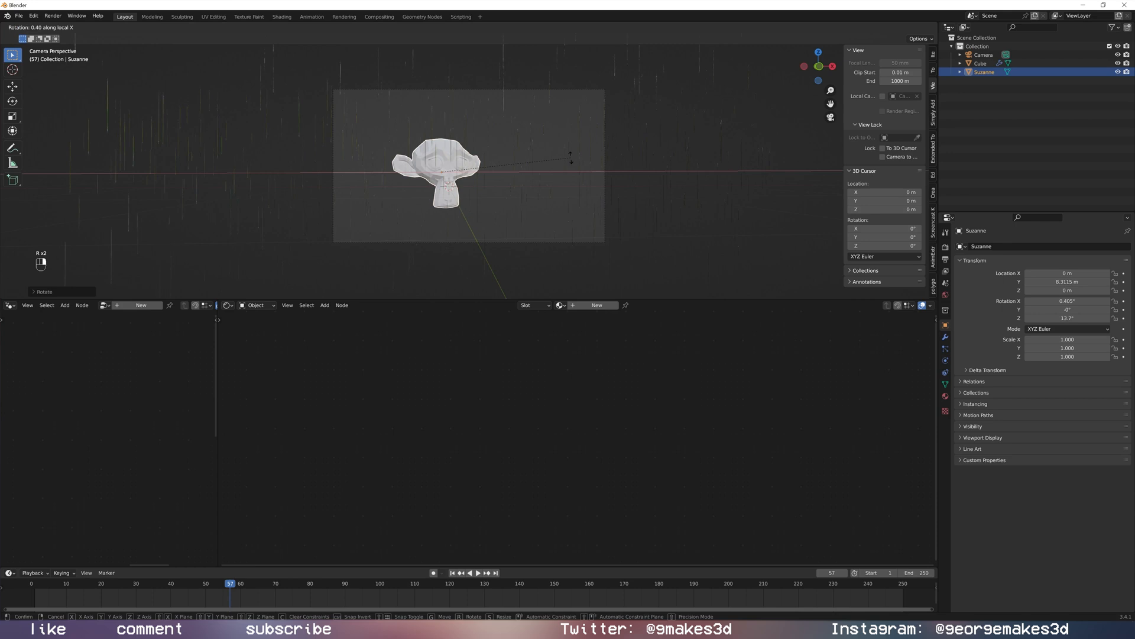
{"action": "left_click", "coordinate": [533, 180]}
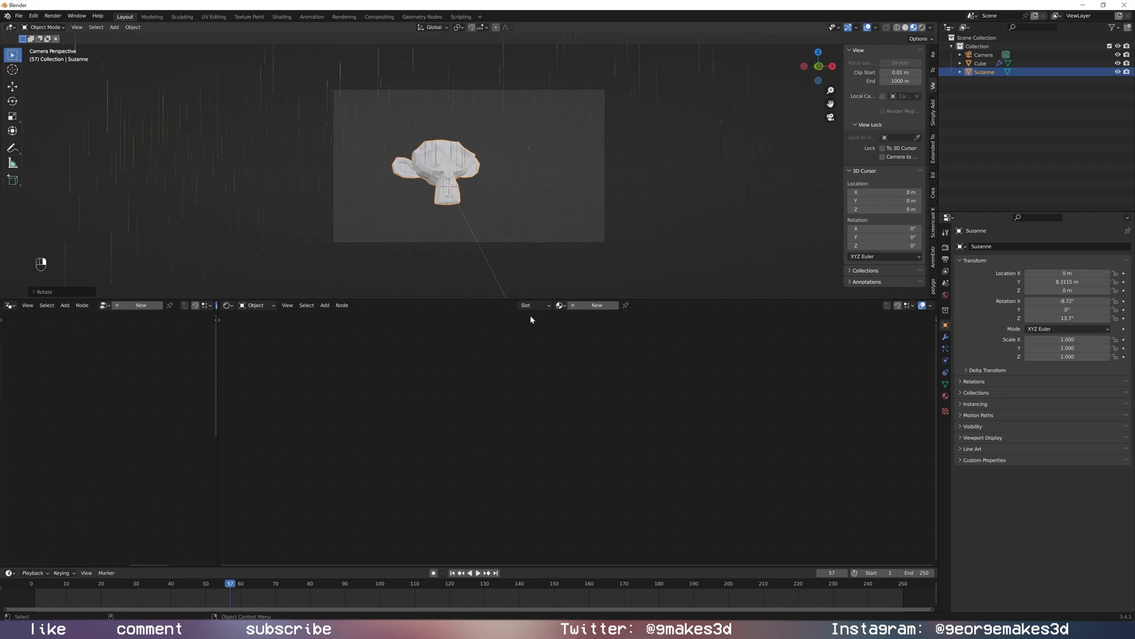
{"action": "mouse_move", "coordinate": [606, 205]}
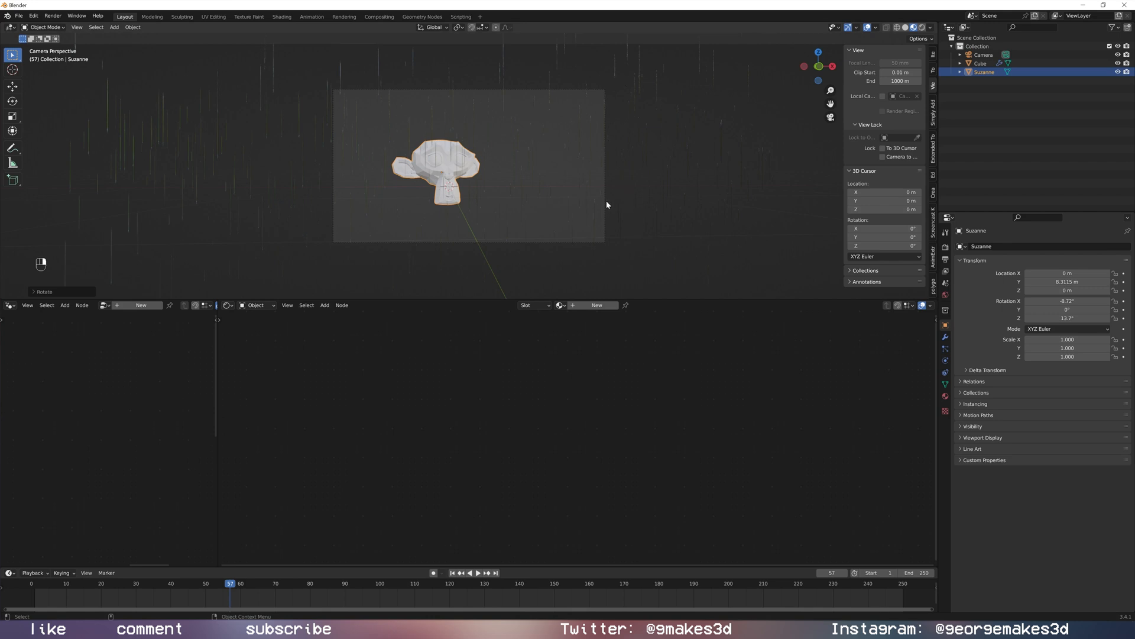
{"action": "left_click", "coordinate": [983, 55]}
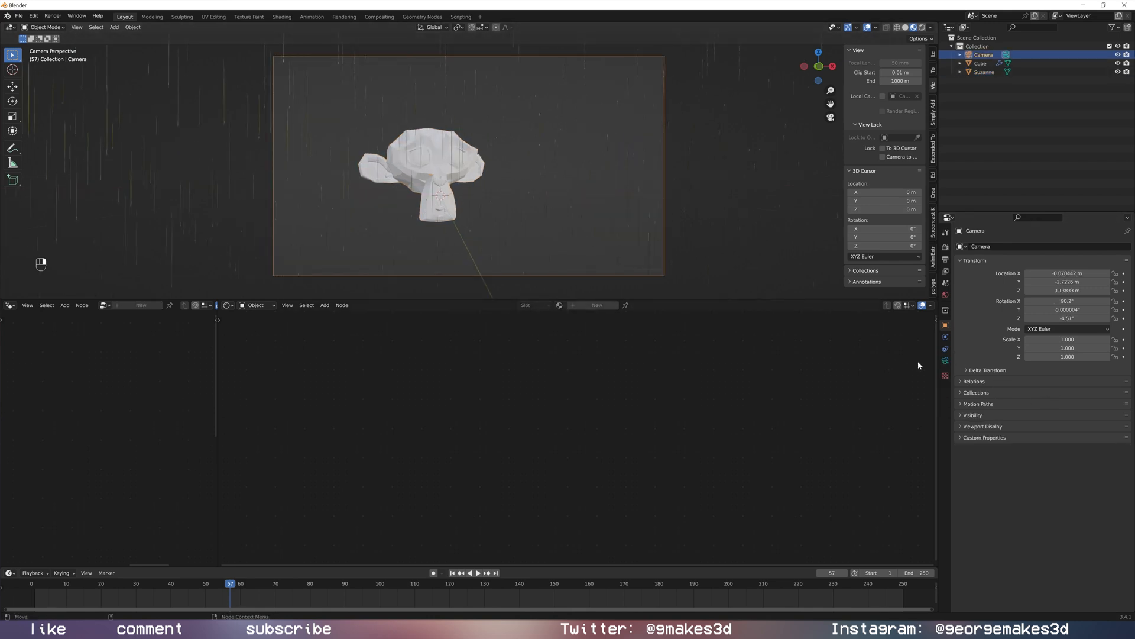
Enable the camera's depth of field and pick Suzanne as the focus object.
{"action": "left_click", "coordinate": [944, 337]}
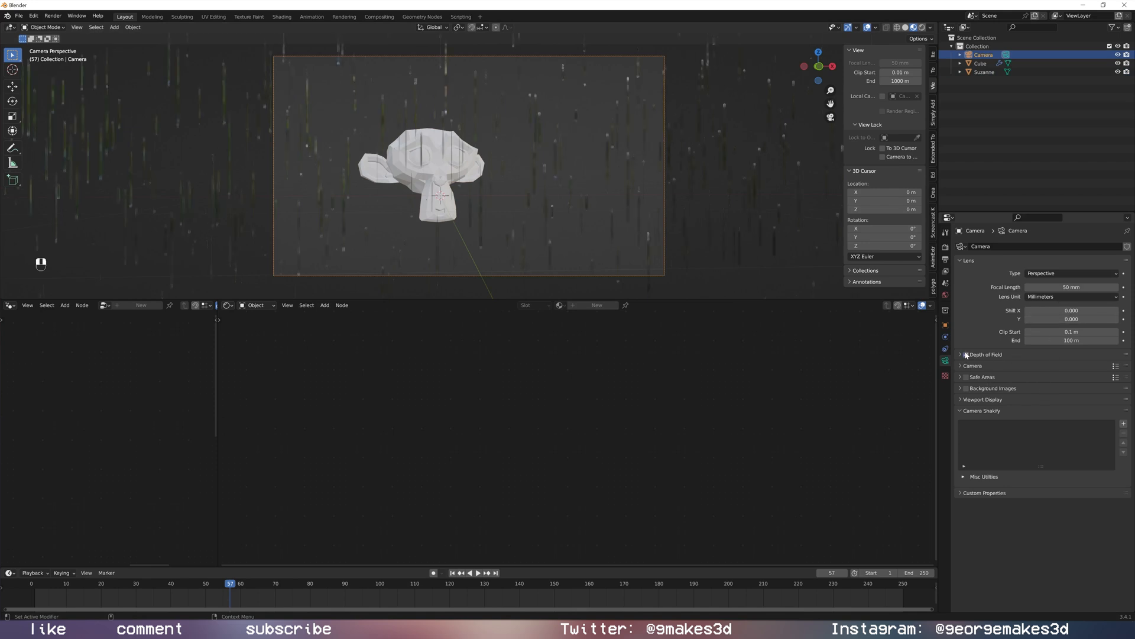
{"action": "left_click", "coordinate": [966, 354]}
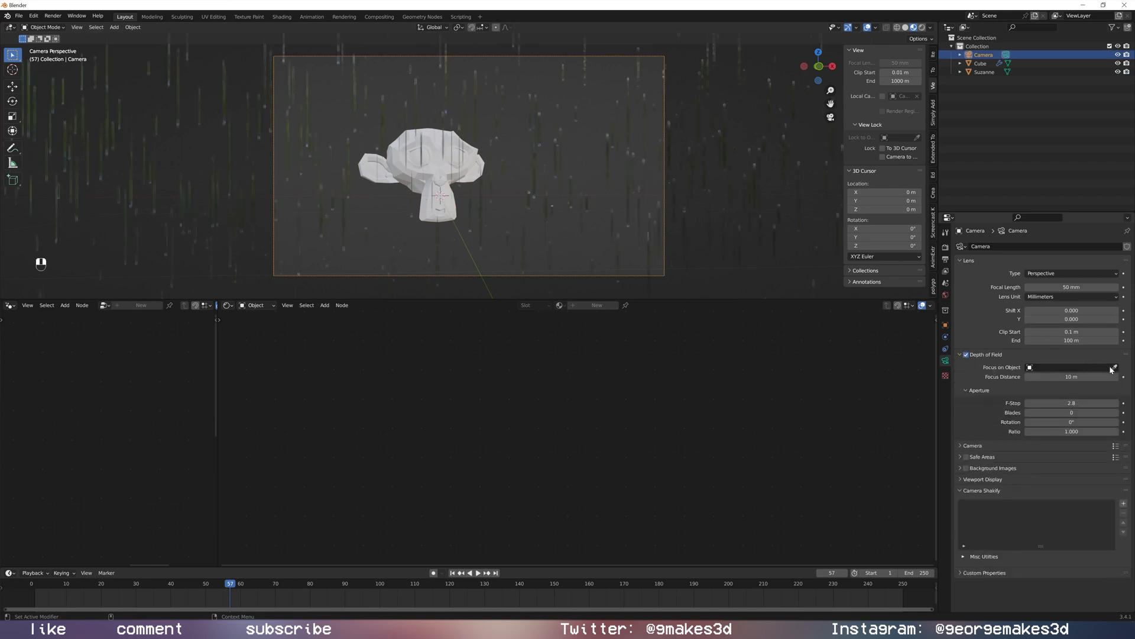
{"action": "left_click", "coordinate": [1071, 367]}
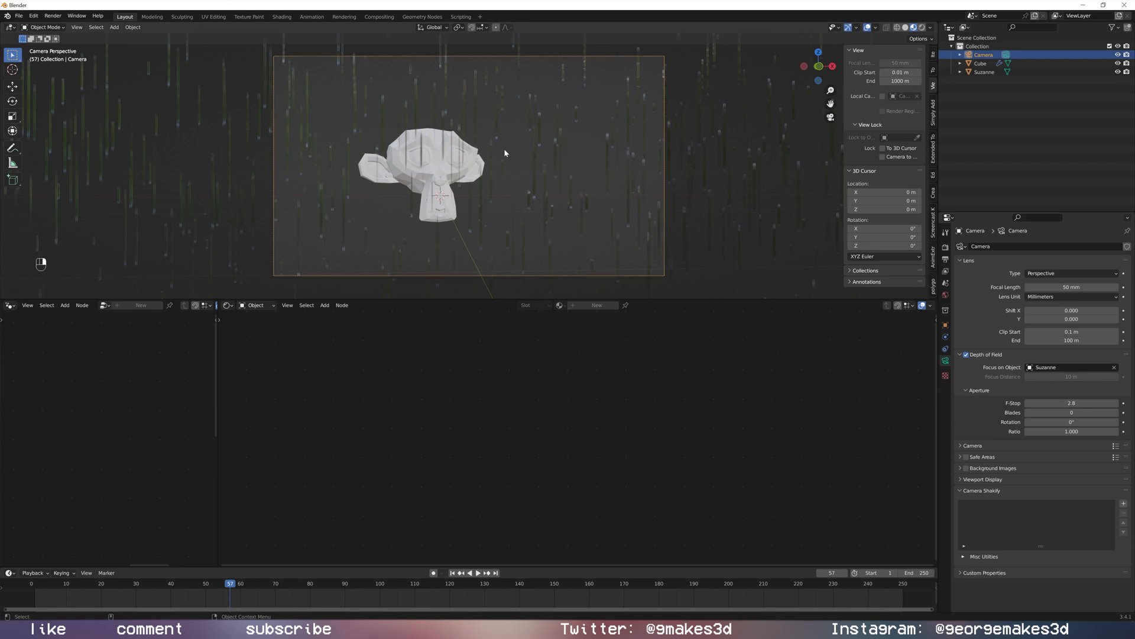
{"action": "mouse_move", "coordinate": [491, 166]}
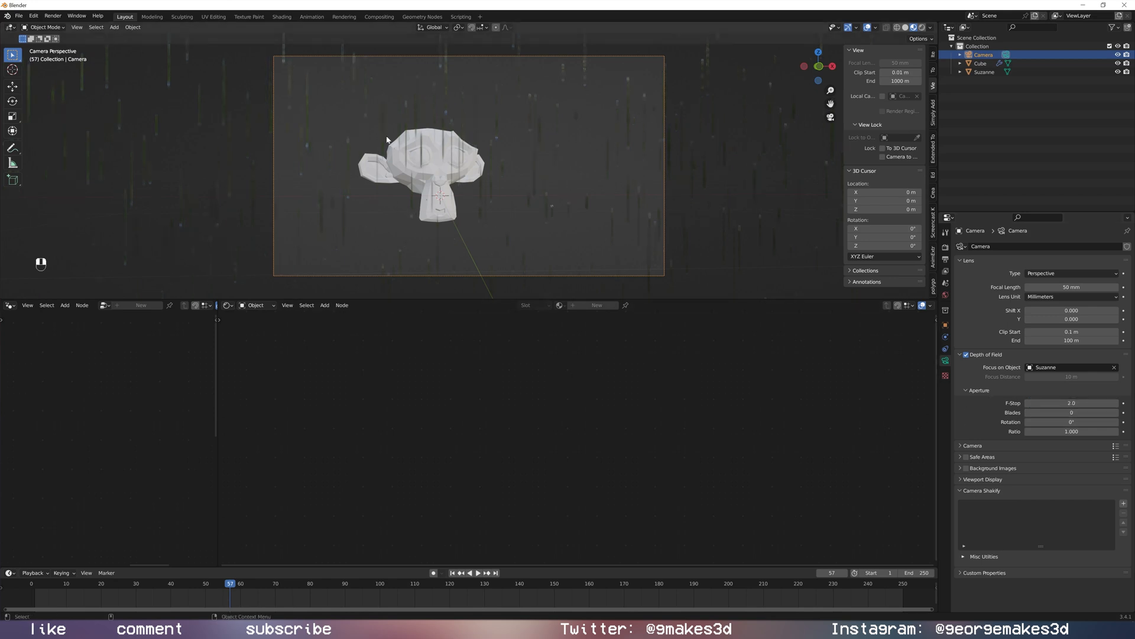
{"action": "mouse_move", "coordinate": [404, 190]}
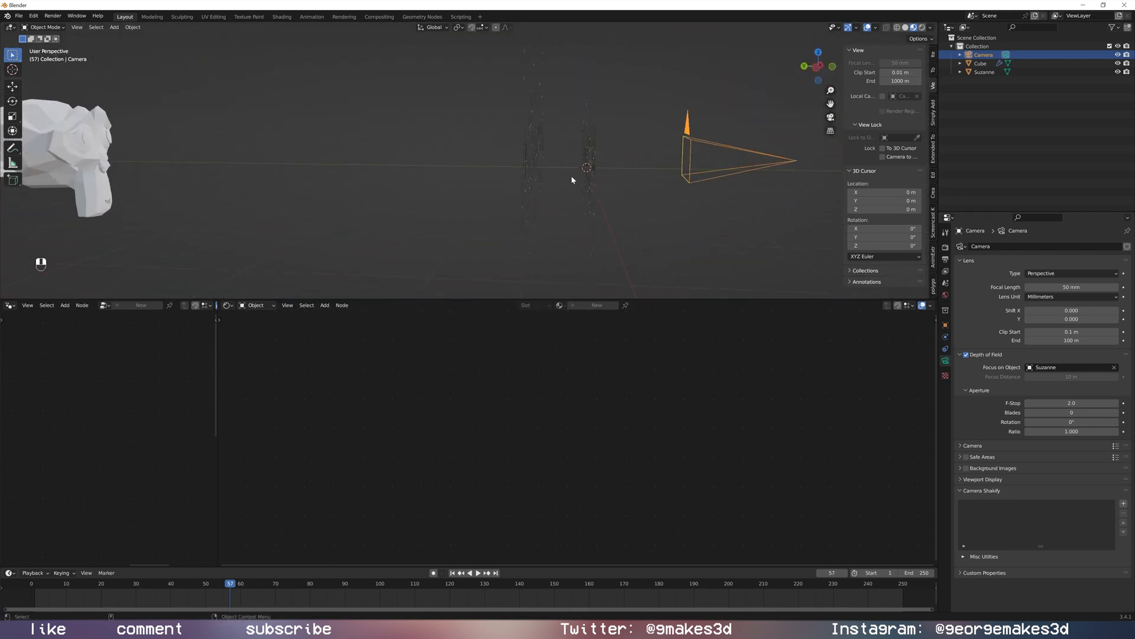
Select the Cube to show its rain node tree, then play the animation.
{"action": "left_click", "coordinate": [981, 64]}
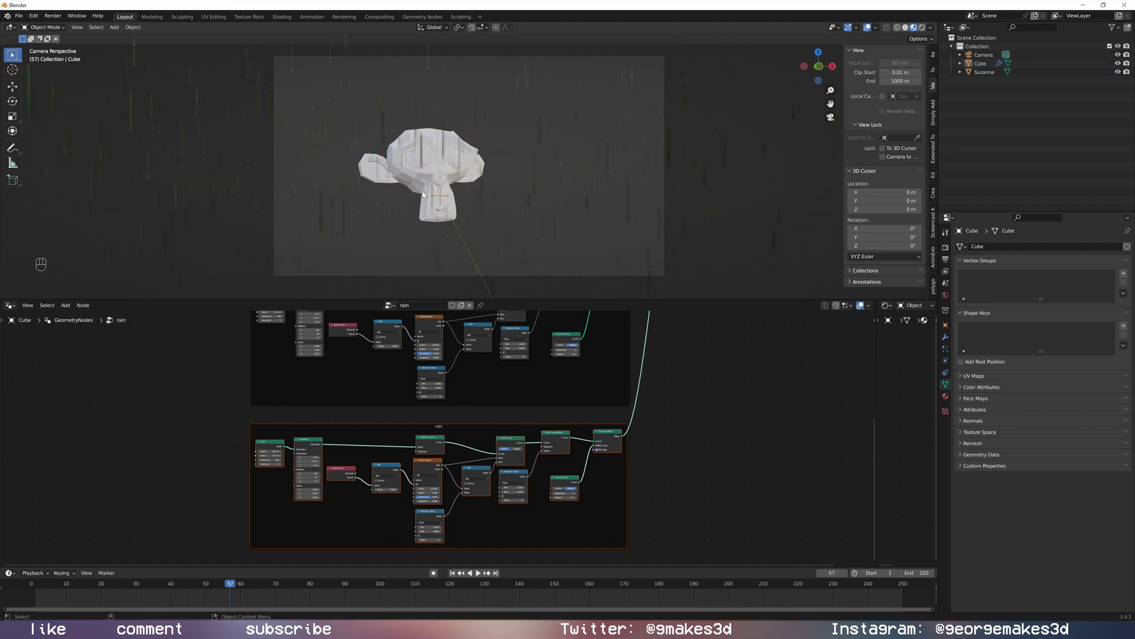
{"action": "key", "text": "space"}
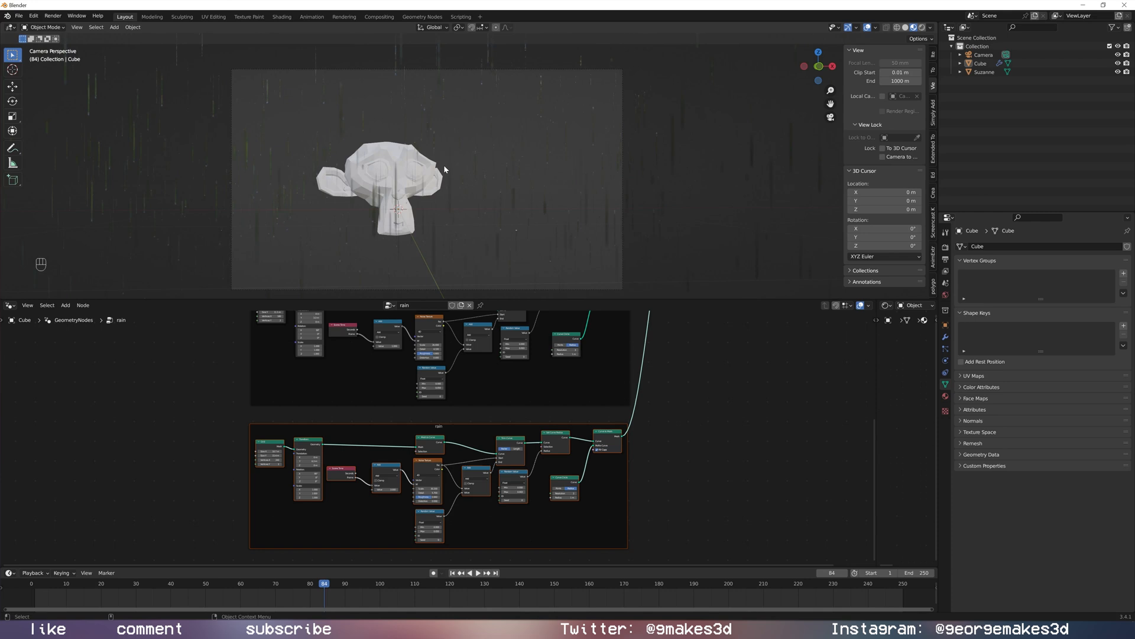
Play the rain animation preview to frame 186, then stop it.
{"action": "key", "text": "space"}
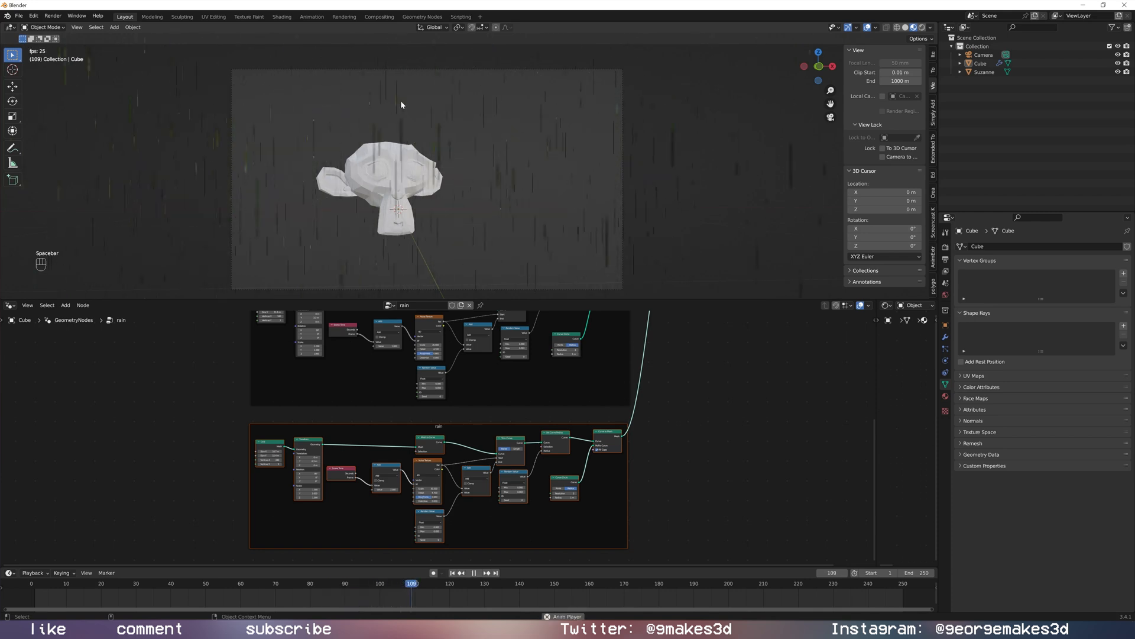
{"action": "key", "text": "space"}
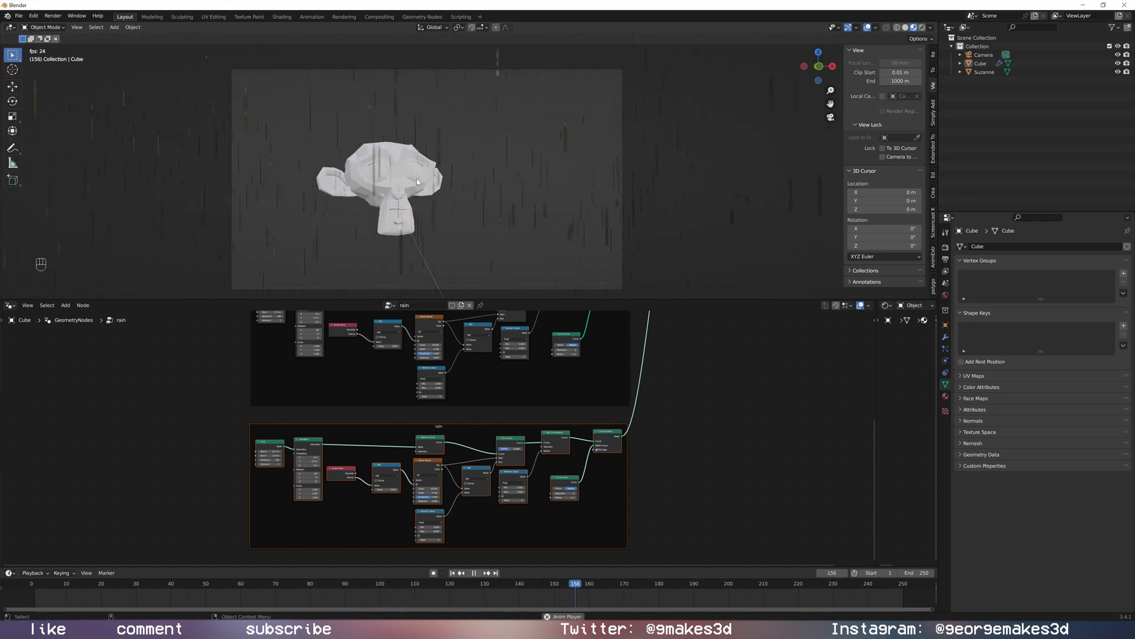
{"action": "key", "text": "space"}
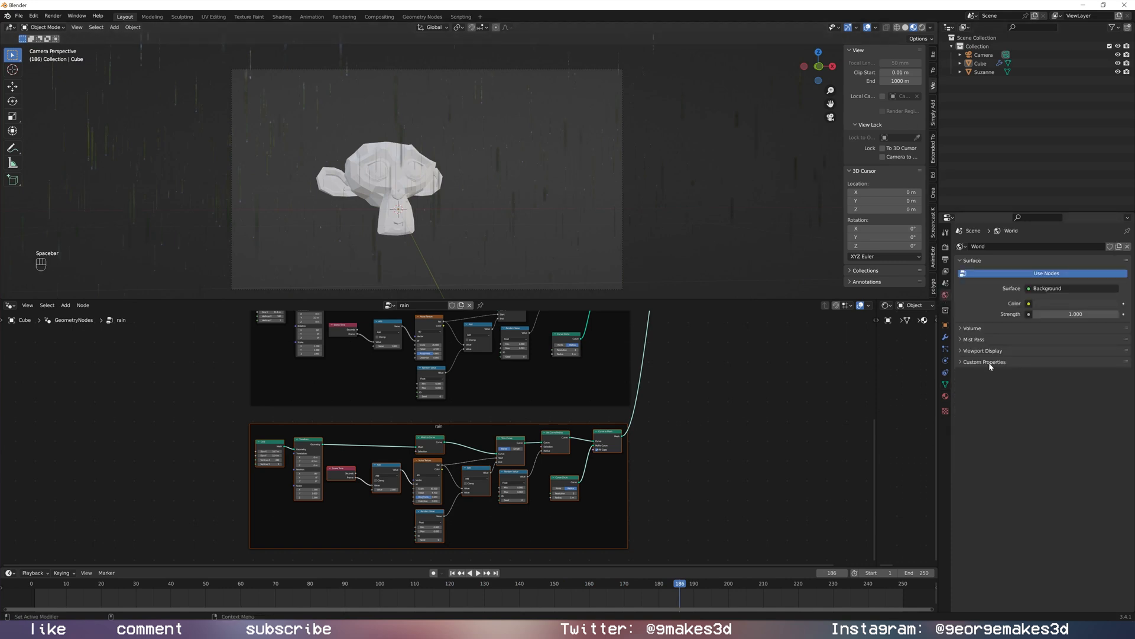
{"action": "mouse_move", "coordinate": [1039, 307]}
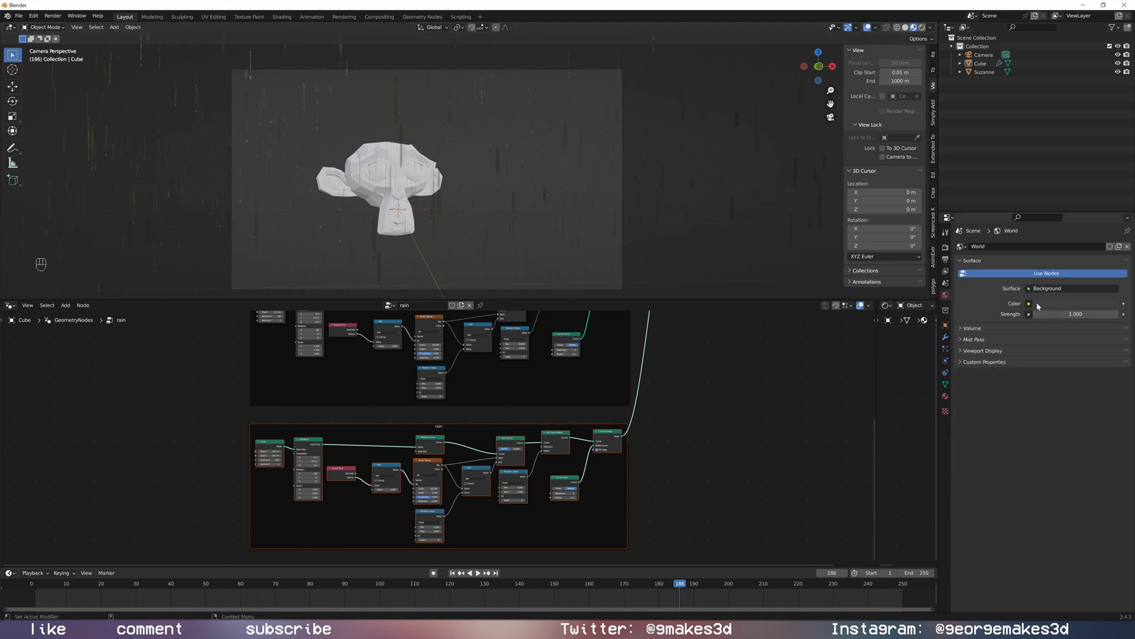
Connect an Environment Texture node to the World Color input.
{"action": "left_click", "coordinate": [1029, 303]}
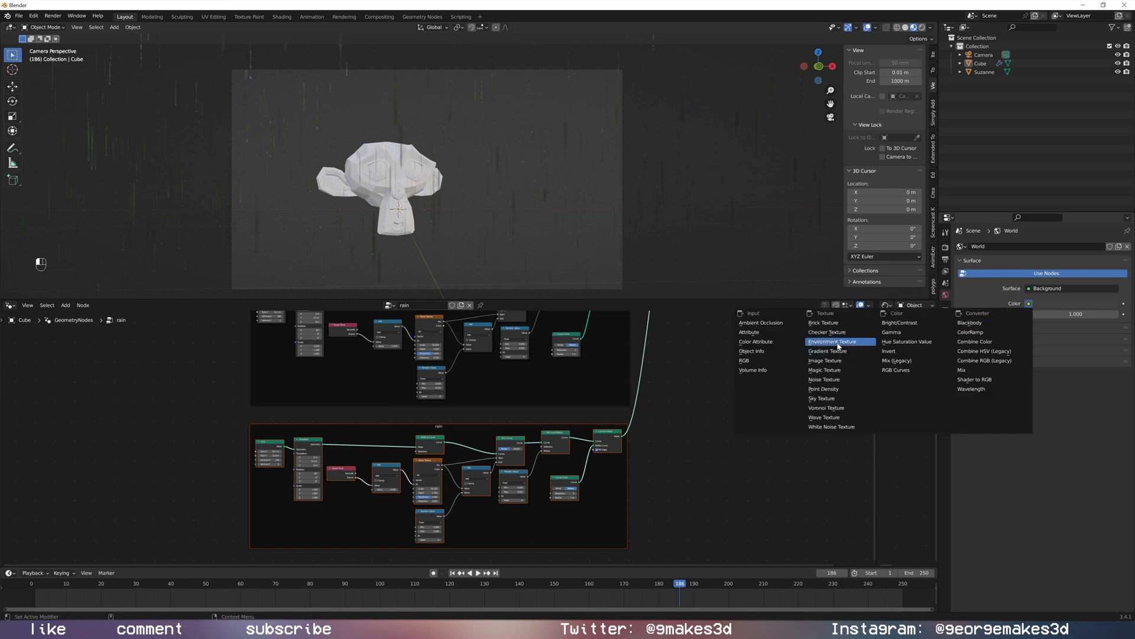
{"action": "mouse_move", "coordinate": [825, 360]}
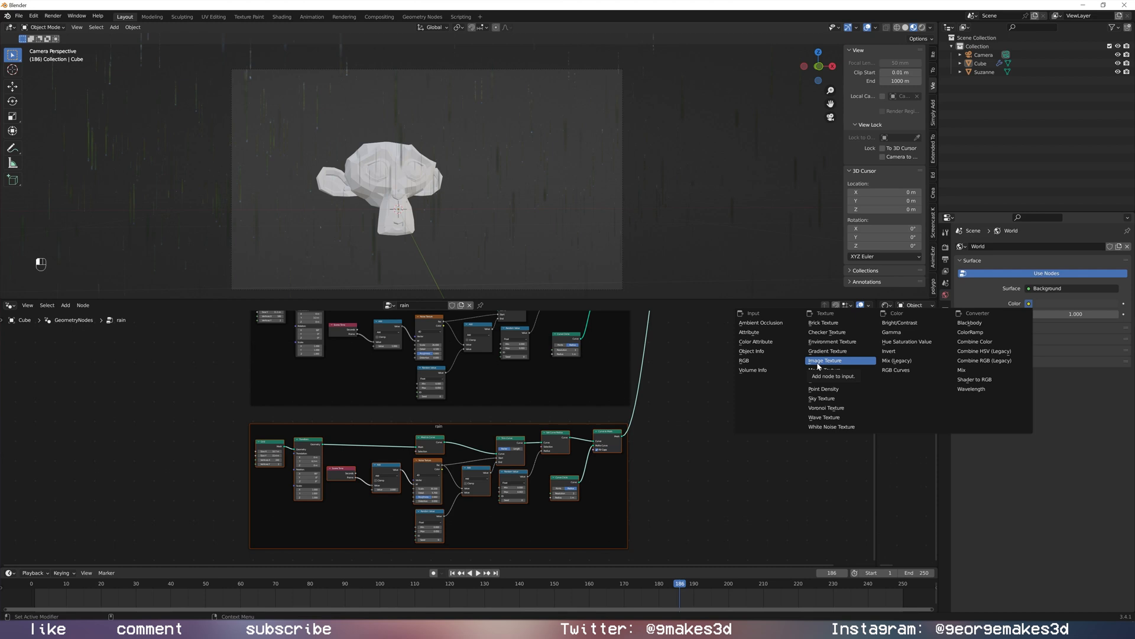
{"action": "left_click", "coordinate": [831, 341]}
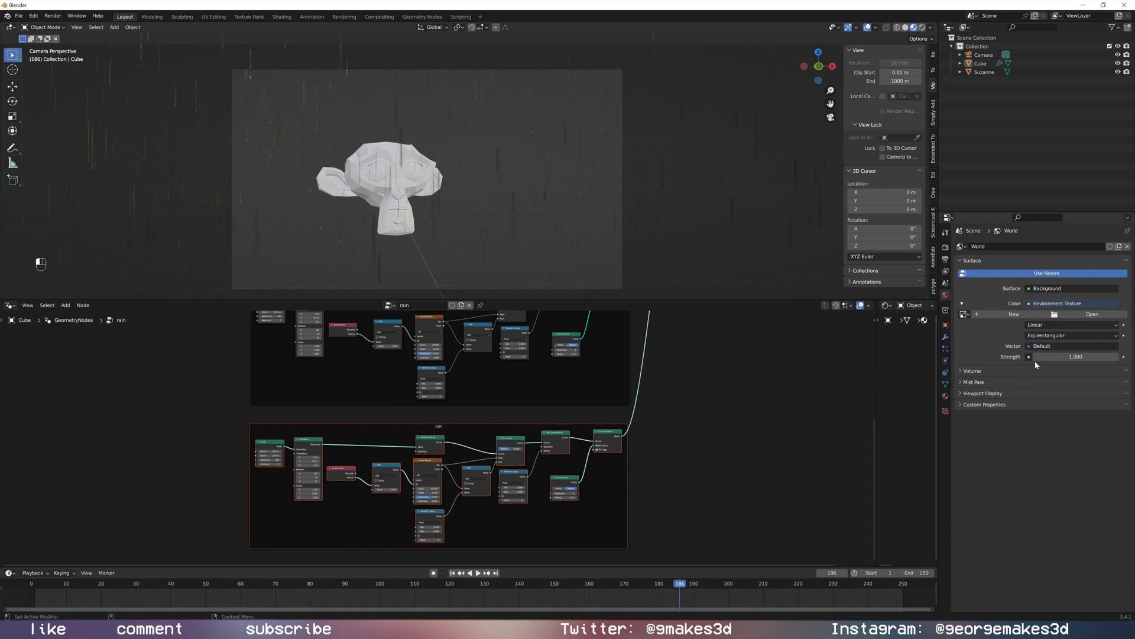
{"action": "mouse_move", "coordinate": [1009, 420]}
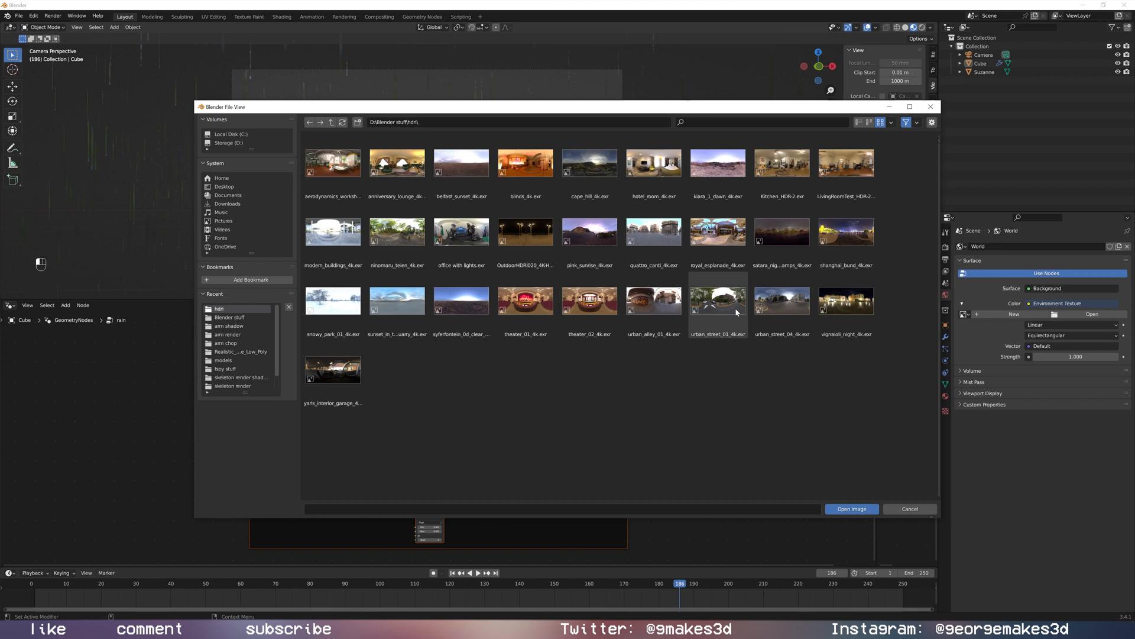
{"action": "mouse_move", "coordinate": [462, 300]}
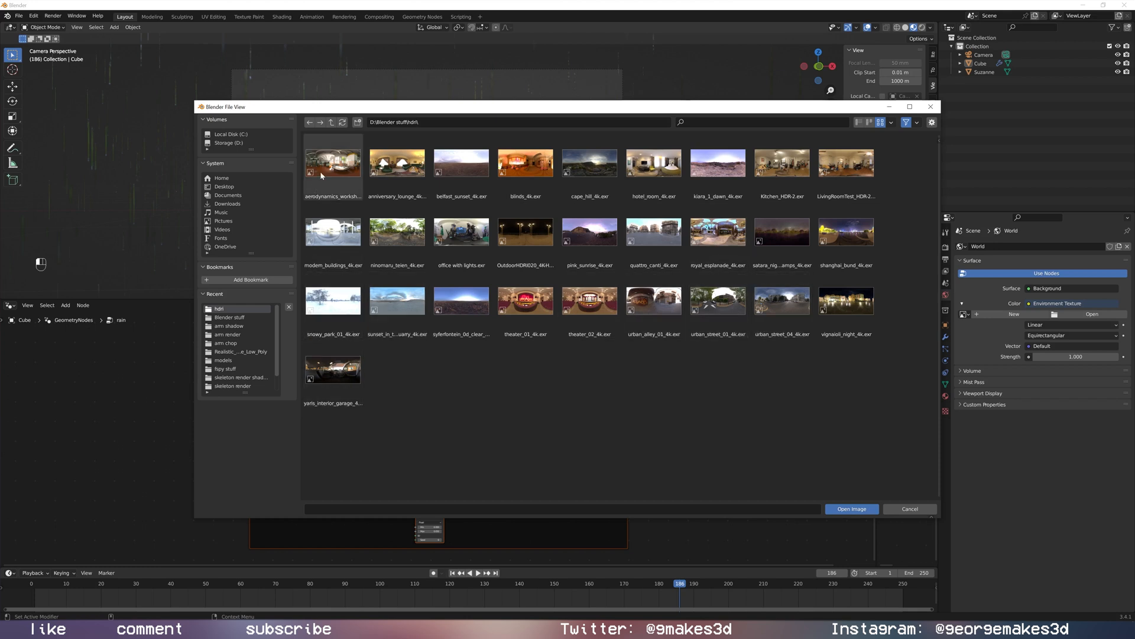
{"action": "mouse_move", "coordinate": [833, 204]}
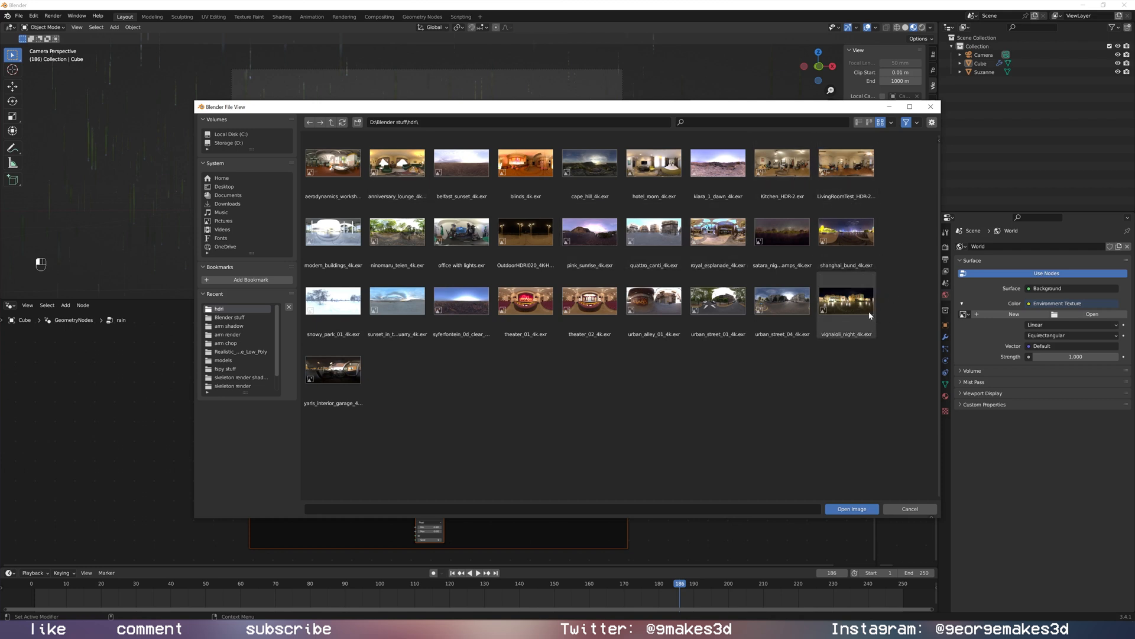
Open vignaioli_night_4k.exr as the world's environment image.
{"action": "left_click", "coordinate": [845, 300]}
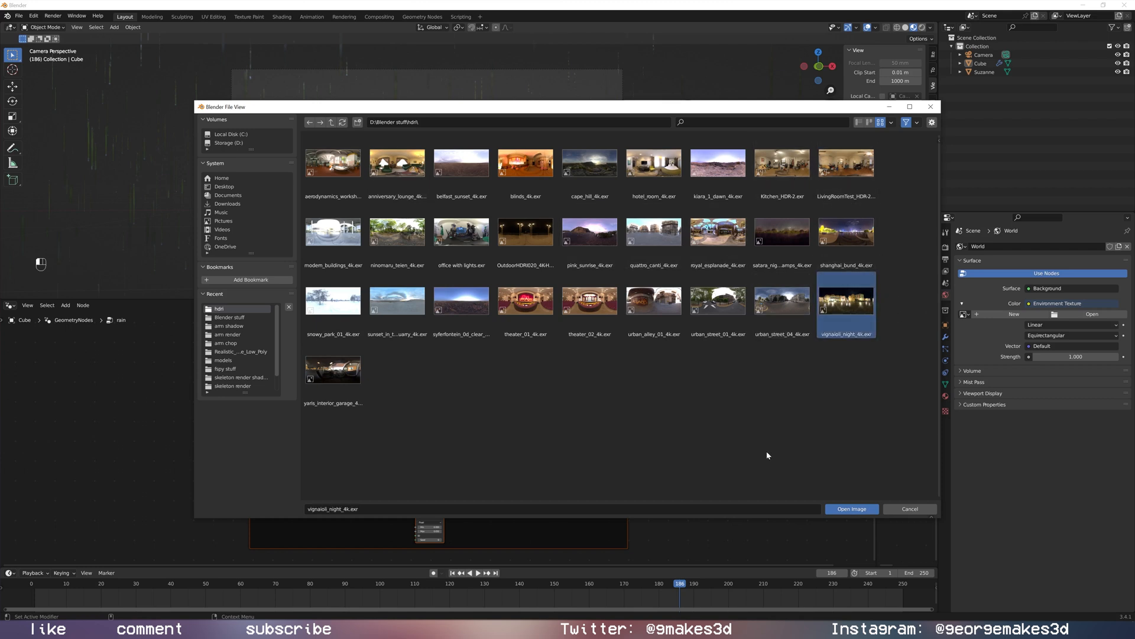
{"action": "left_click", "coordinate": [851, 508]}
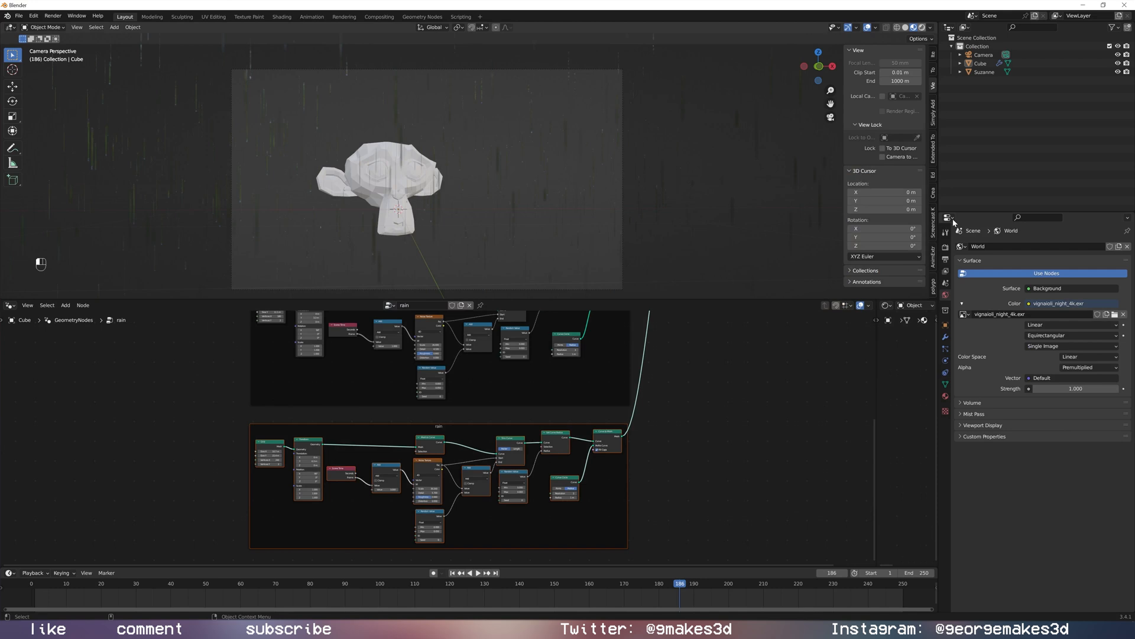
Switch to Rendered shading, enable Eevee effects, and replay the animation.
{"action": "left_click", "coordinate": [945, 245]}
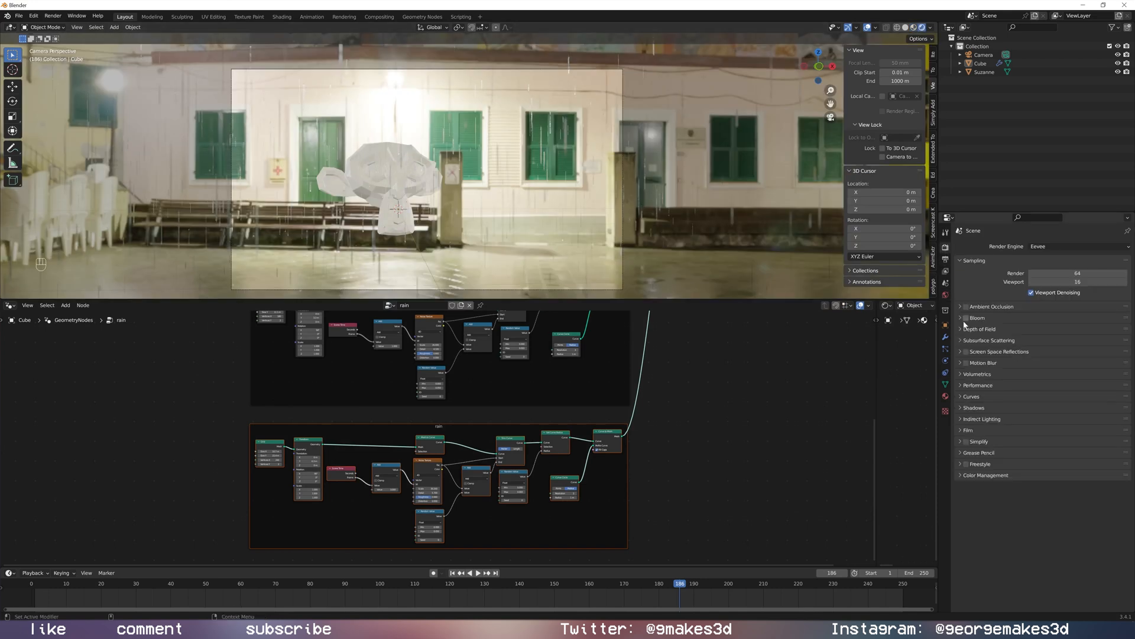
{"action": "left_click", "coordinate": [968, 430]}
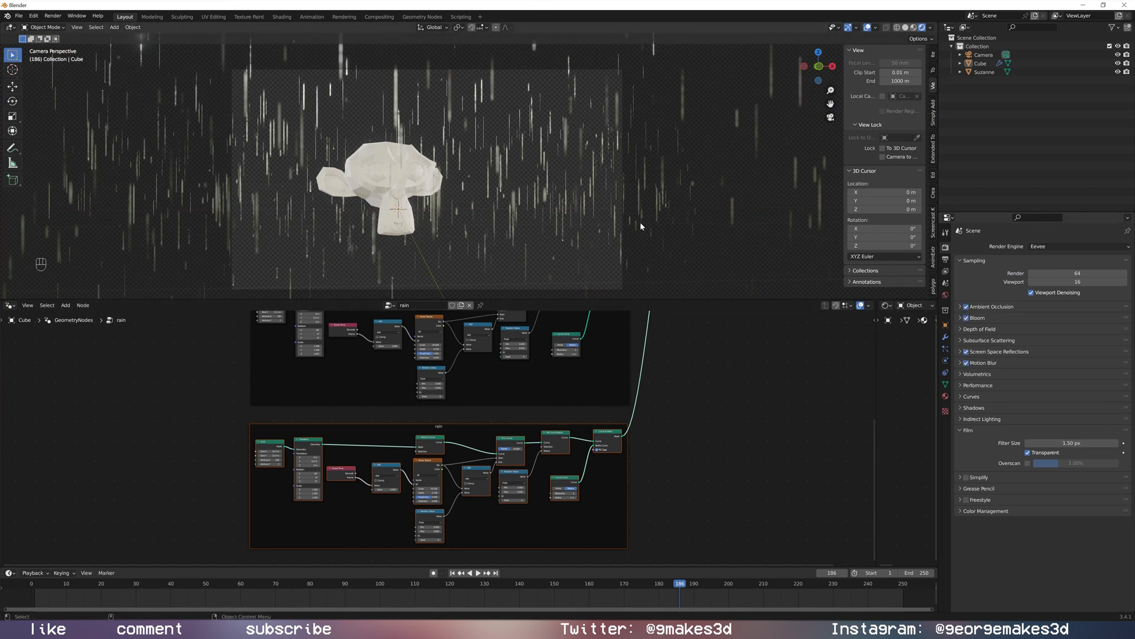
{"action": "key", "text": "space"}
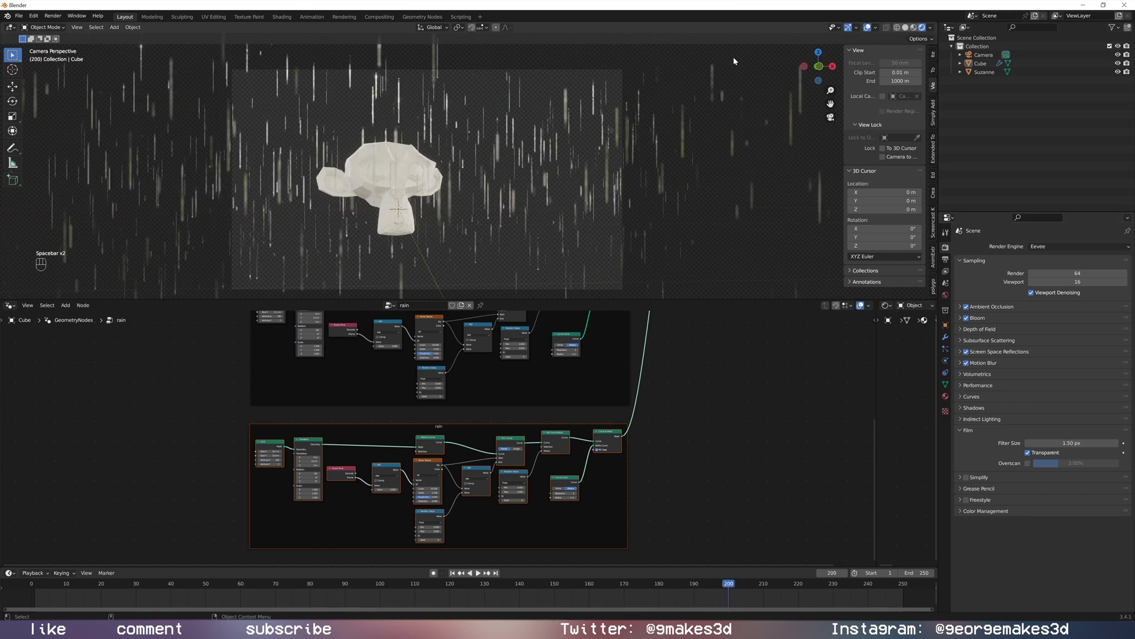
{"action": "mouse_move", "coordinate": [548, 143]}
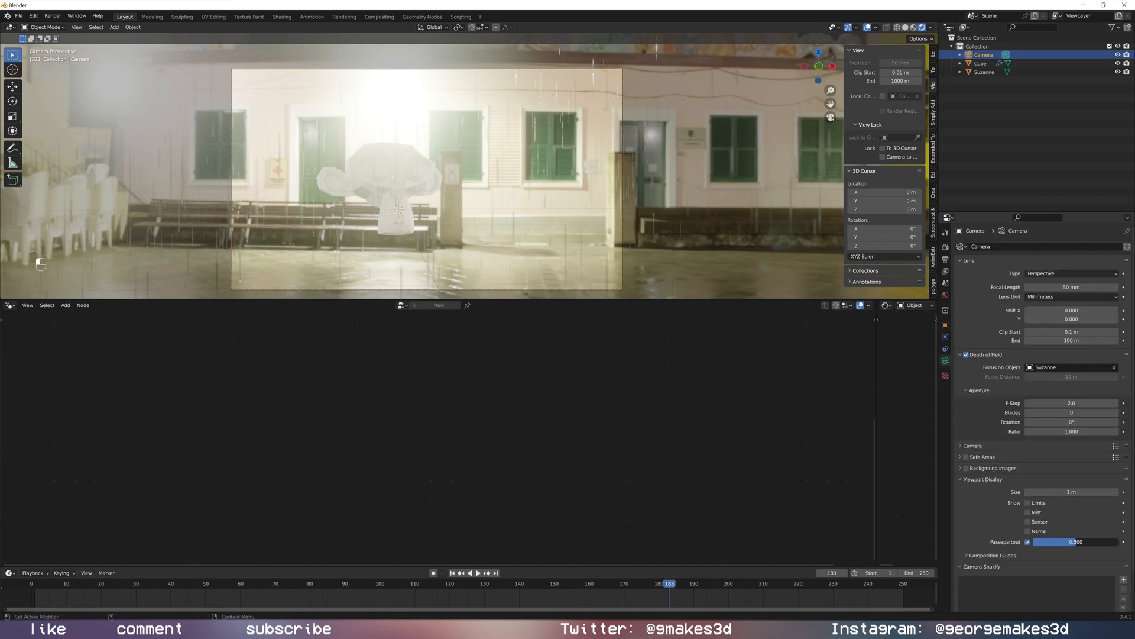
Toggle rain animation playback in the rendered camera view.
{"action": "key", "text": "space"}
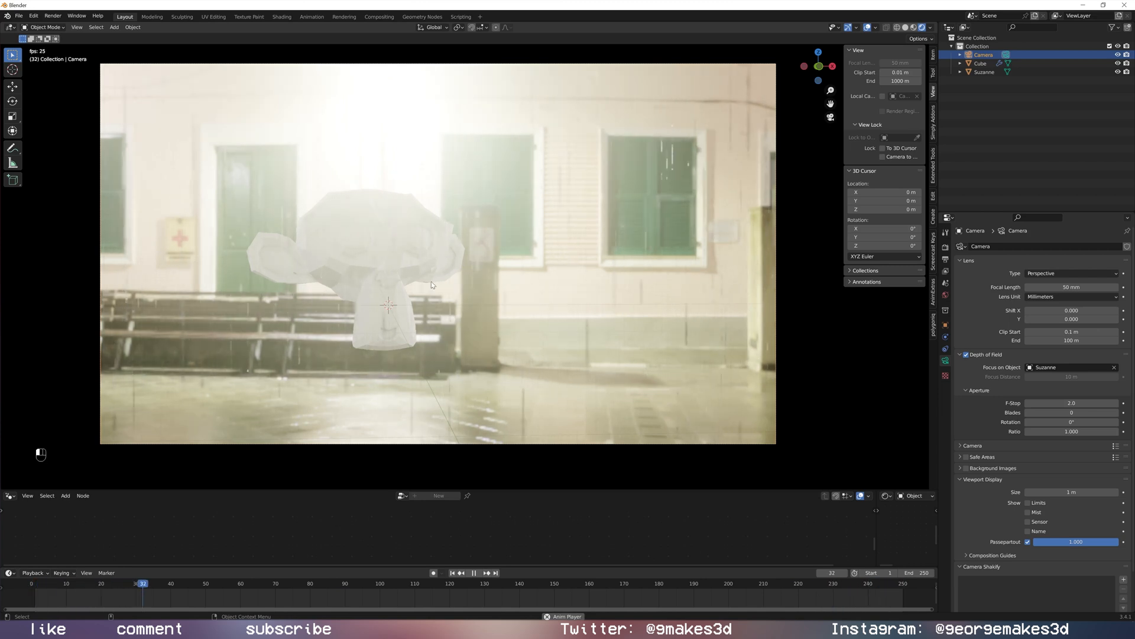
{"action": "key", "text": "space"}
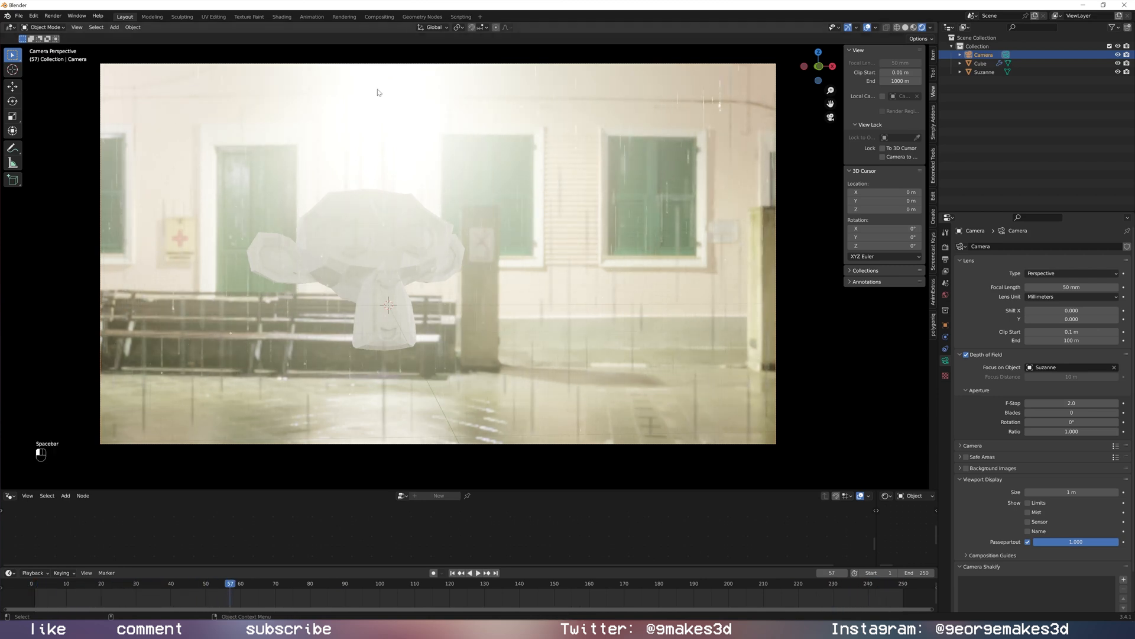
{"action": "key", "text": "space"}
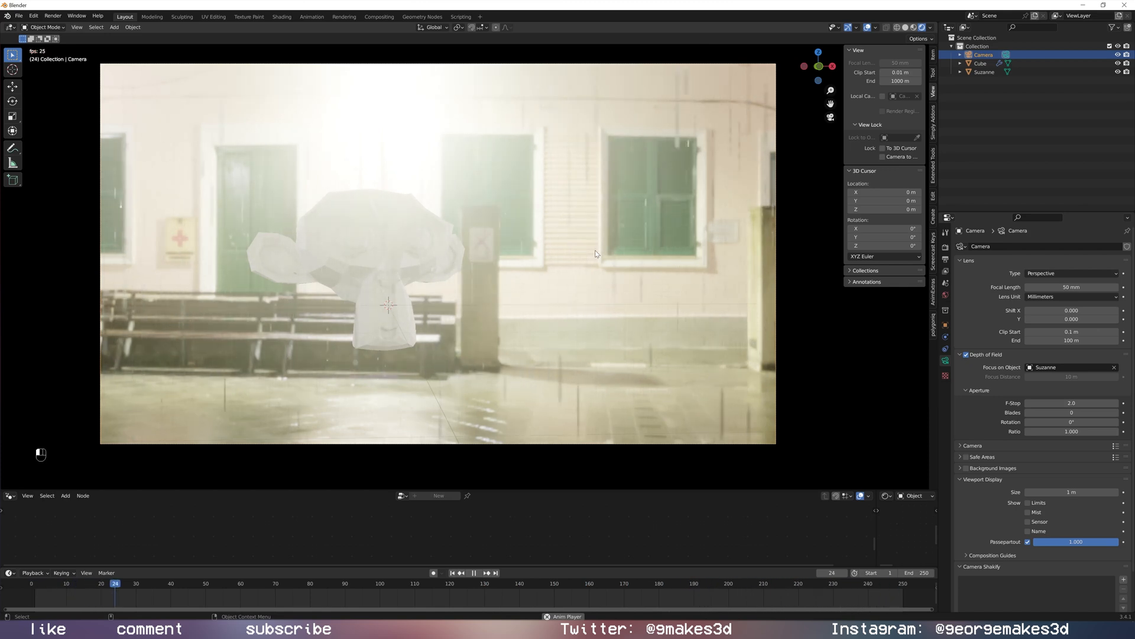
{"action": "left_click", "coordinate": [472, 572]}
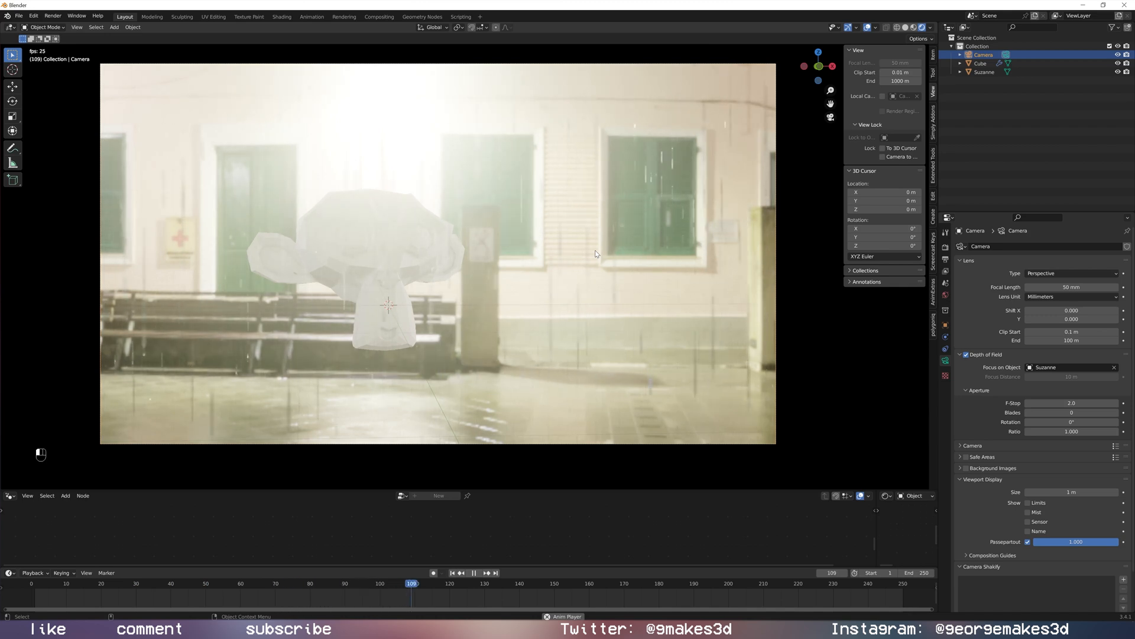
{"action": "left_click", "coordinate": [474, 573]}
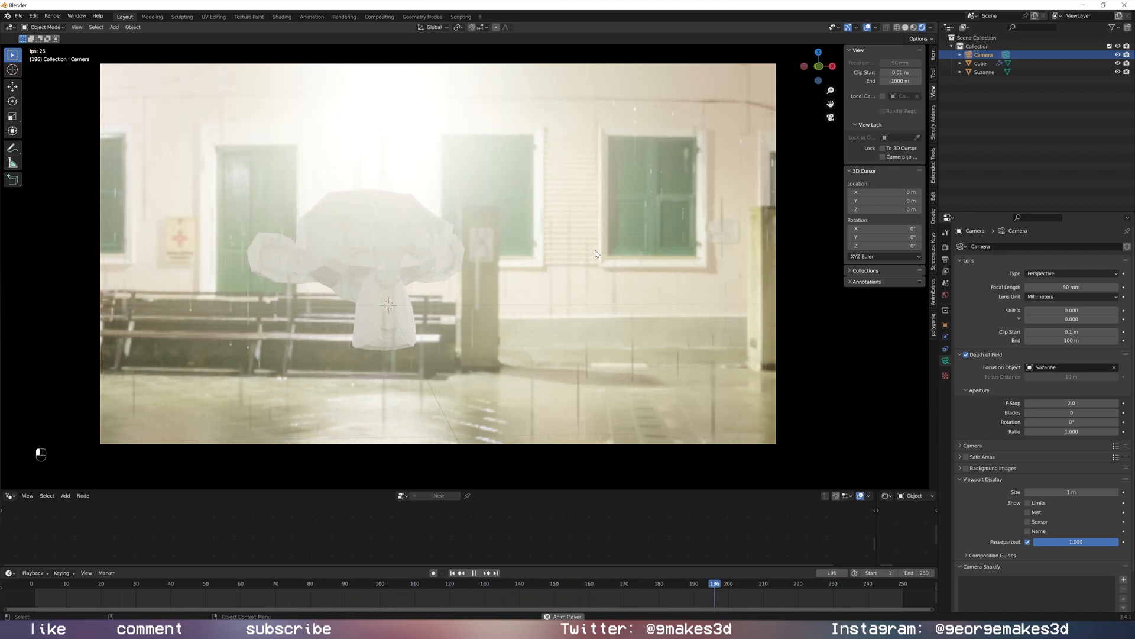
{"action": "left_click", "coordinate": [462, 573]}
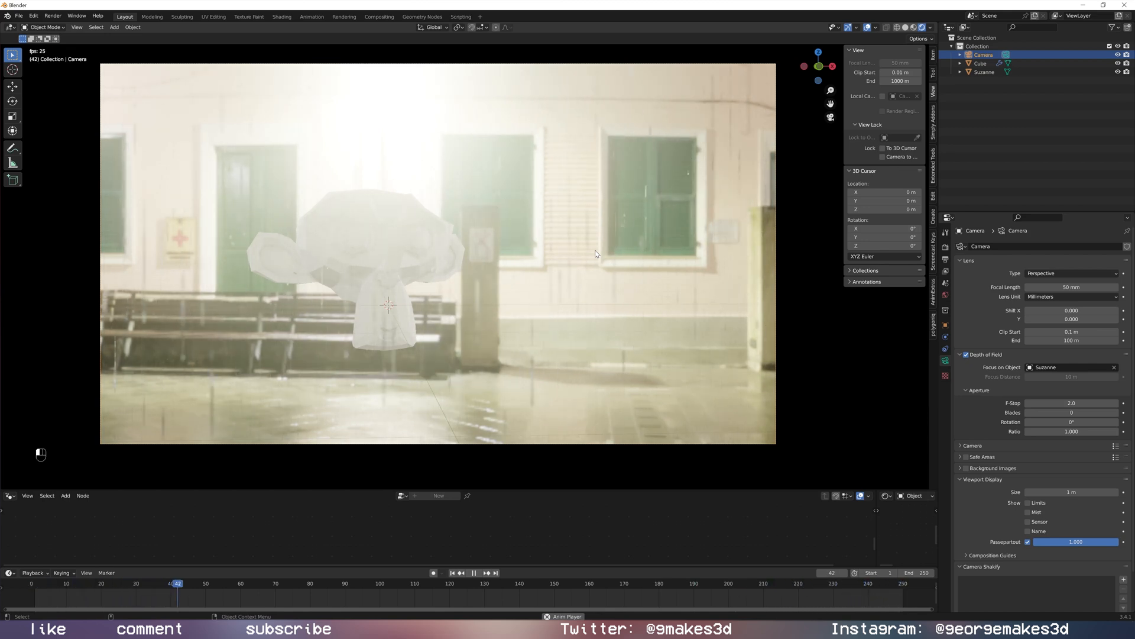
{"action": "left_click", "coordinate": [472, 573]}
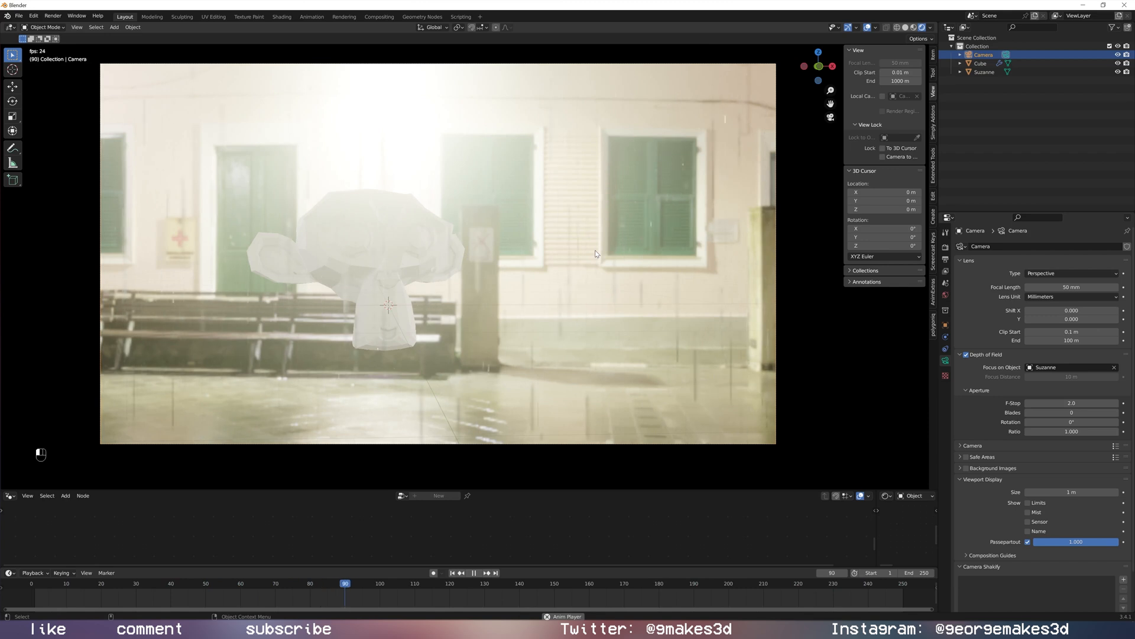
{"action": "left_click", "coordinate": [473, 572]}
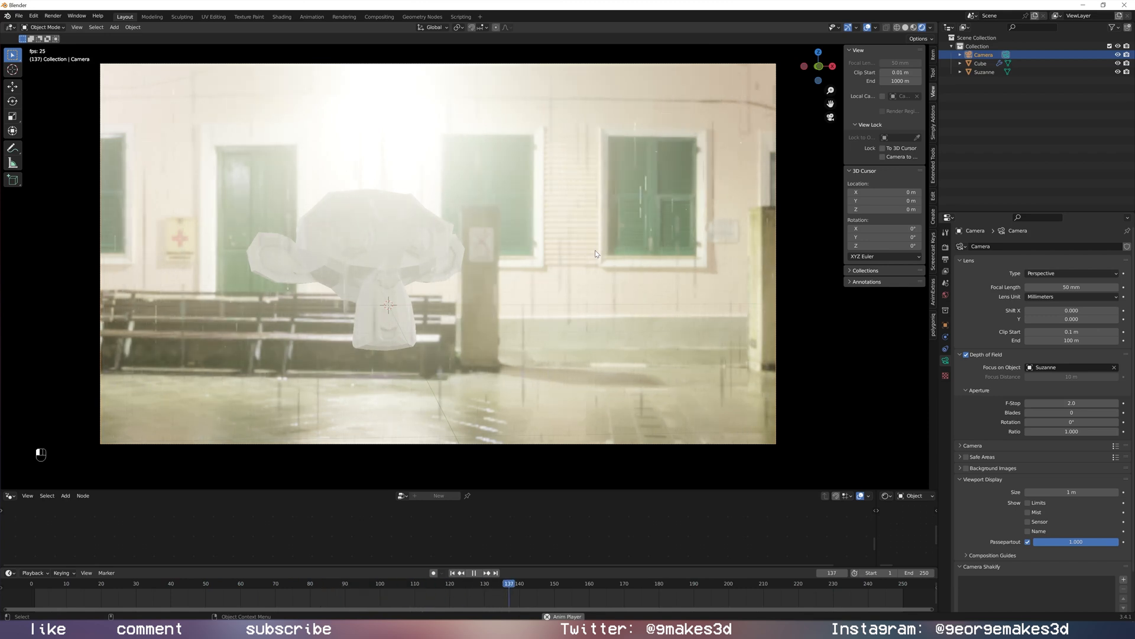